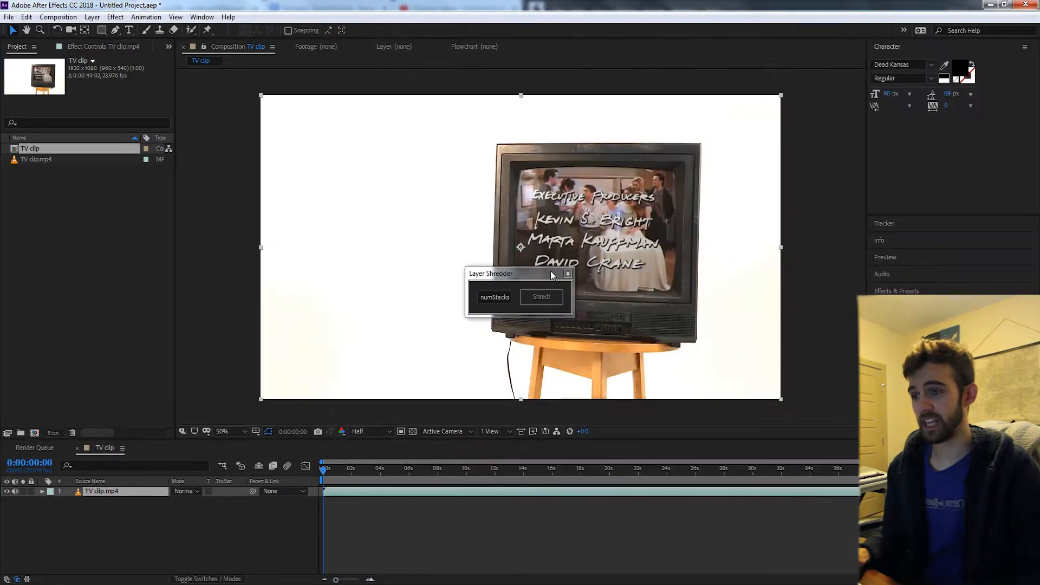
Enter a numStacks count of 11 in the Layer Shredder panel and shred the TV clip into strips.
drag(522, 273, 268, 308)
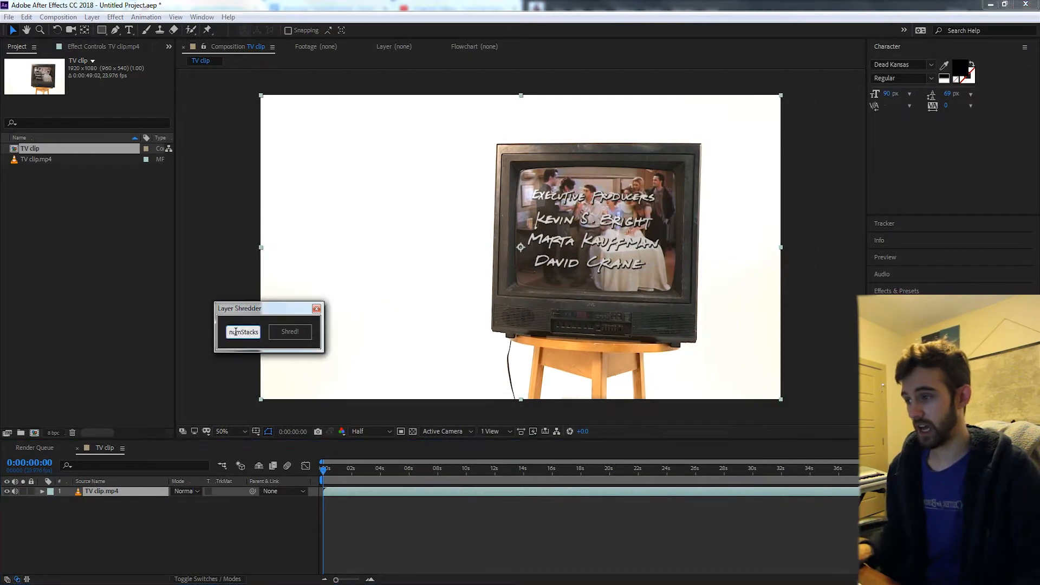
click(244, 332)
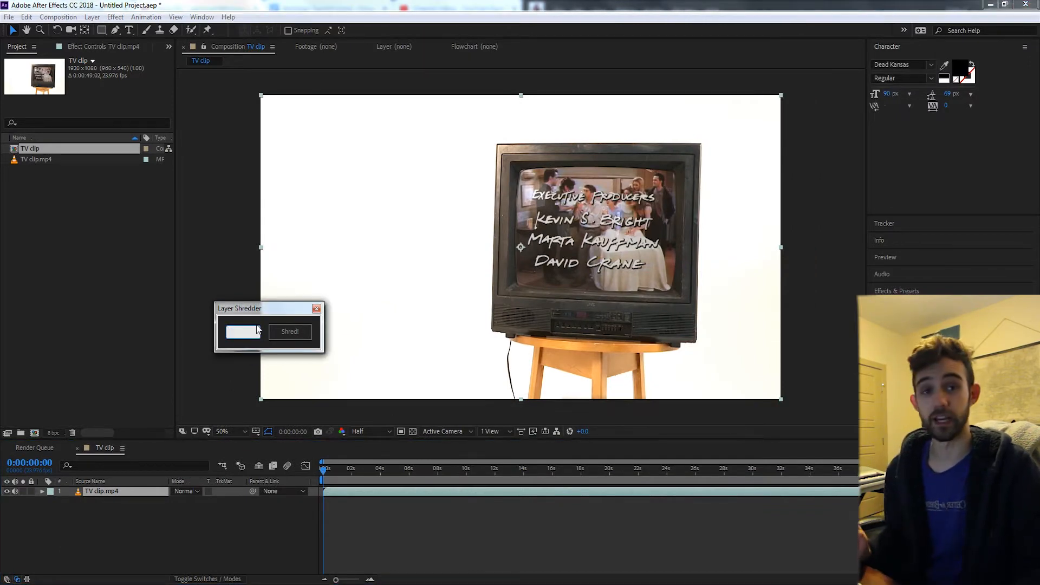
text(11)
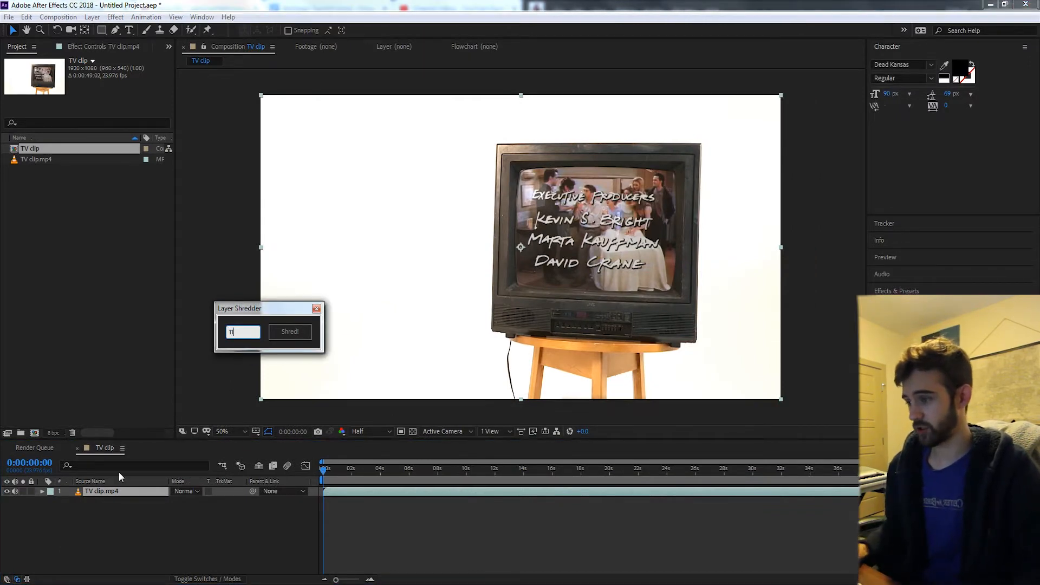
click(289, 331)
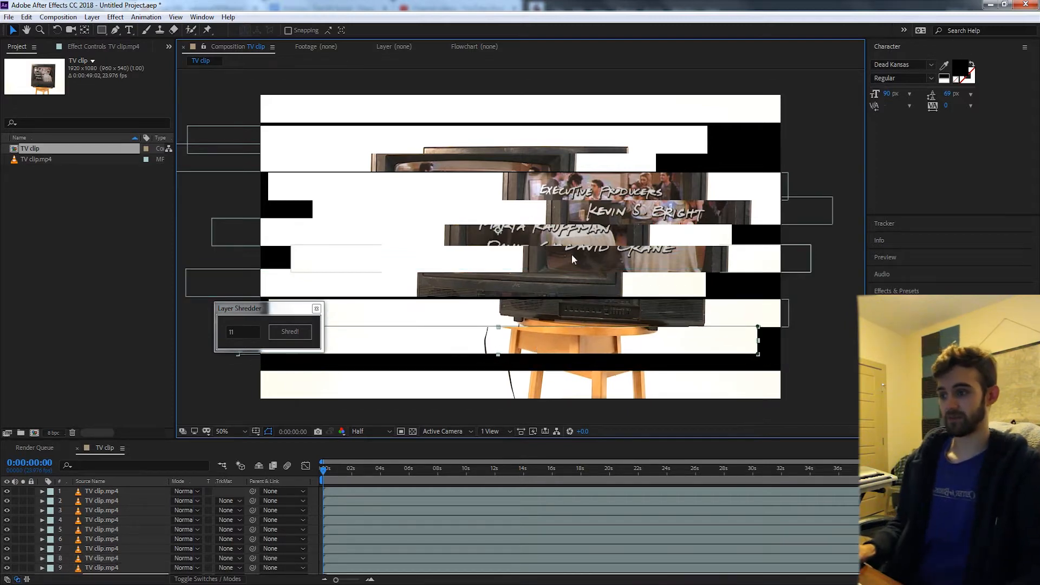
Write var mainWindow = new Window("palette", "Layer Shredder") as the new script's first line.
click(558, 11)
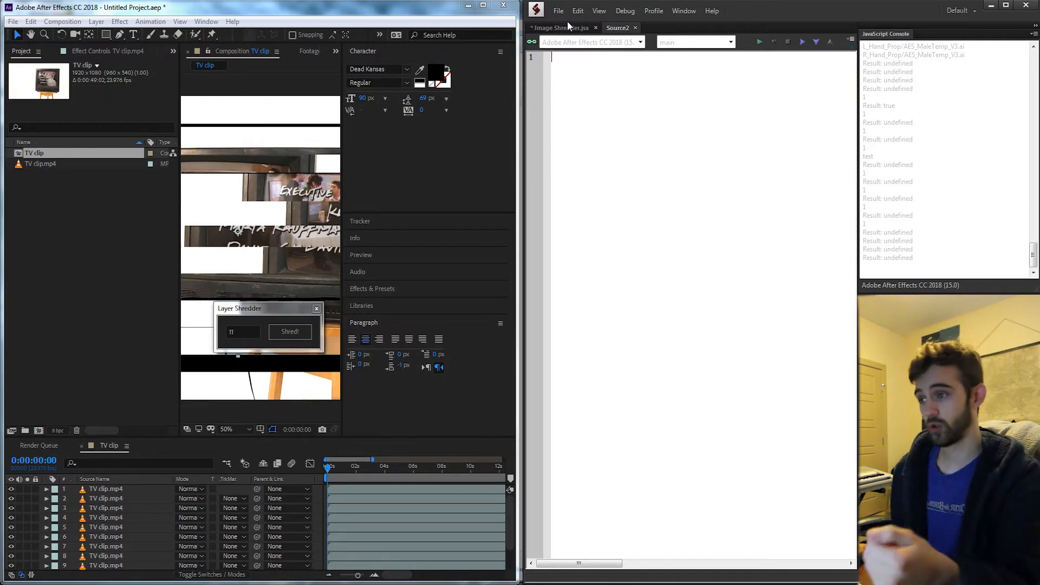
text(var mainW)
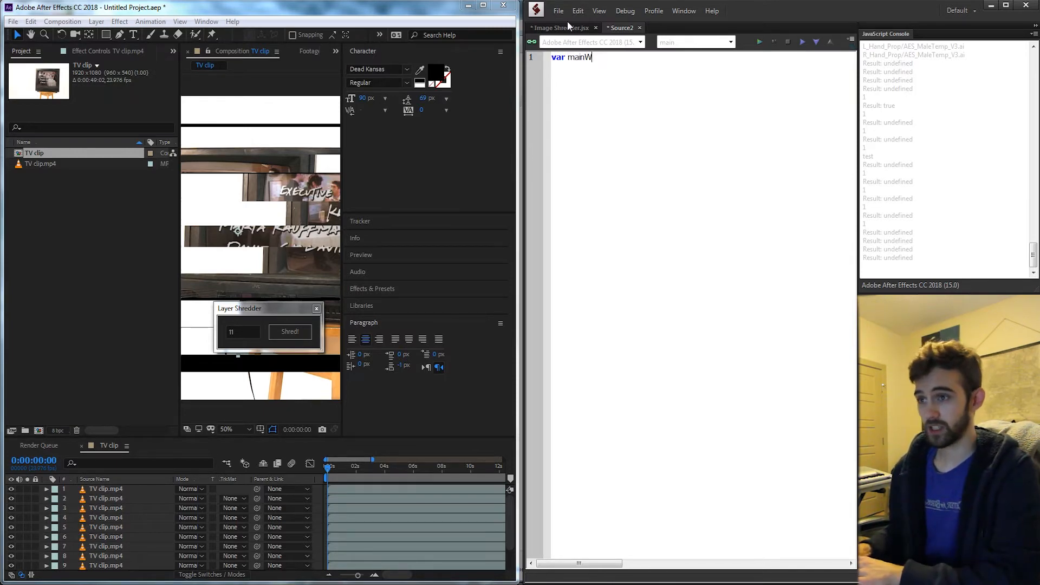
text(indow = new Win)
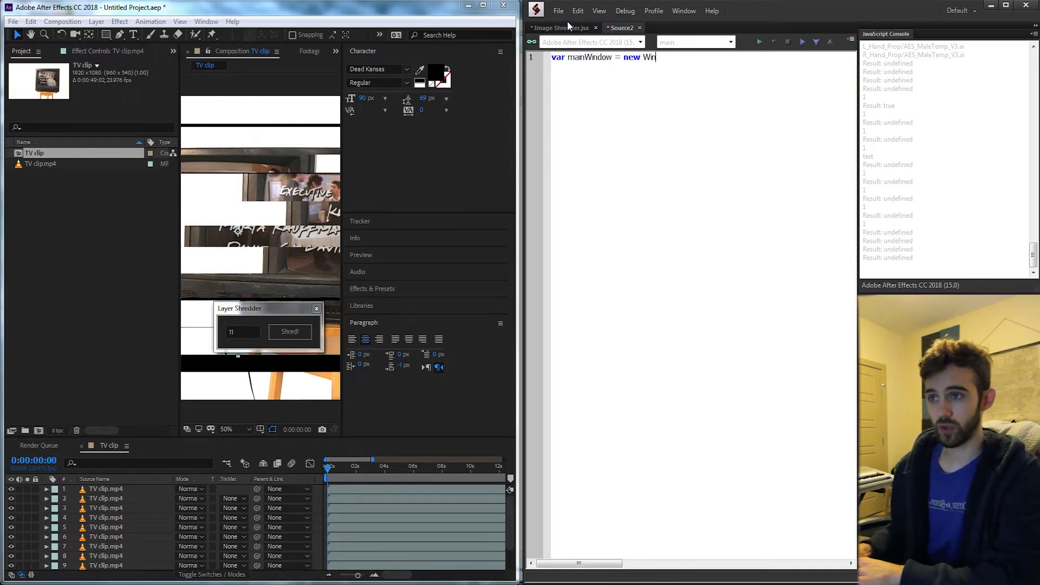
text(dow("palette)
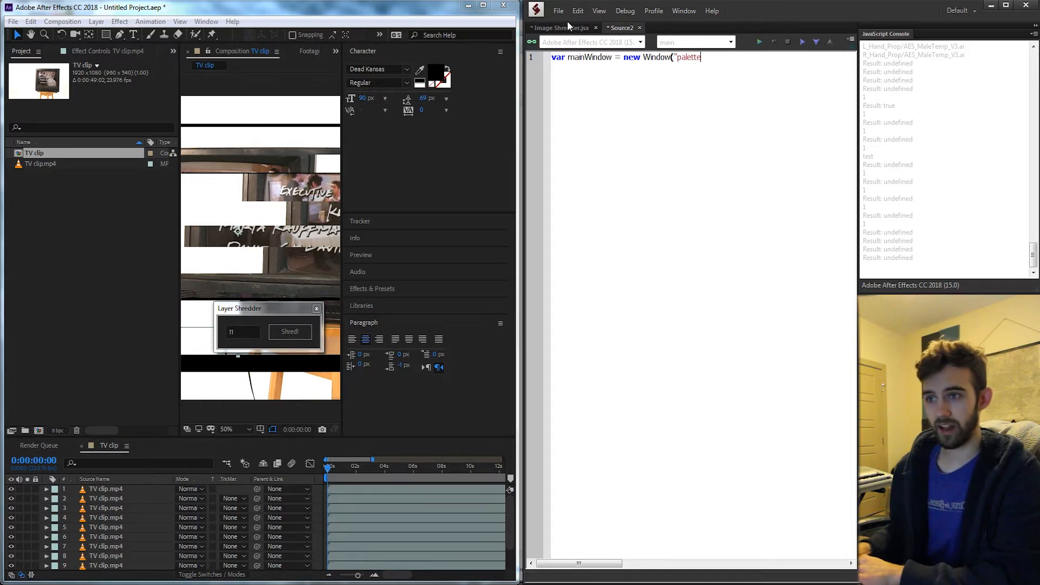
text(", "Layer)
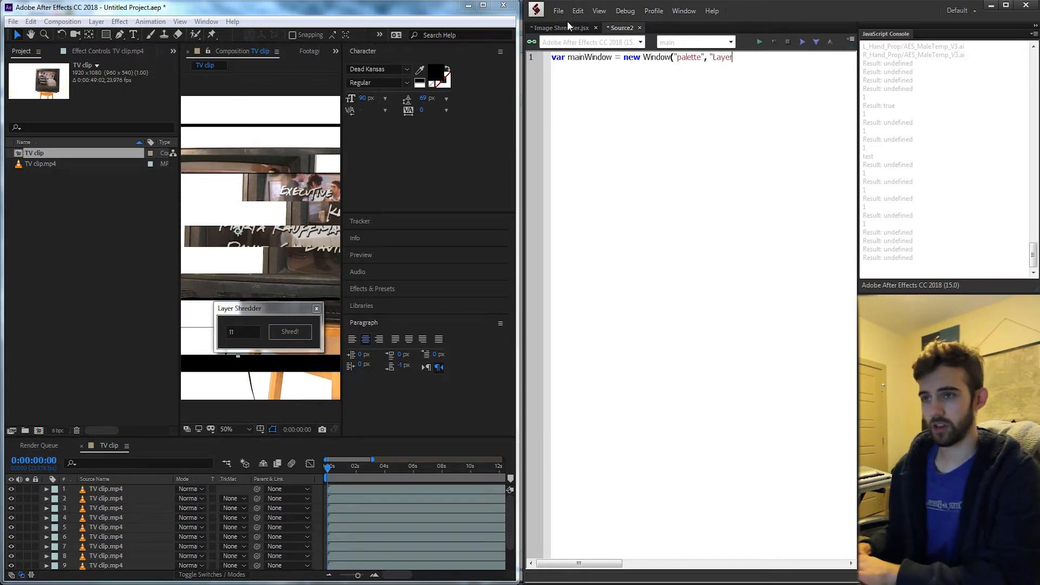
text(Shredder", undefined);)
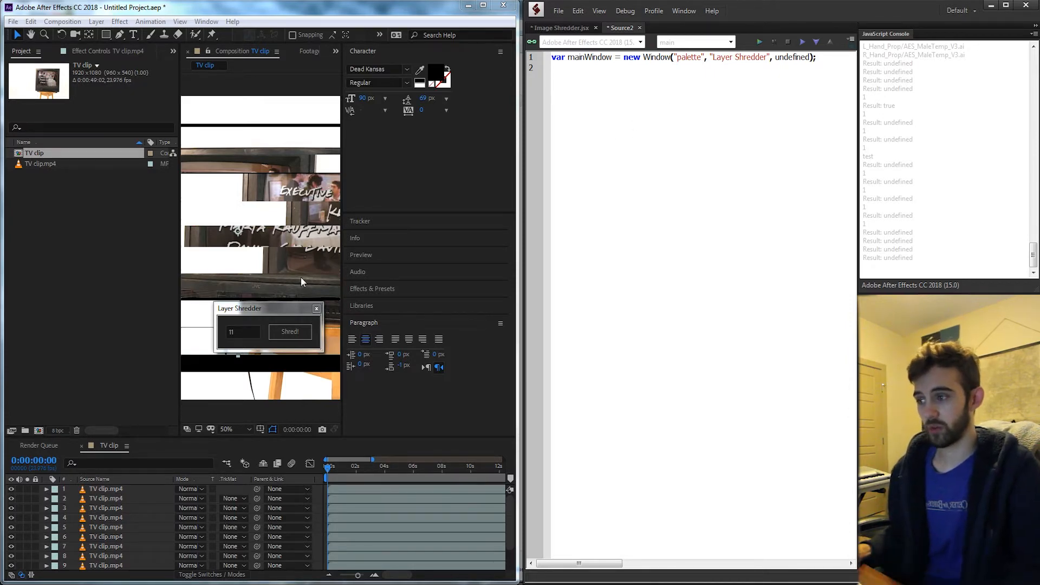
Set the window orientation to row and add an edittext field labelled numStacks.
text(mainWindow.orient)
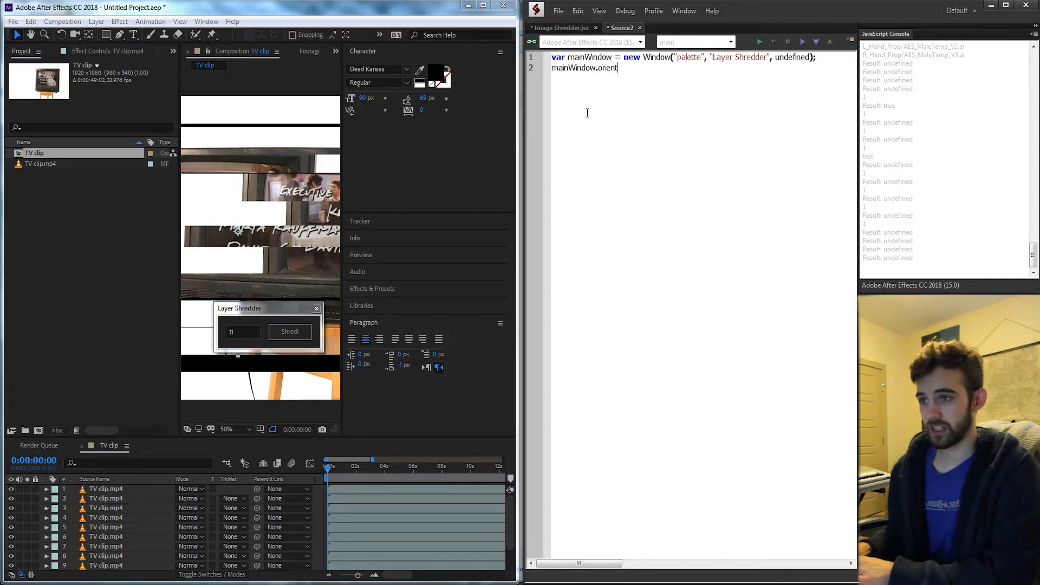
text(ation)
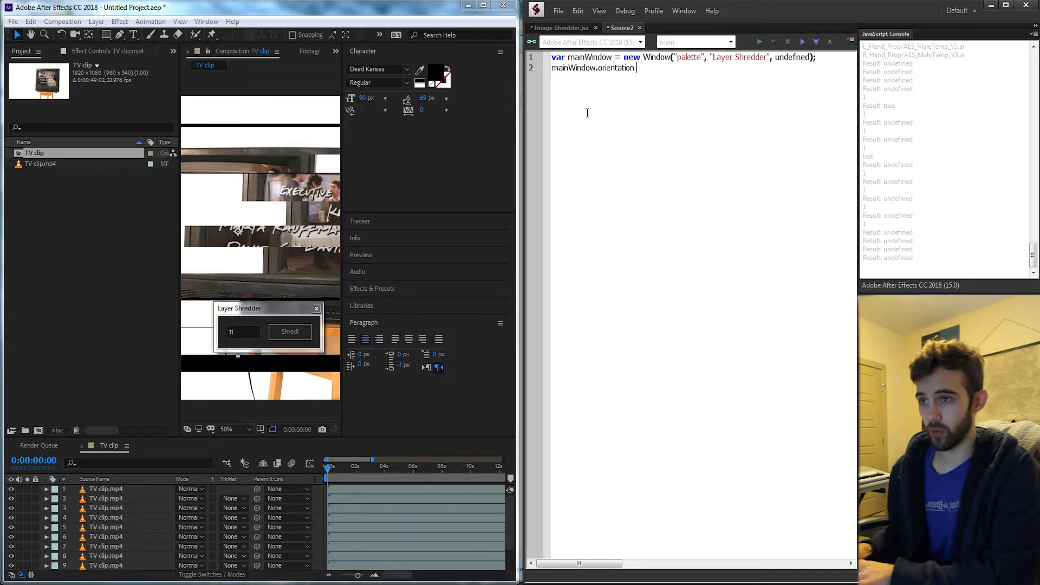
text(= ')
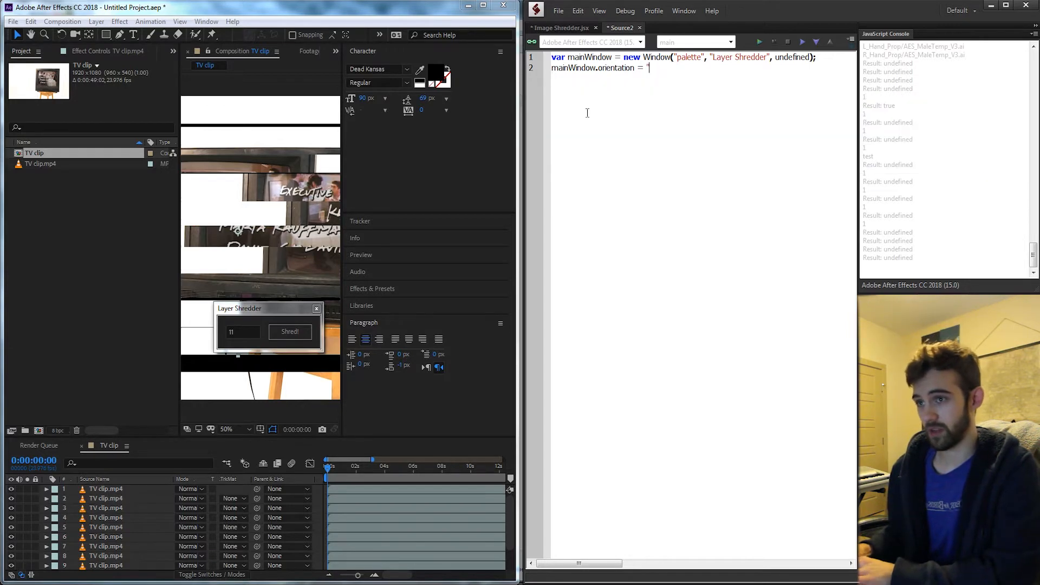
text(row";)
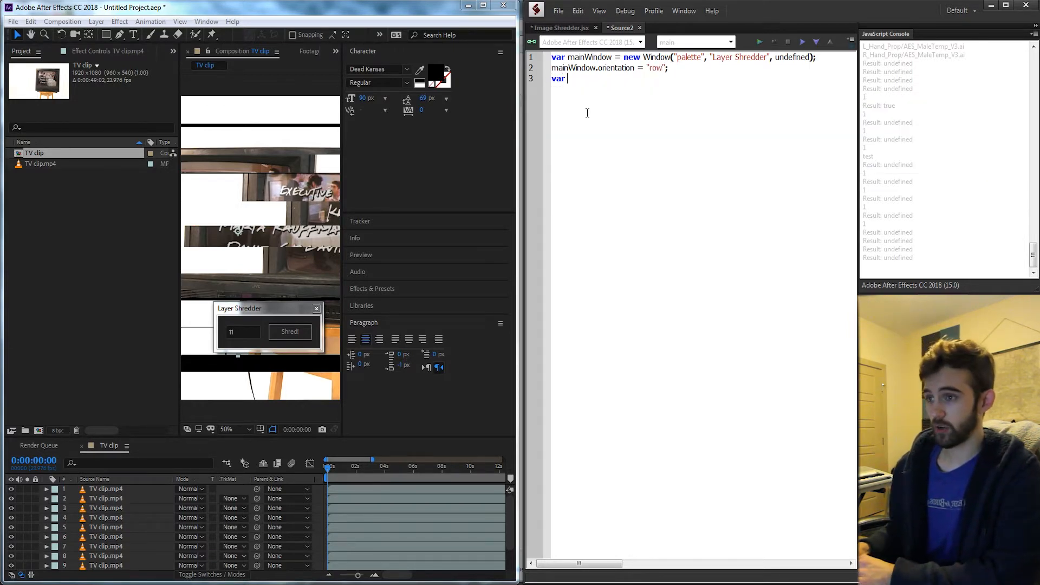
text(ed)
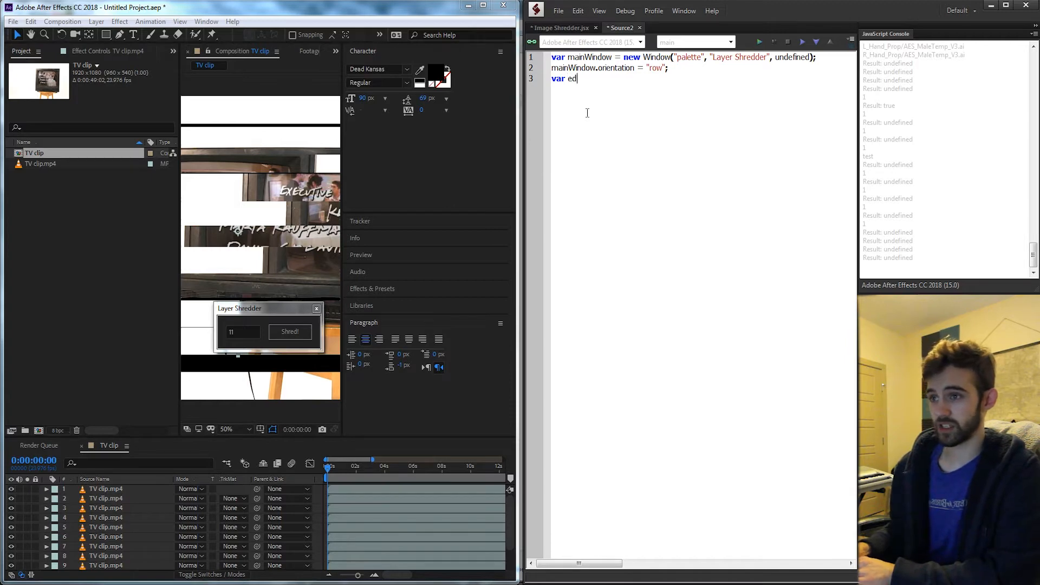
text(itText =)
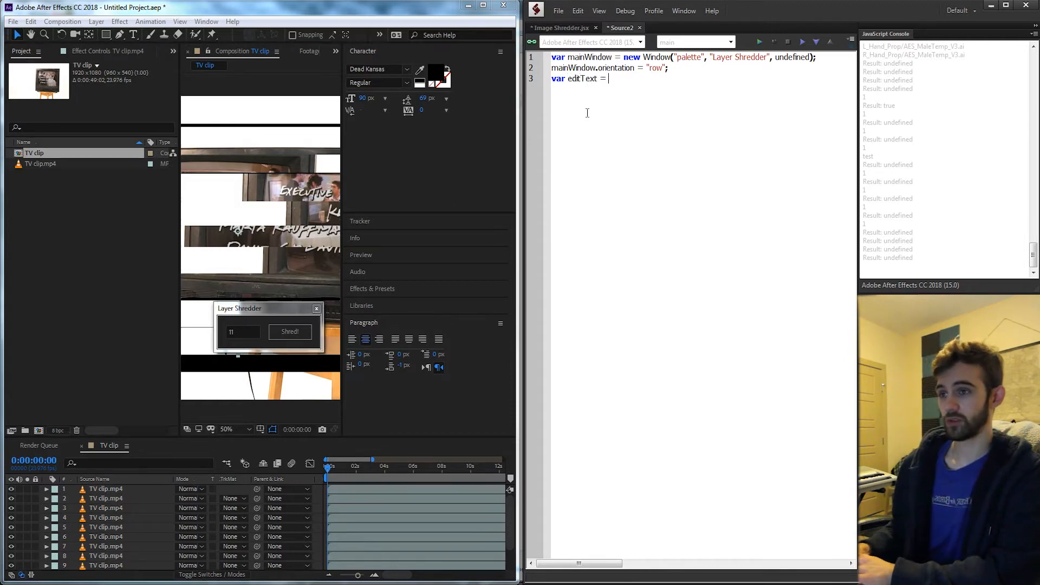
text(mainWindow.add(")
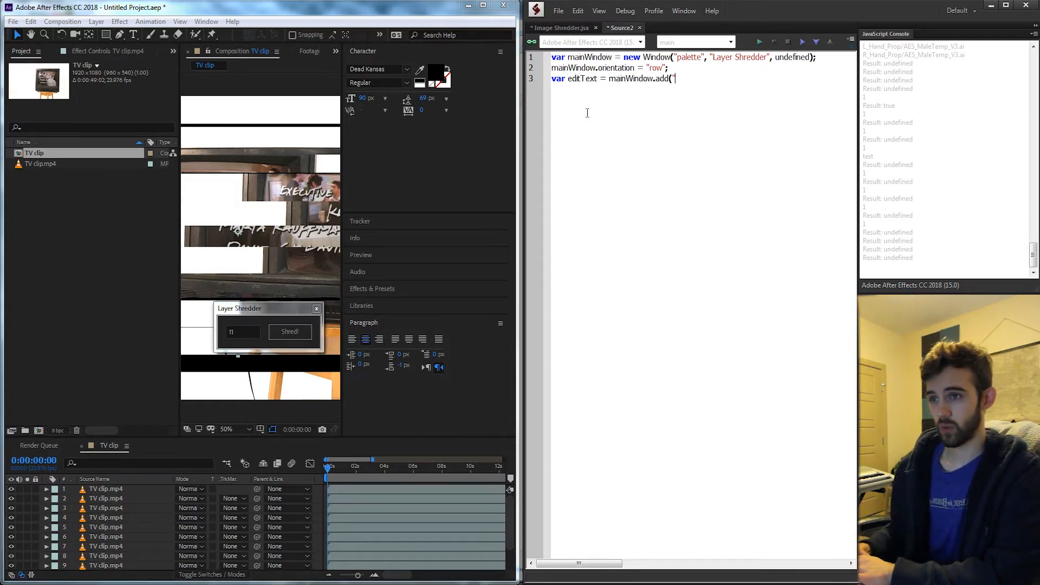
text(edittext)
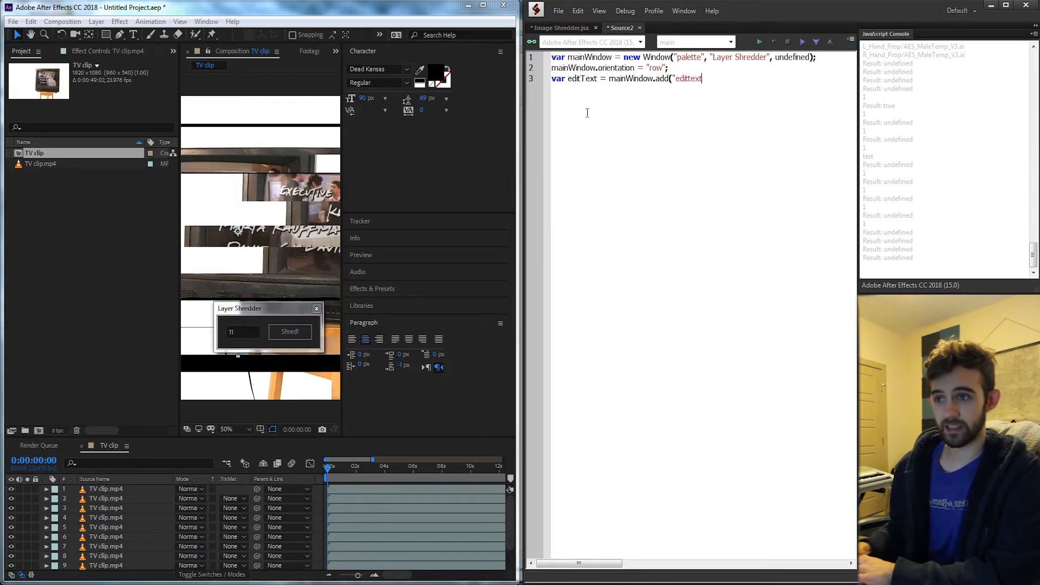
text(, undefined, ")
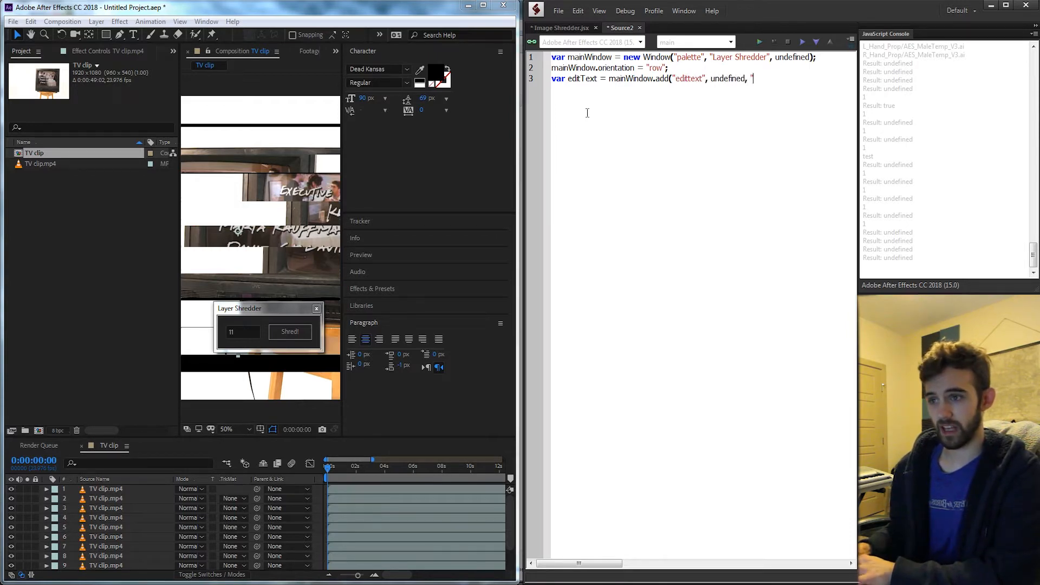
text(numStac)
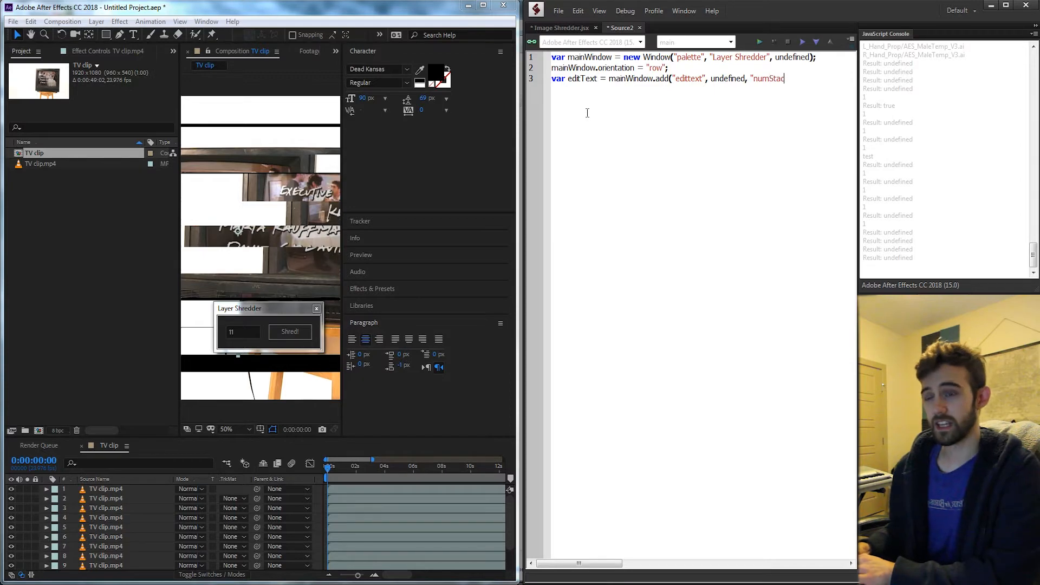
text(ks)
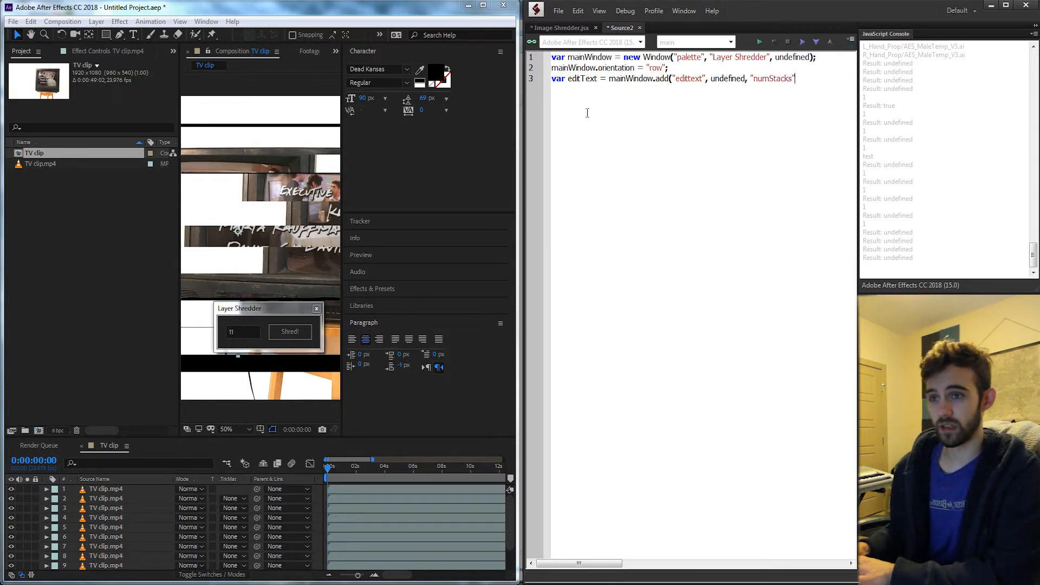
text();)
key(Enter)
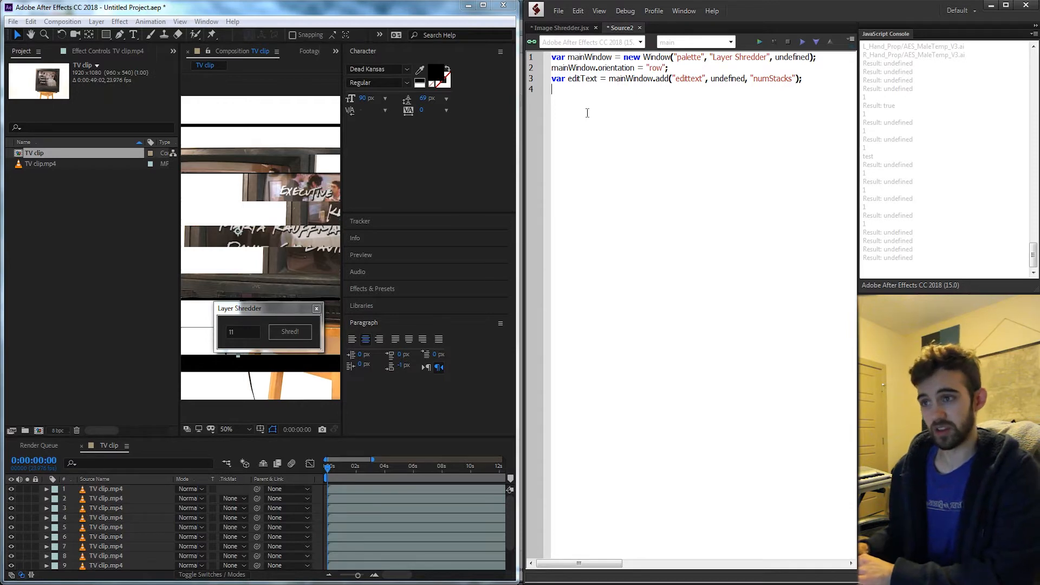
Add a Shred! button to mainWindow and call mainWindow.show() to display the palette.
text(var button =)
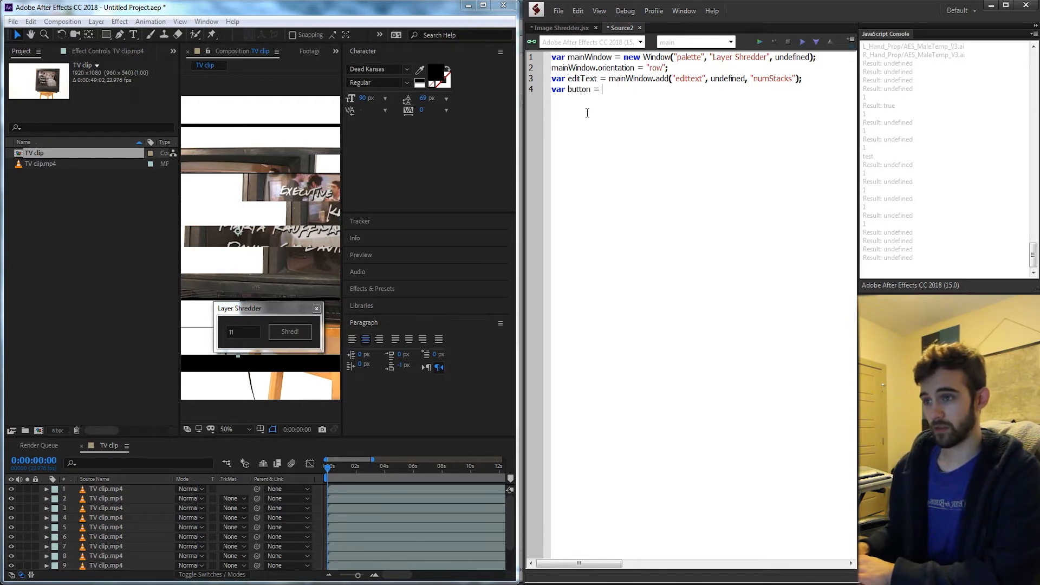
text(mainWindow.)
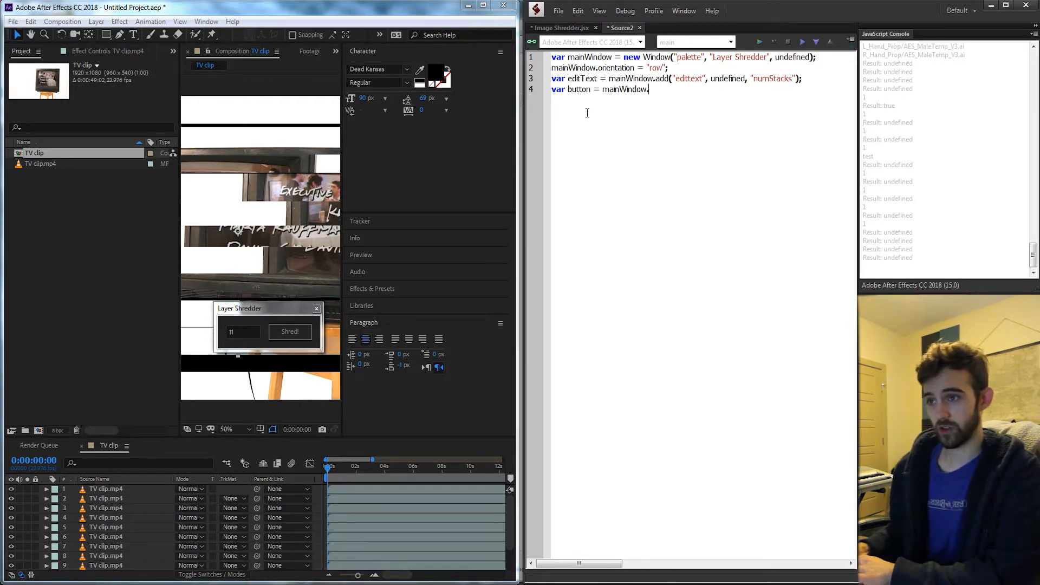
text(.add("b)
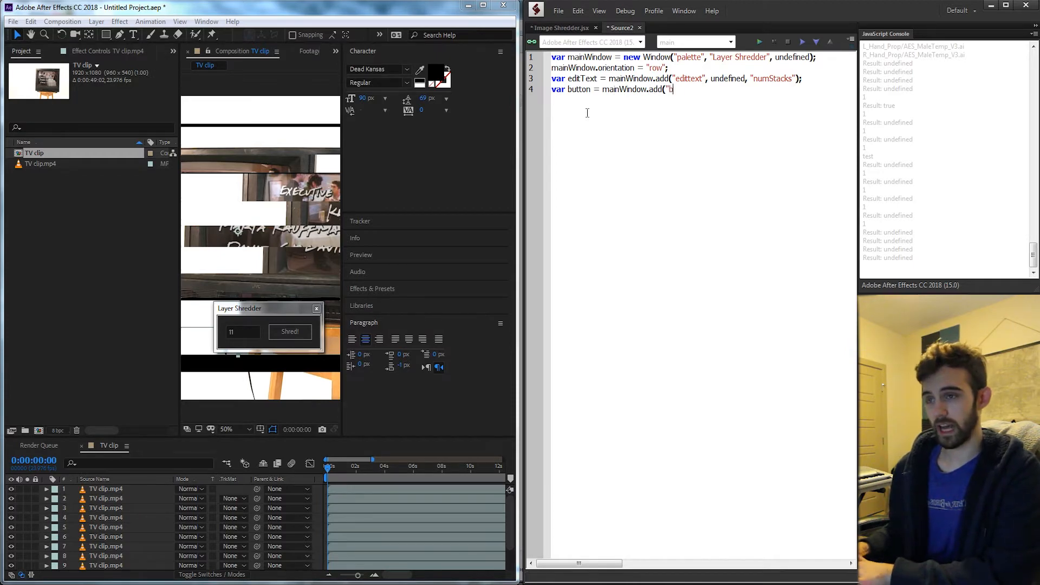
text(utton", undefined, ")
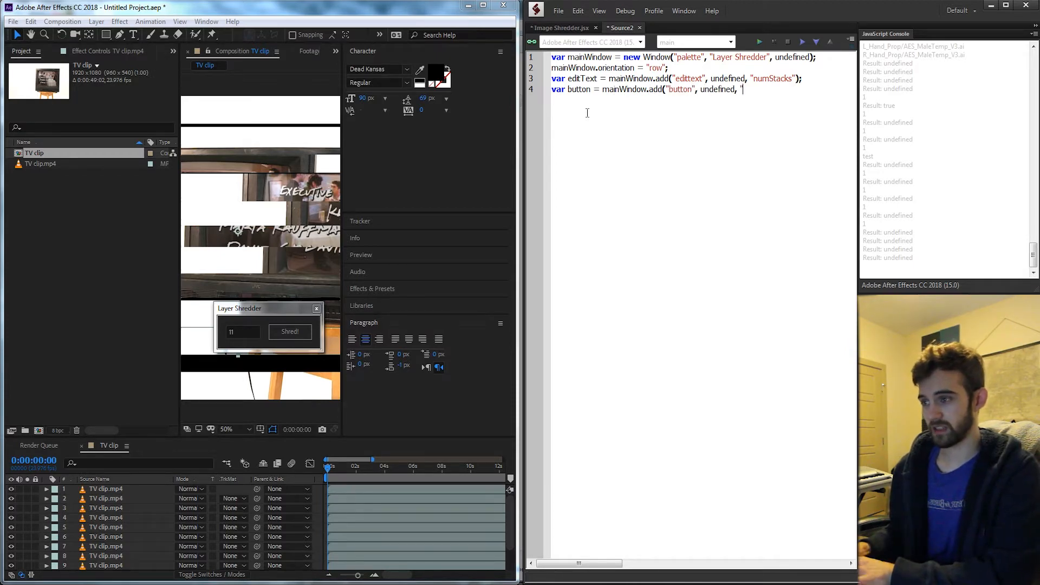
text(Shred!");)
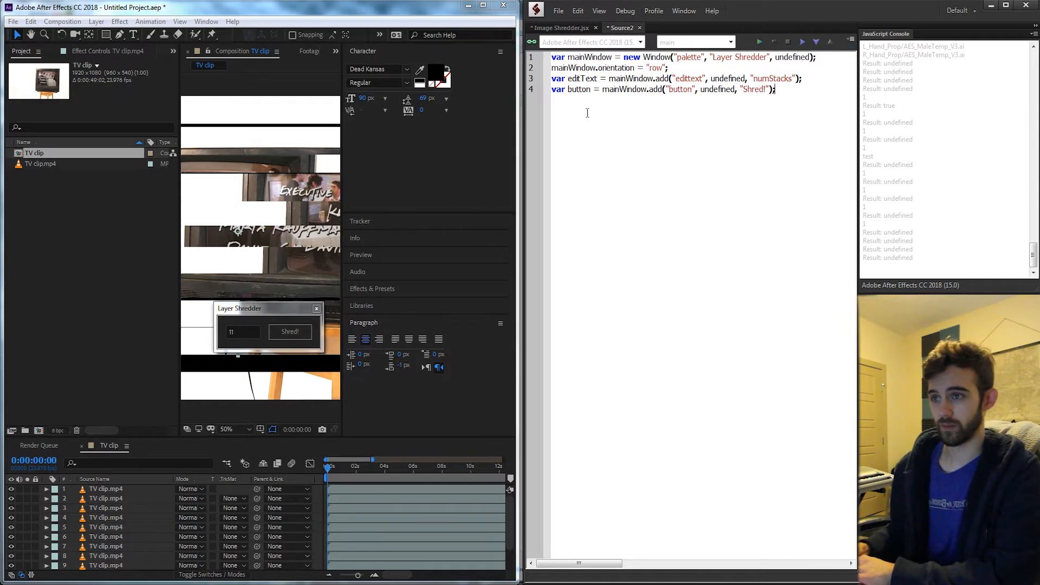
text(mainWindow)
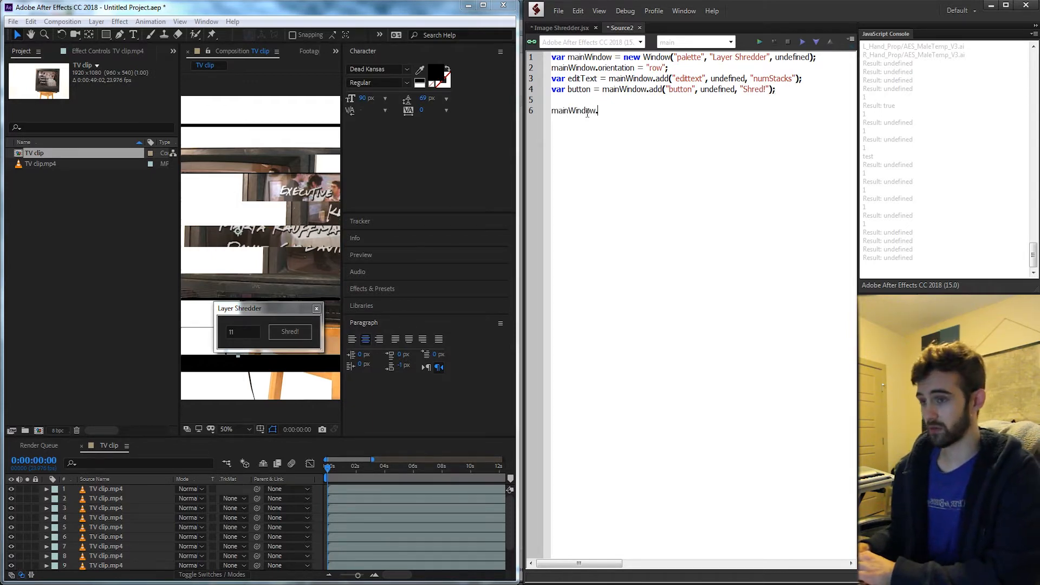
text(.show())
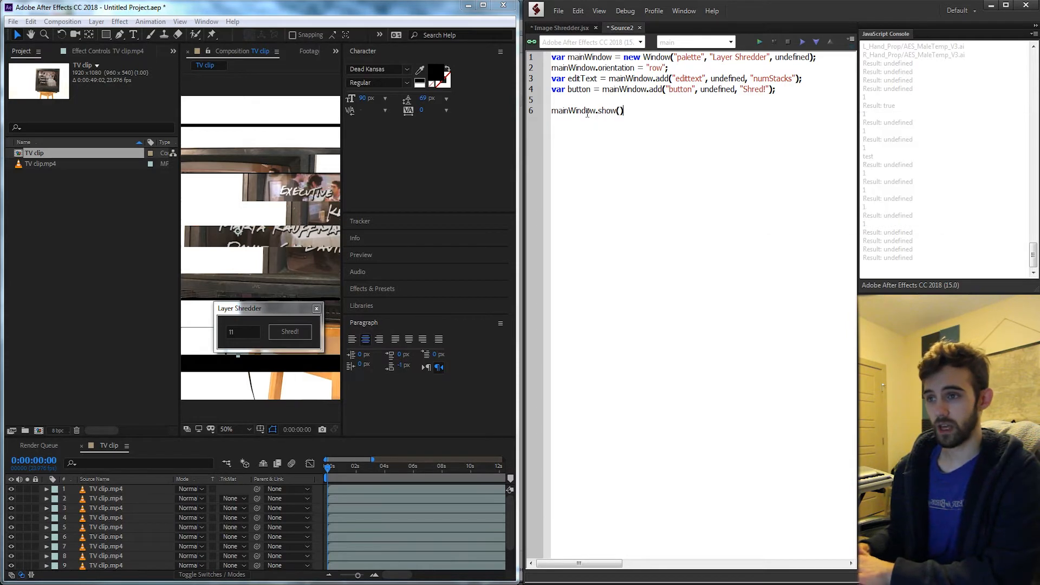
text(mainWindow.show();)
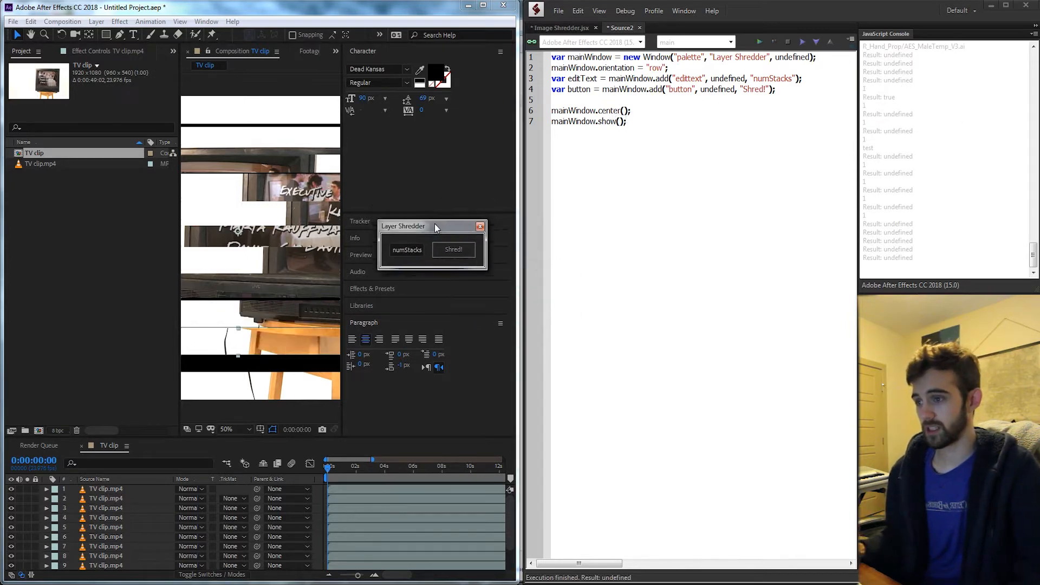
Move the rerun Layer Shredder palette lower and try its numStacks text field.
drag(432, 225, 418, 321)
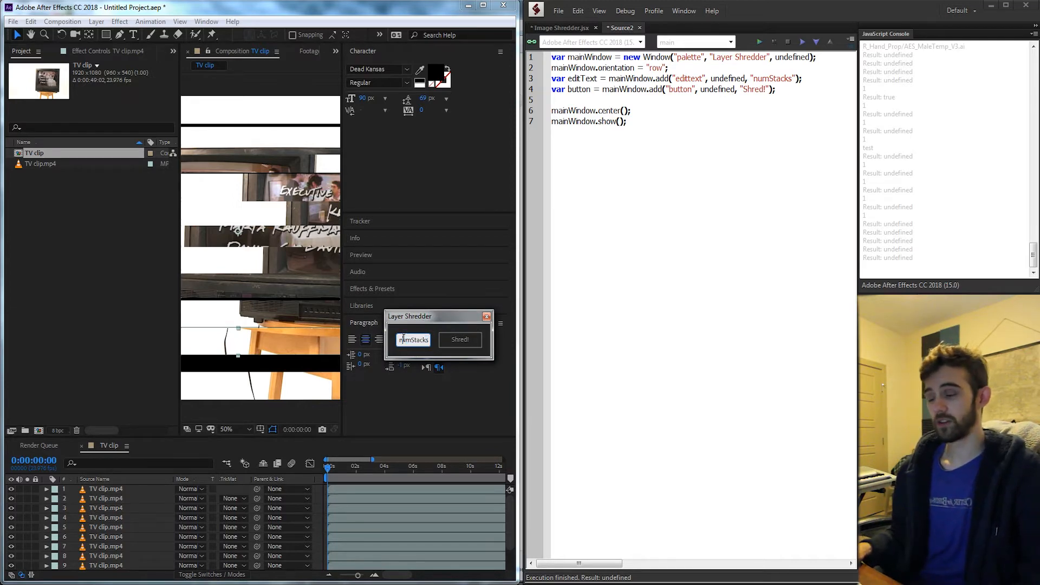
click(413, 340)
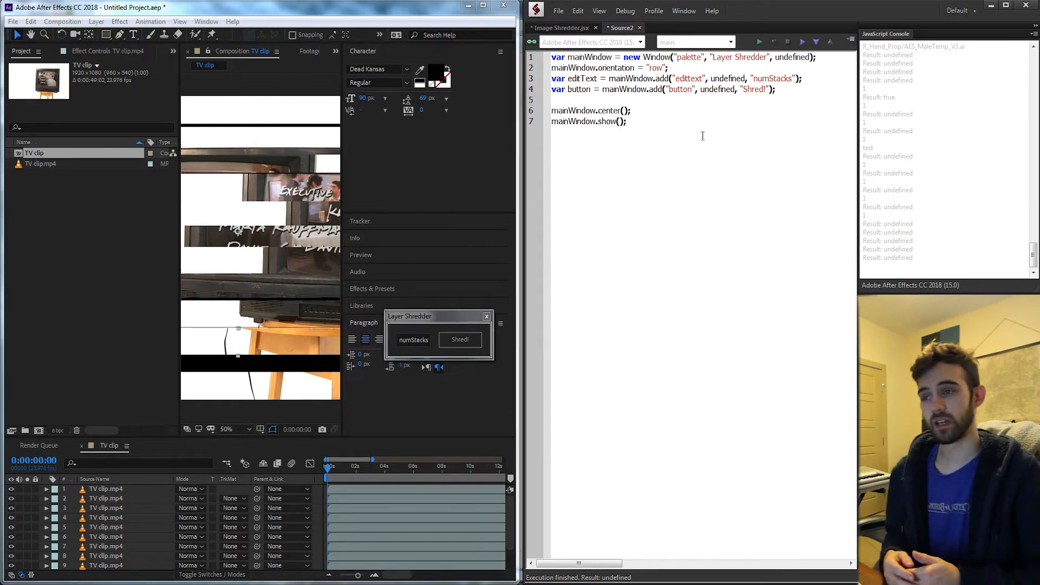
Give button.onClick a function that shows a test alert, then select that alert line for replacement.
text(button.onClick =)
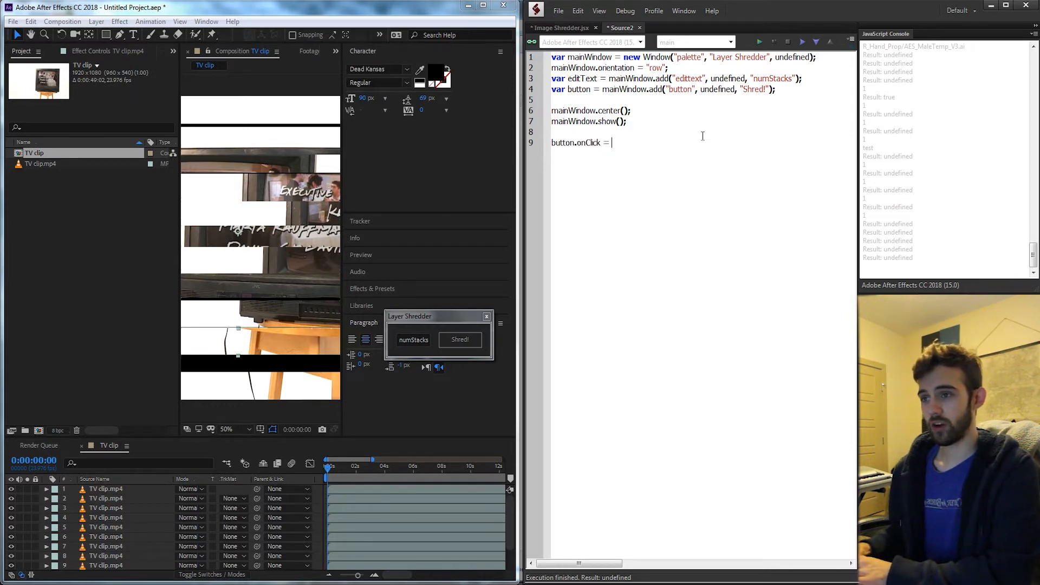
text(function() {})
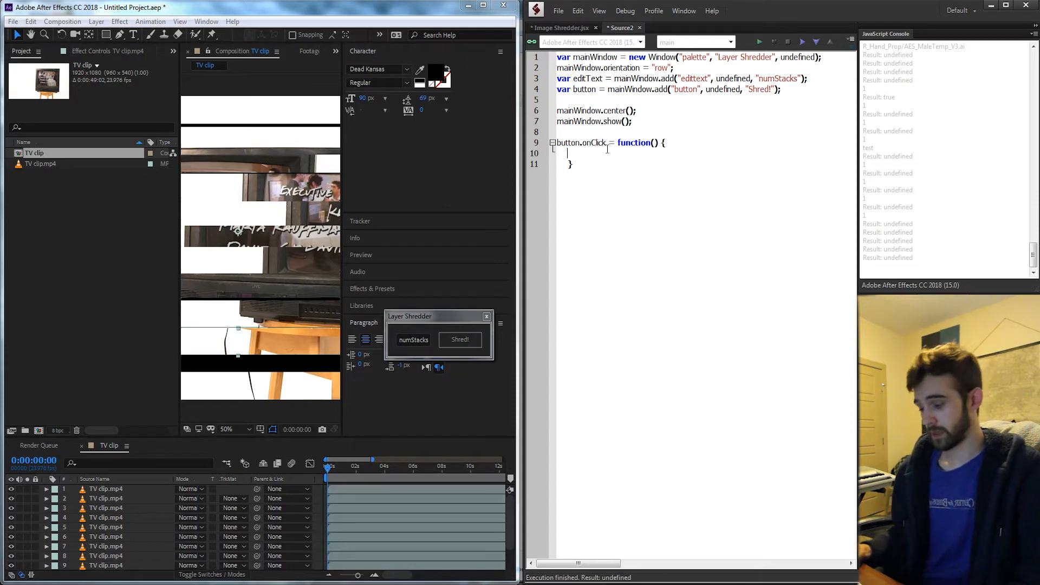
text(alert("hey"))
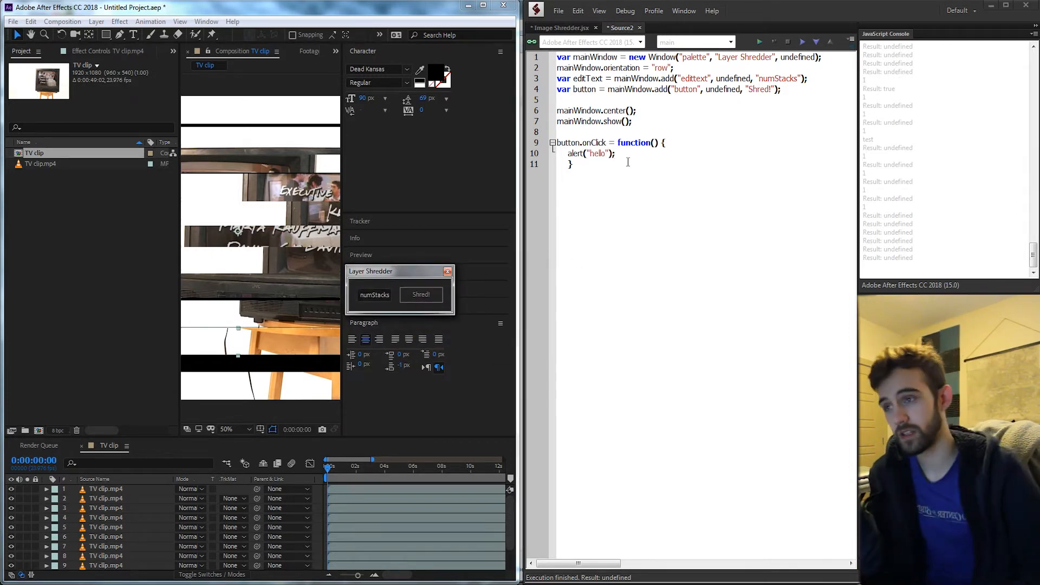
triple_click(591, 153)
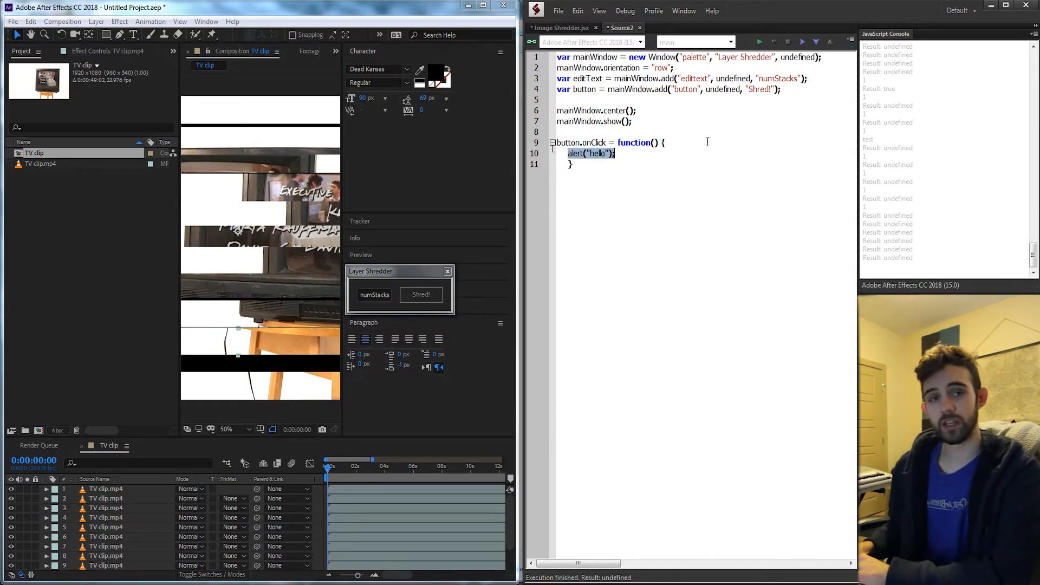
Wrap the handler in app.beginUndoGroup("Shred Layers") and app.endUndoGroup().
text(app.)
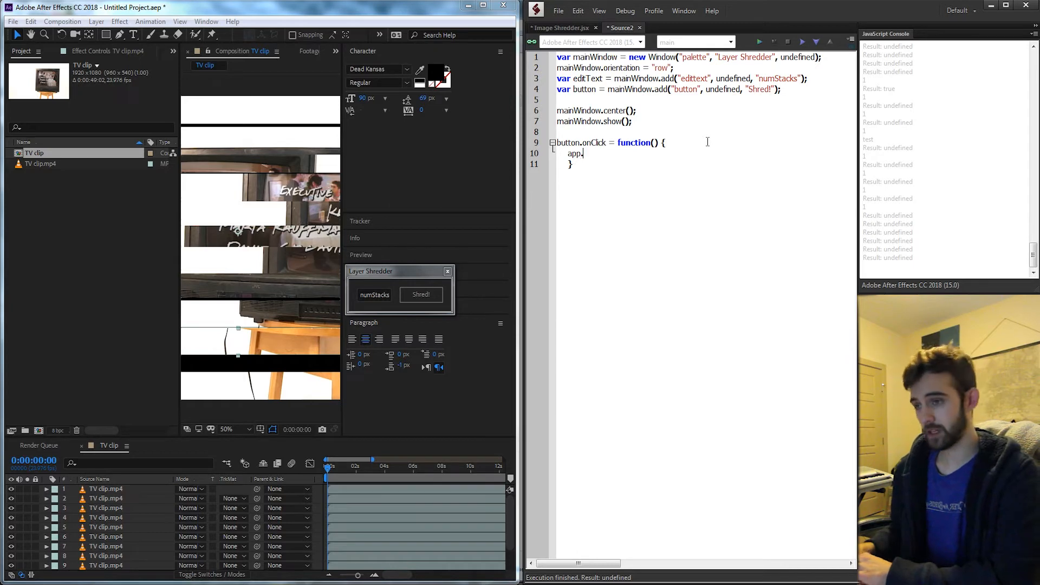
text(beginU)
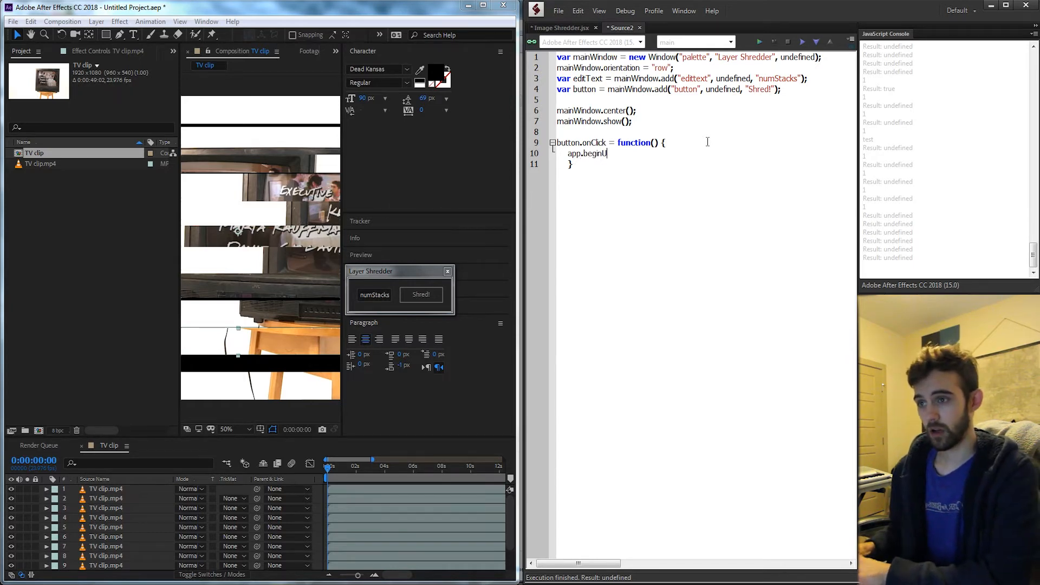
text(ndoGroup();)
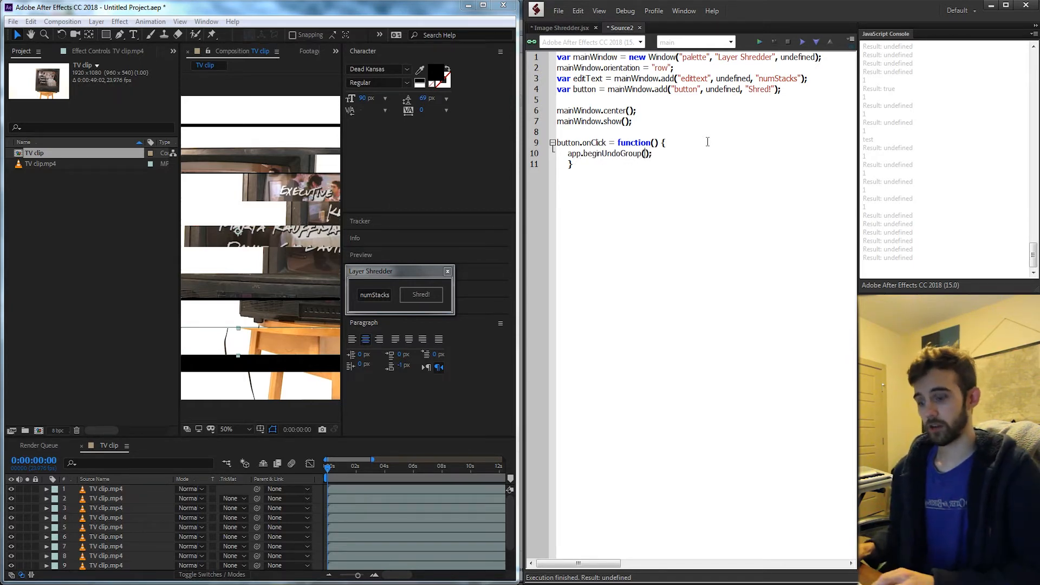
text("")
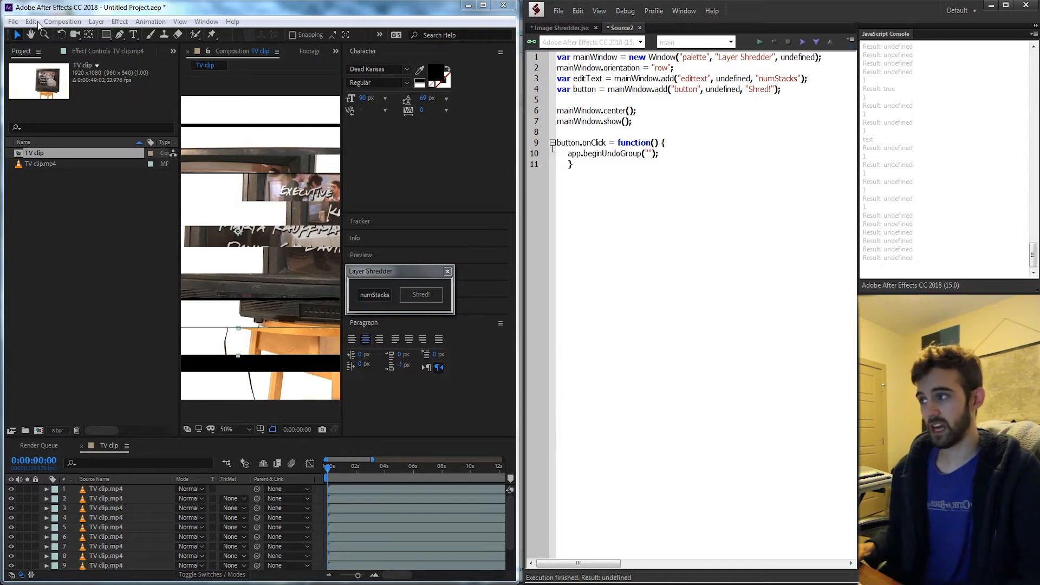
click(30, 21)
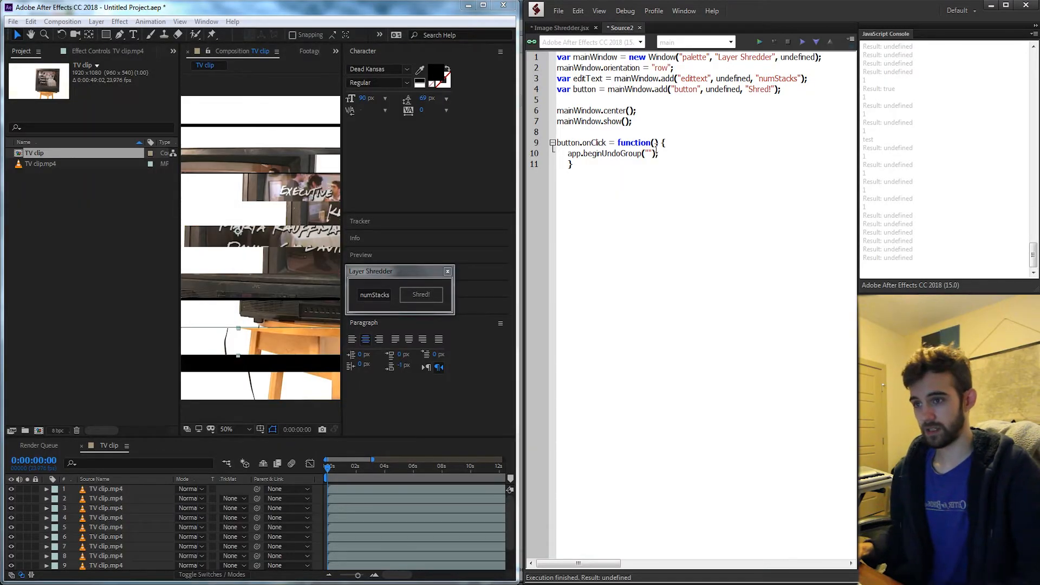
text(Shred Layers)
text(app.)
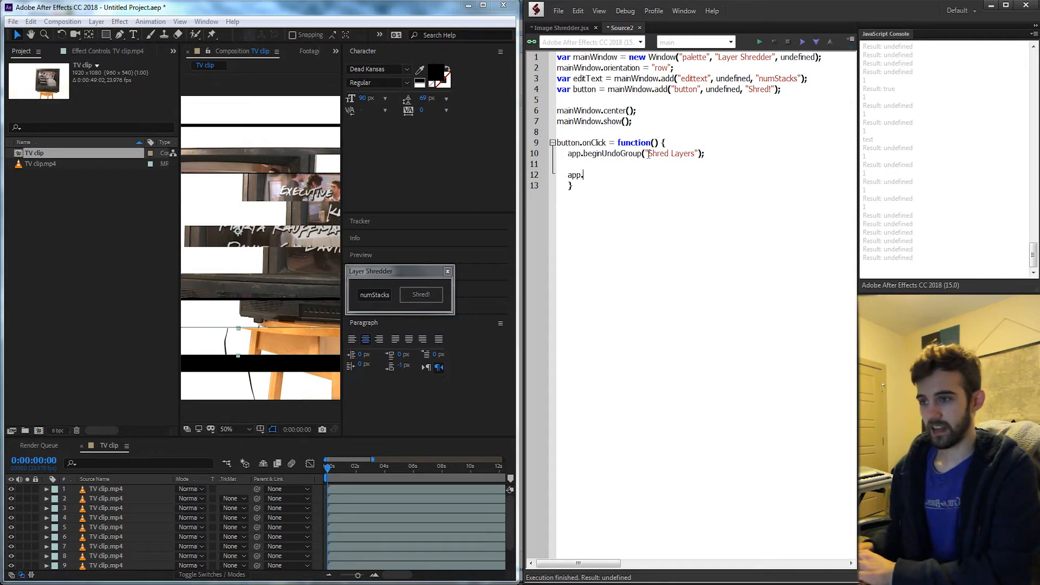
text(endU)
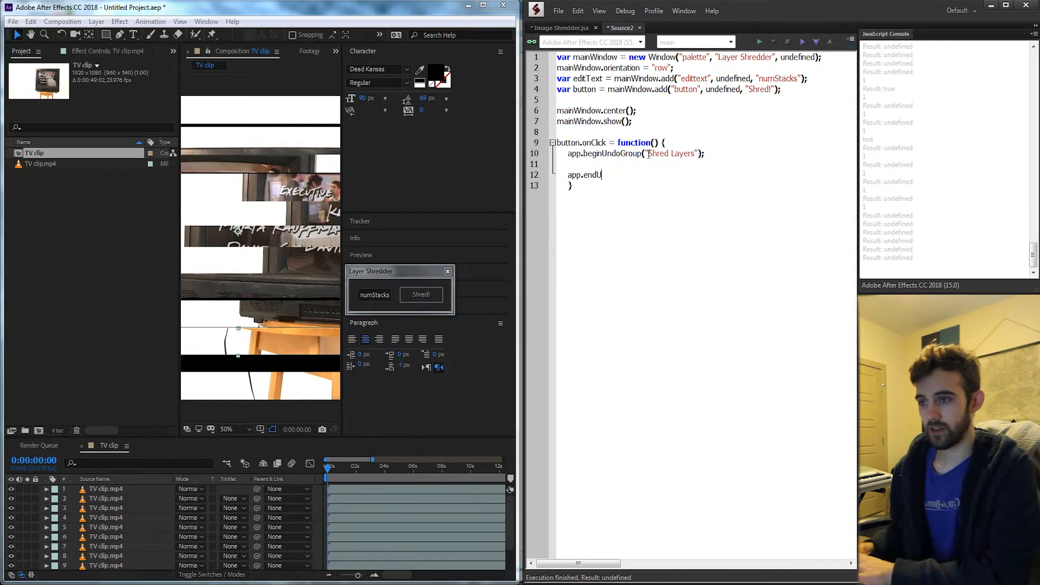
text(ndoGroup();)
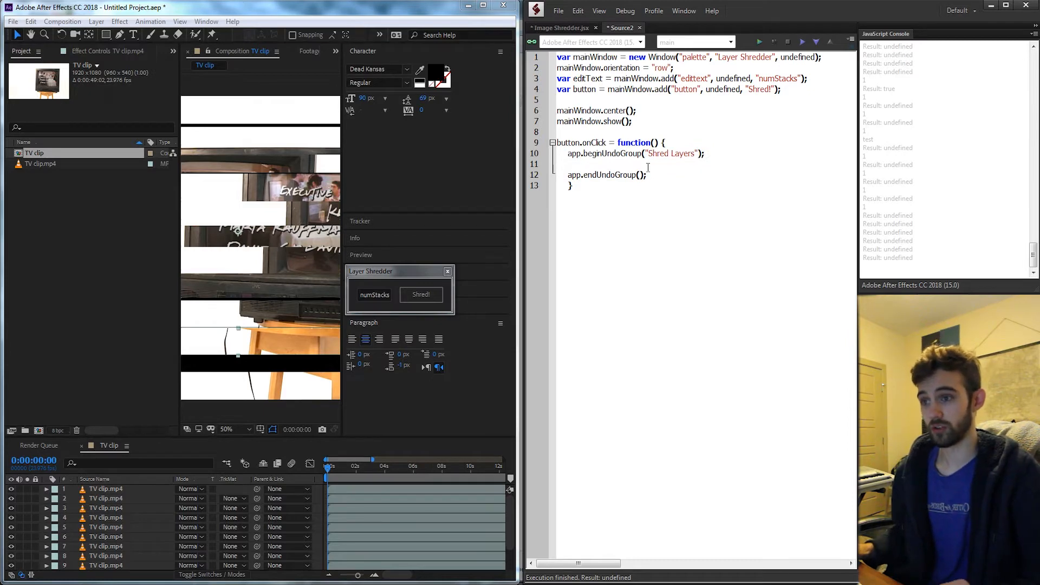
Store the active comp in var comp = app.project.activeItem and begin a var layer line.
text(var comp)
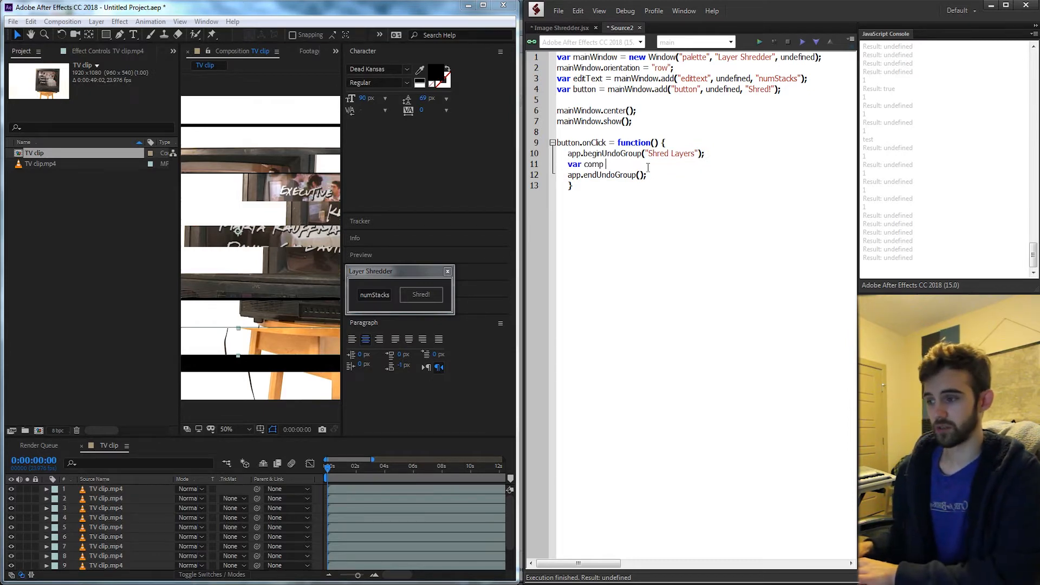
text(=)
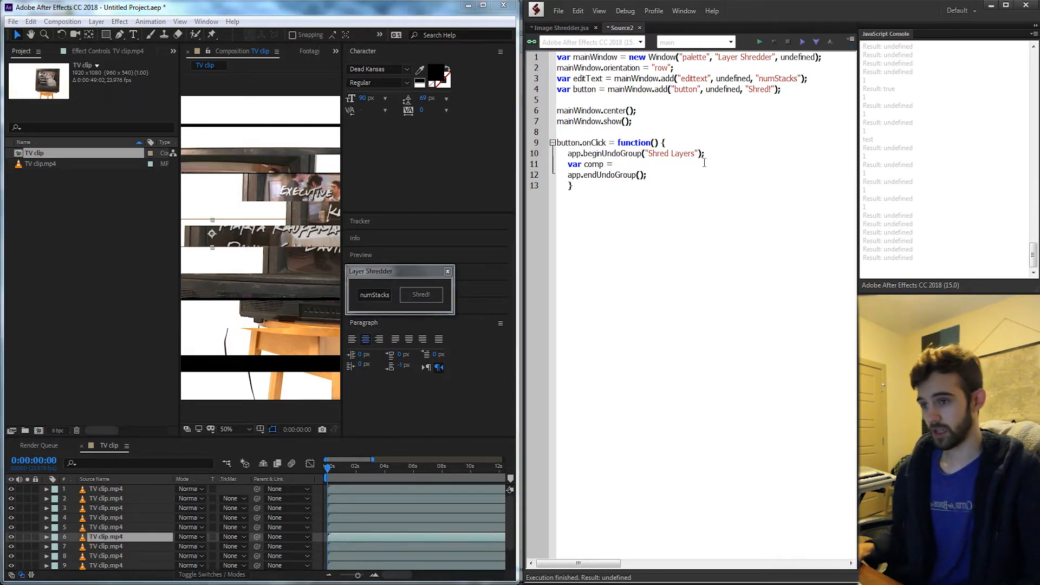
text(app)
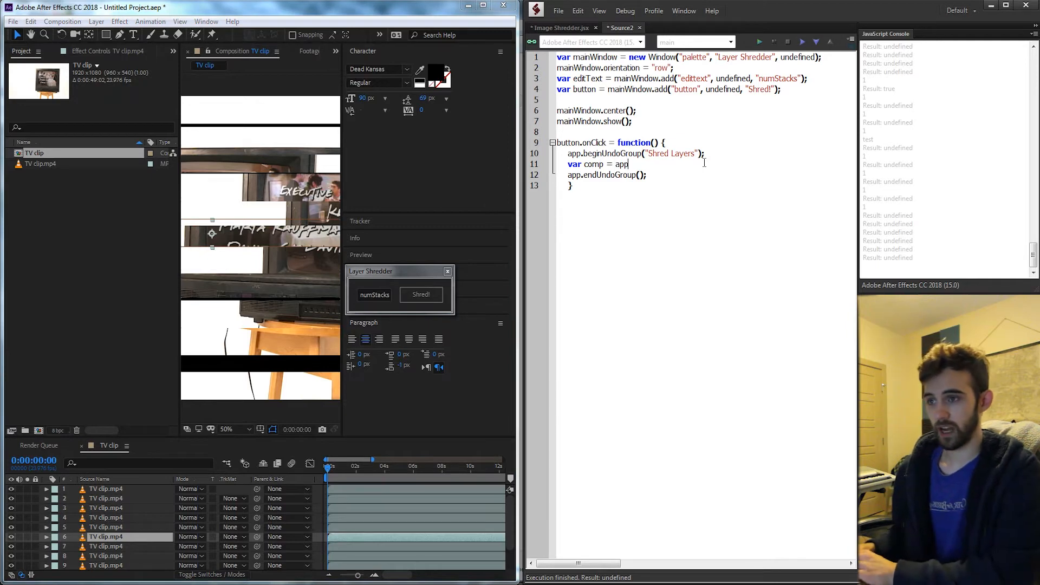
text(.project.activeItem;)
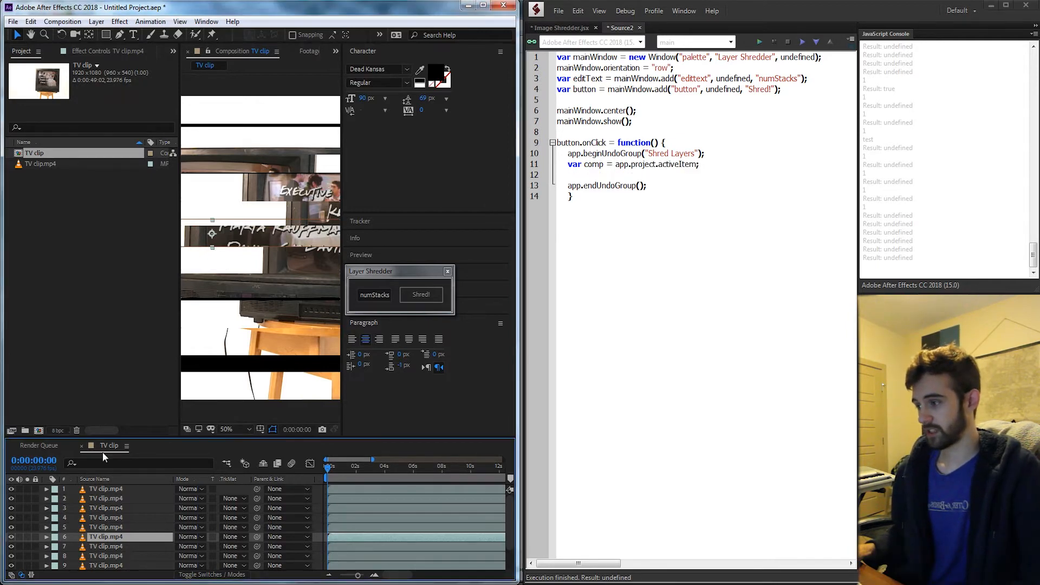
text(var)
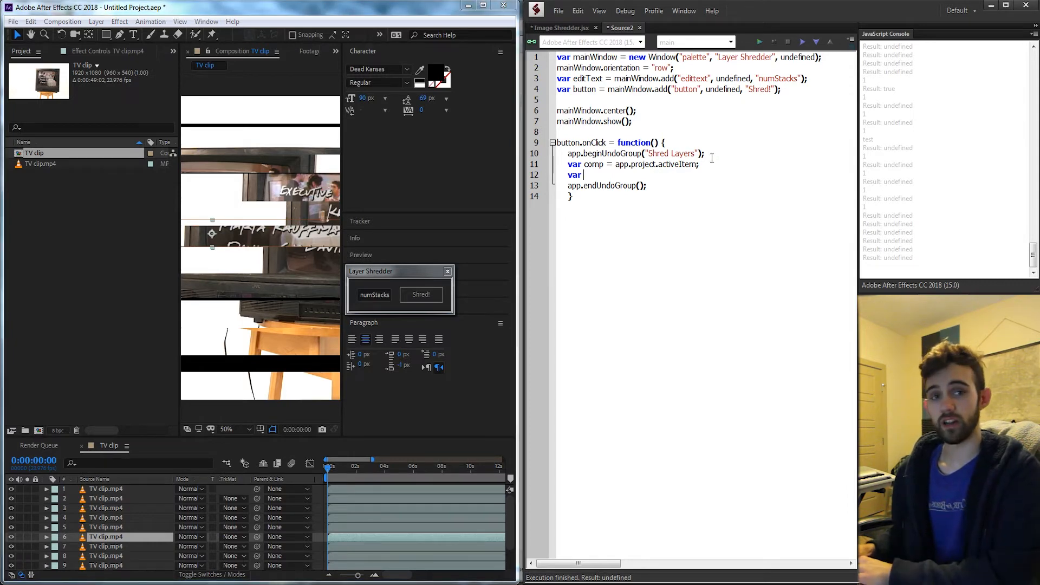
text(layer =)
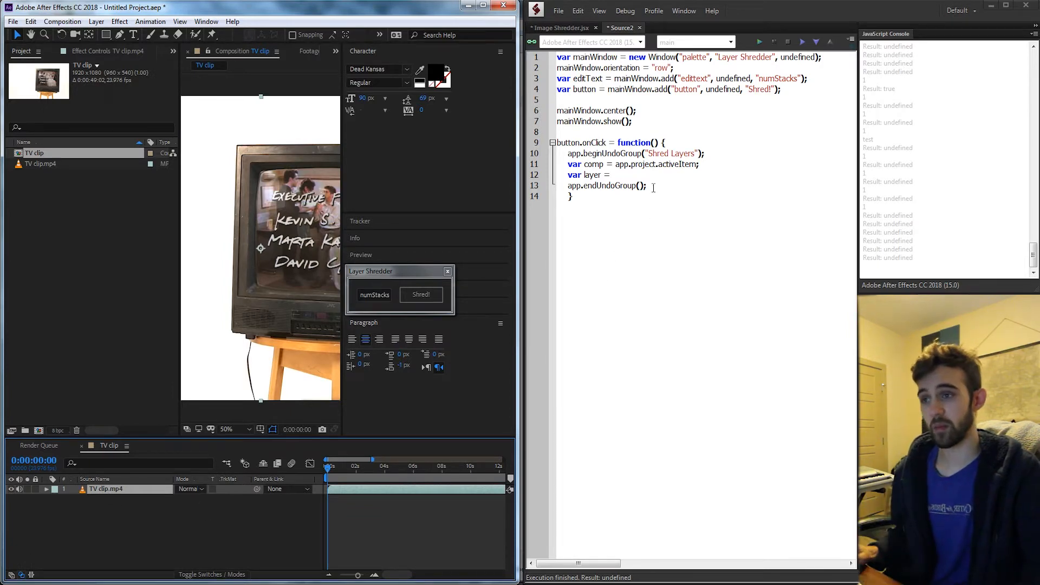
Set layer to comp.selectedLayers[0] instead of comp.layer(1) and begin a var stacks line.
text(c)
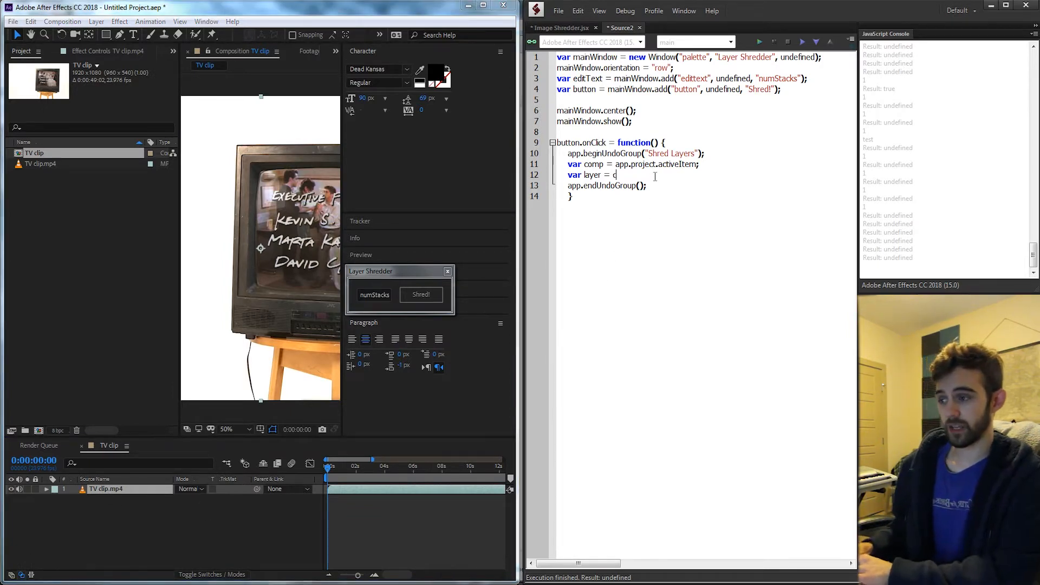
text(omp.layer(1);)
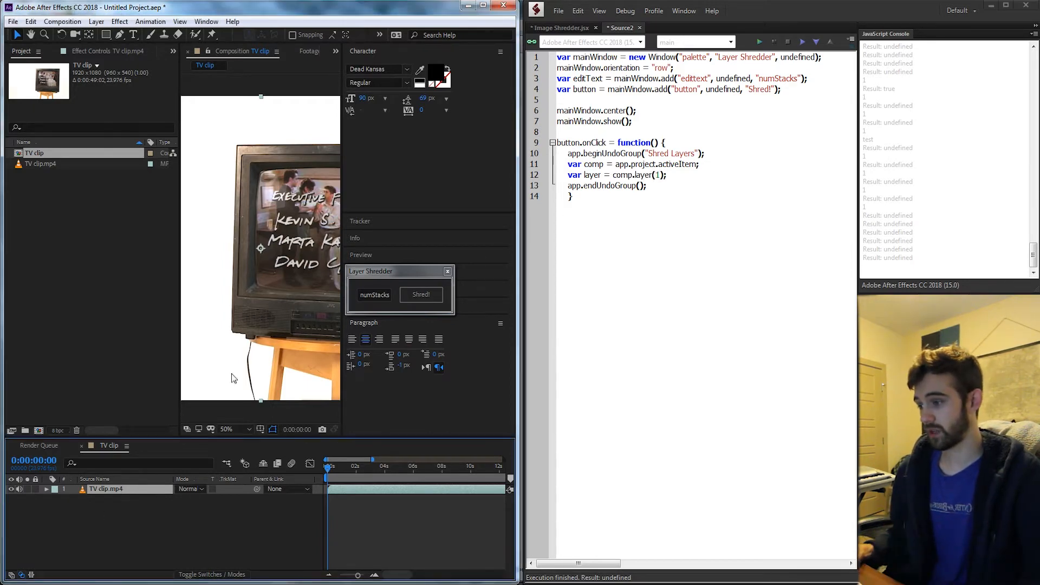
double_click(642, 174)
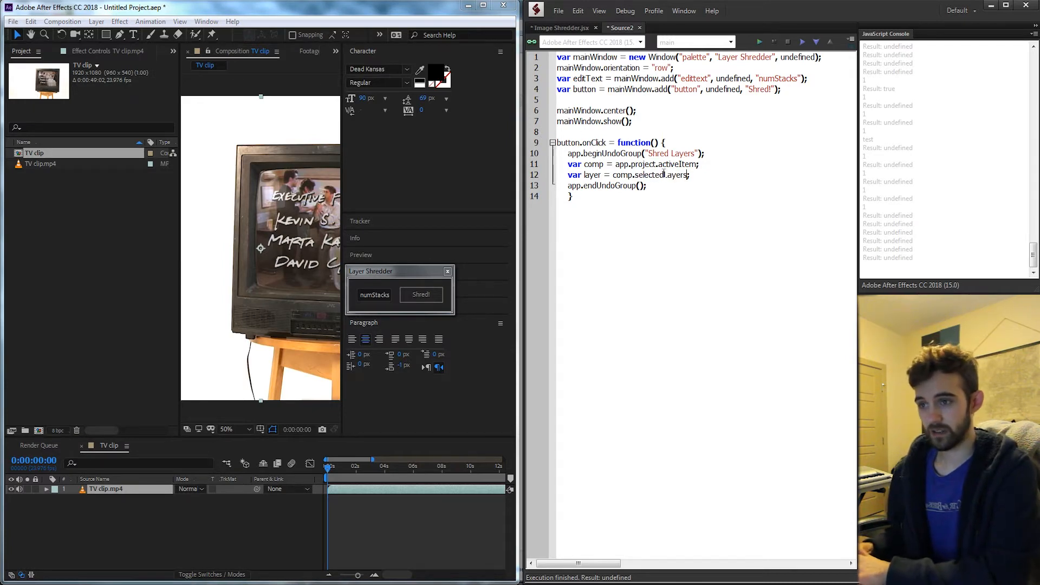
text([0])
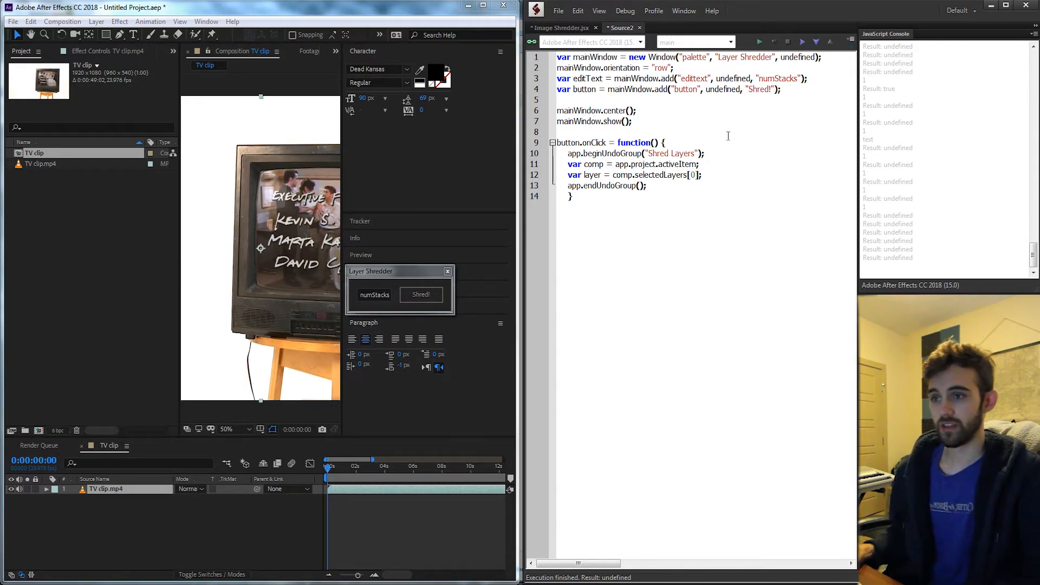
double_click(654, 174)
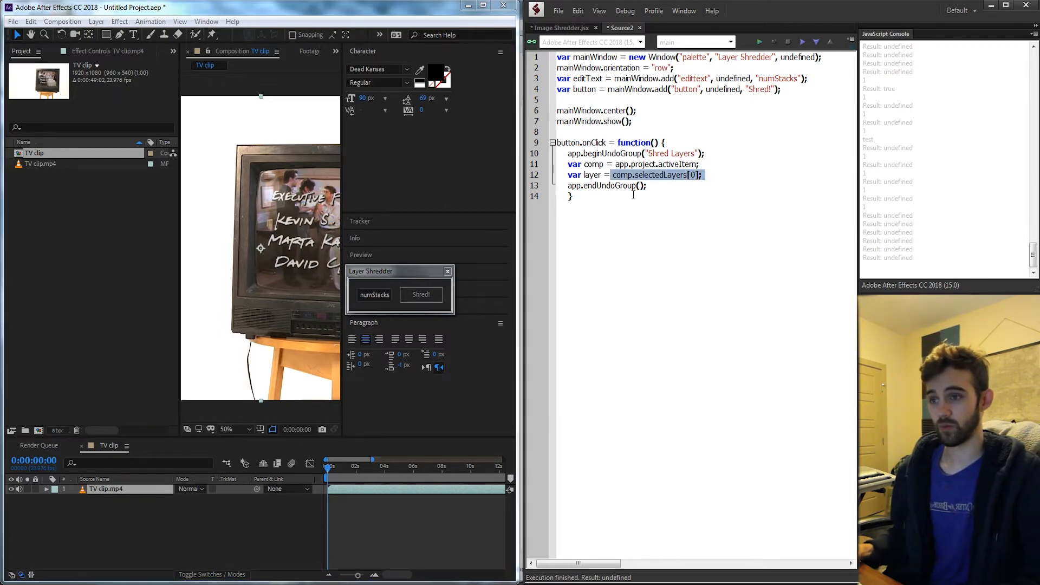
text(var stacks = ;)
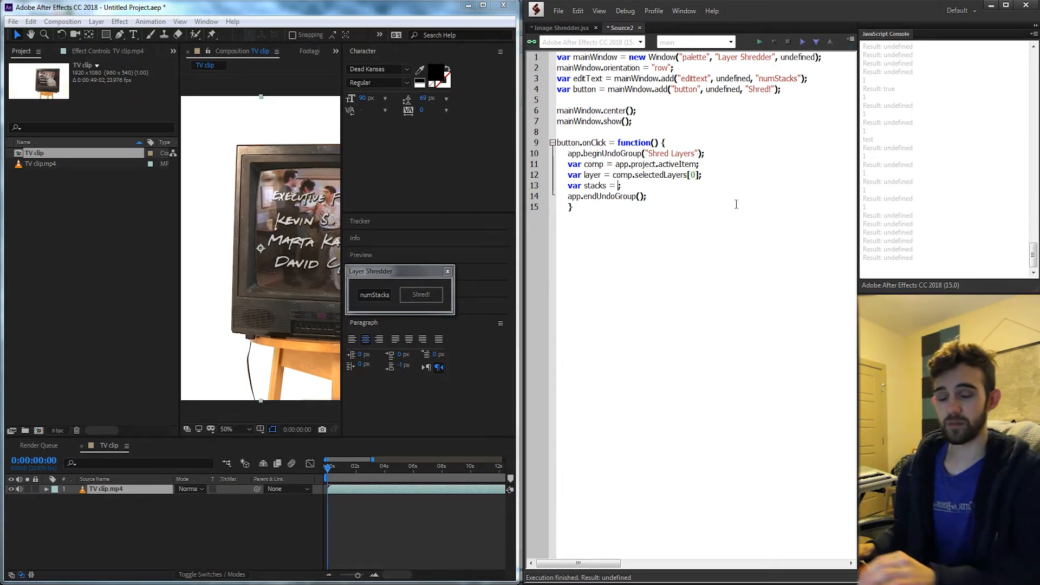
Assign stacks from createStacks() and declare an empty createStacks function below the handler.
text(createStacks()
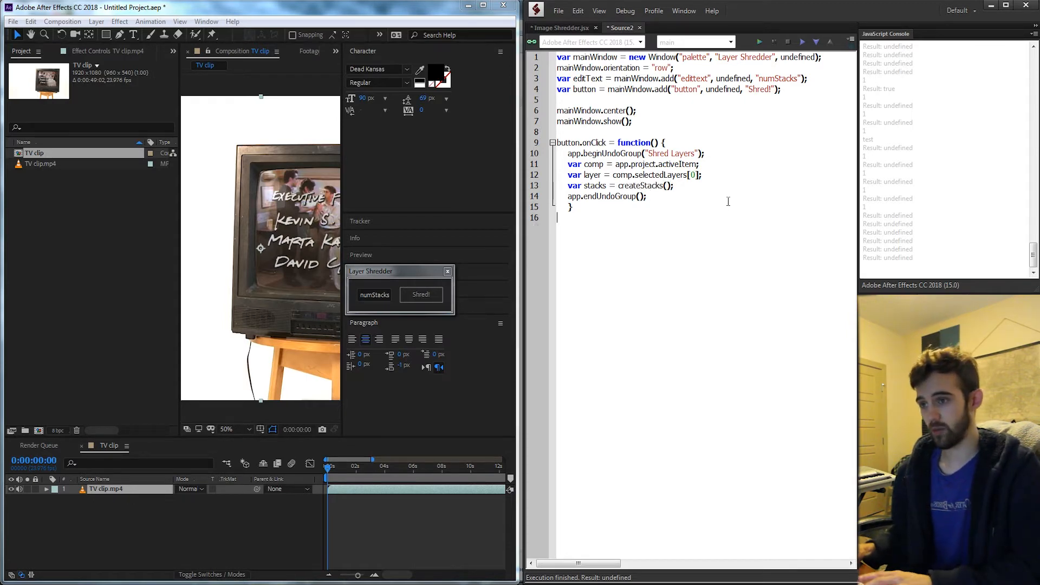
text(function)
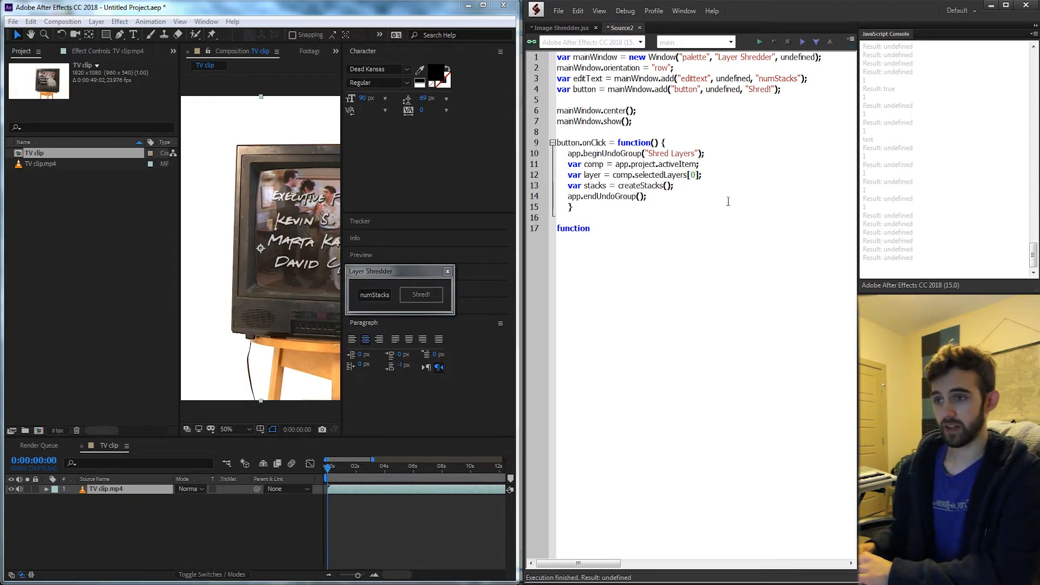
text(createStacks() {)
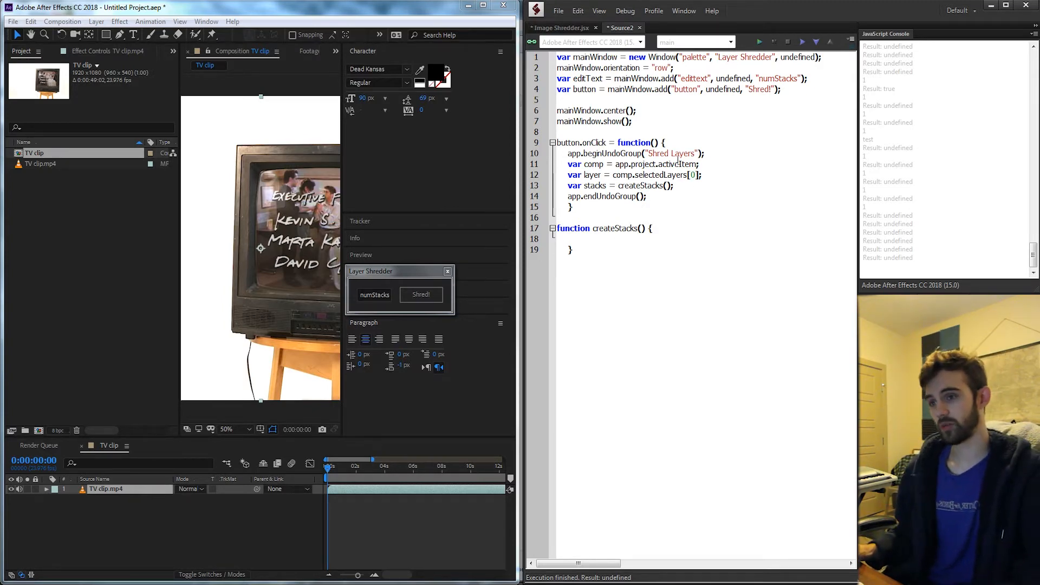
Pass comp, layer and a parseInt() value to createStacks, entering 12 in the panel's numStacks field.
text(comp,)
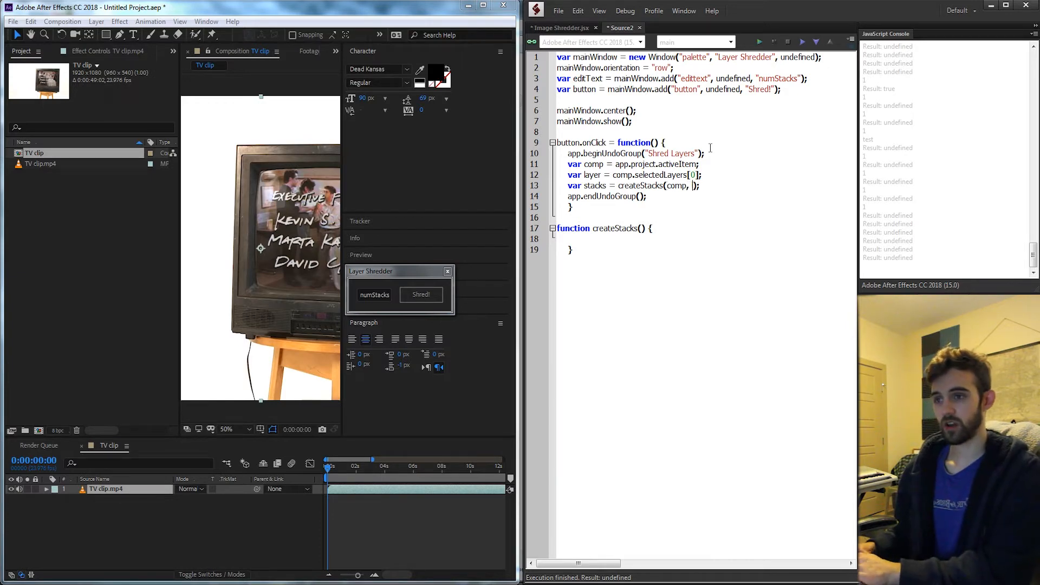
text(layer,)
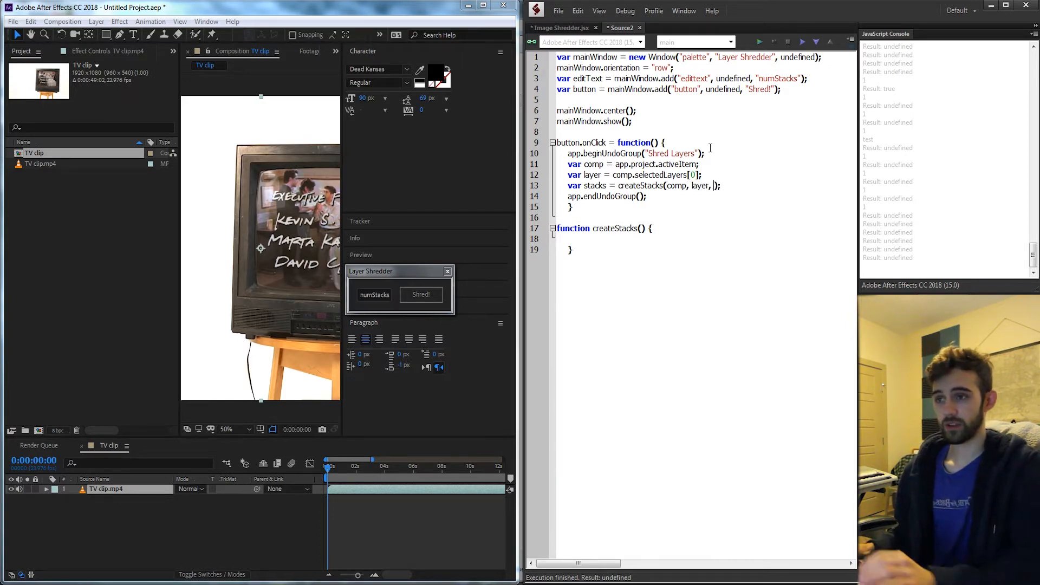
click(374, 295)
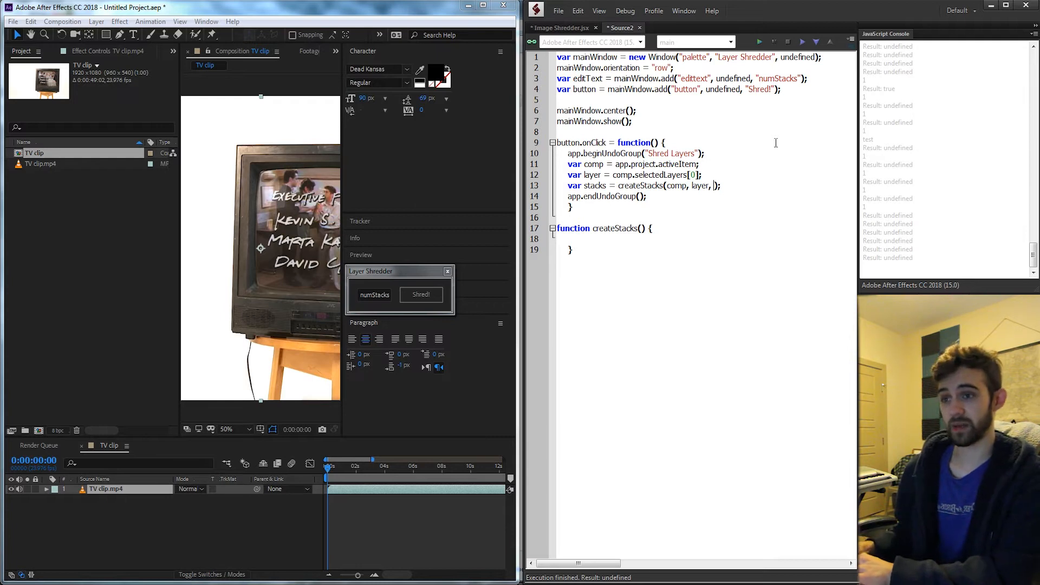
text(parseInt())
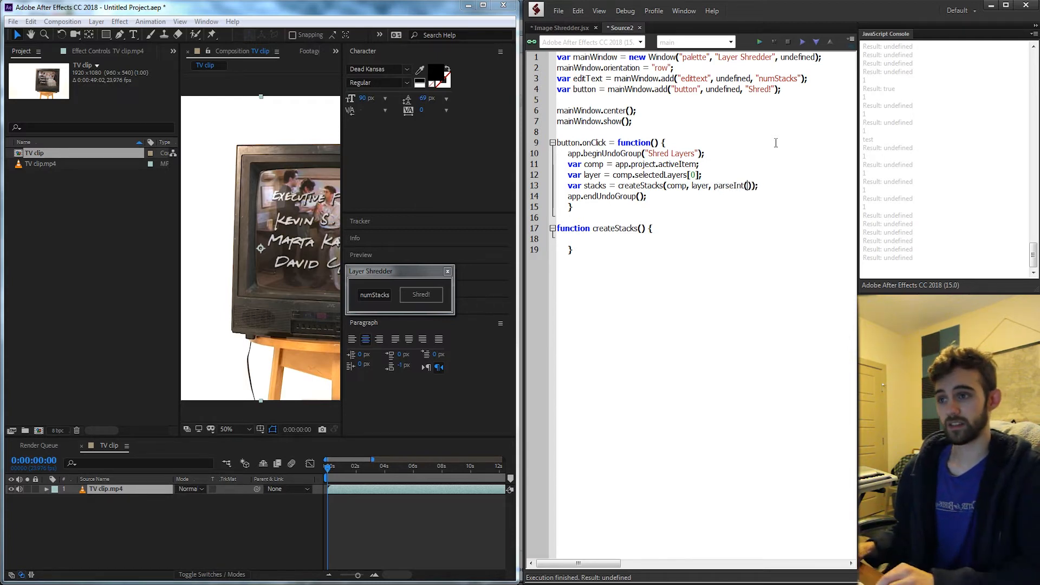
double_click(730, 185)
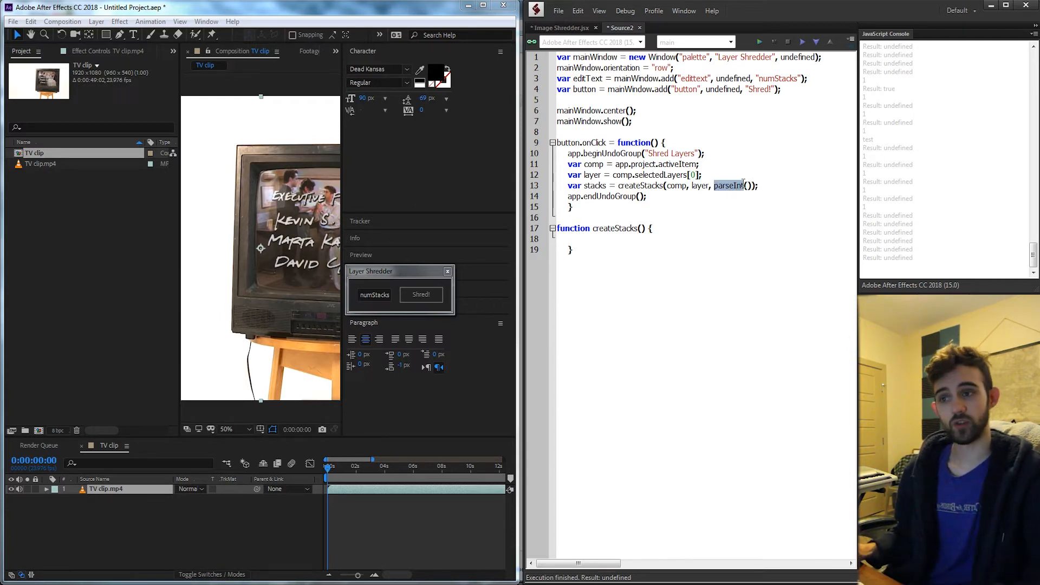
click(374, 295)
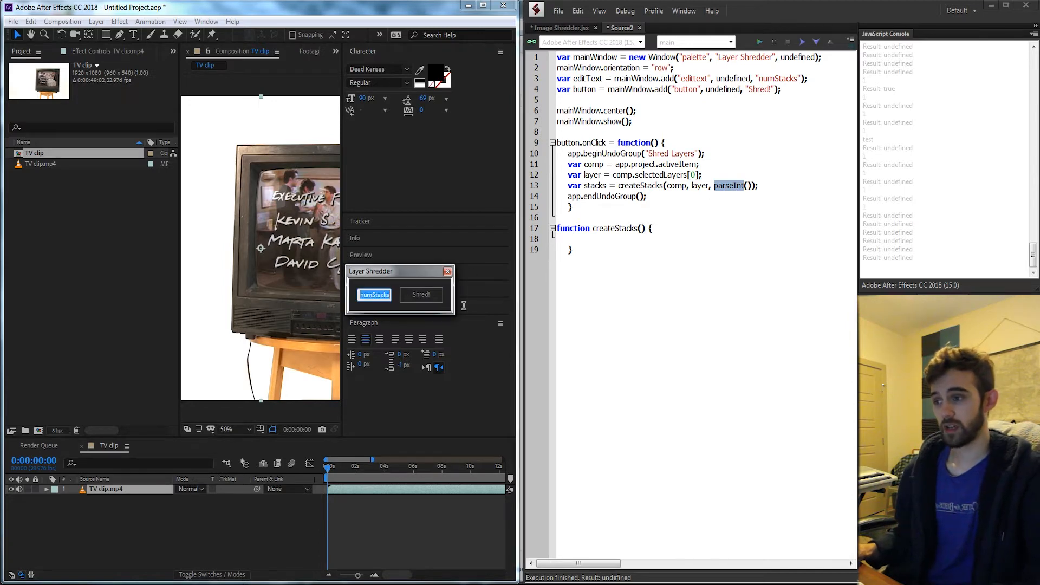
text(12)
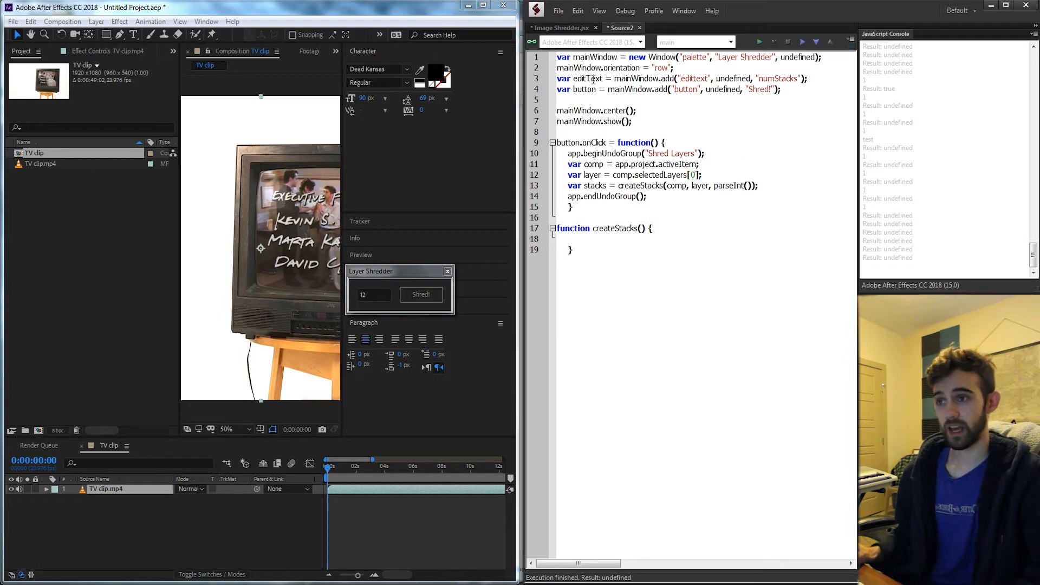
Feed parseInt the edtText.text value, dropping a stray containingComp addition.
double_click(586, 78)
text(editText.text)
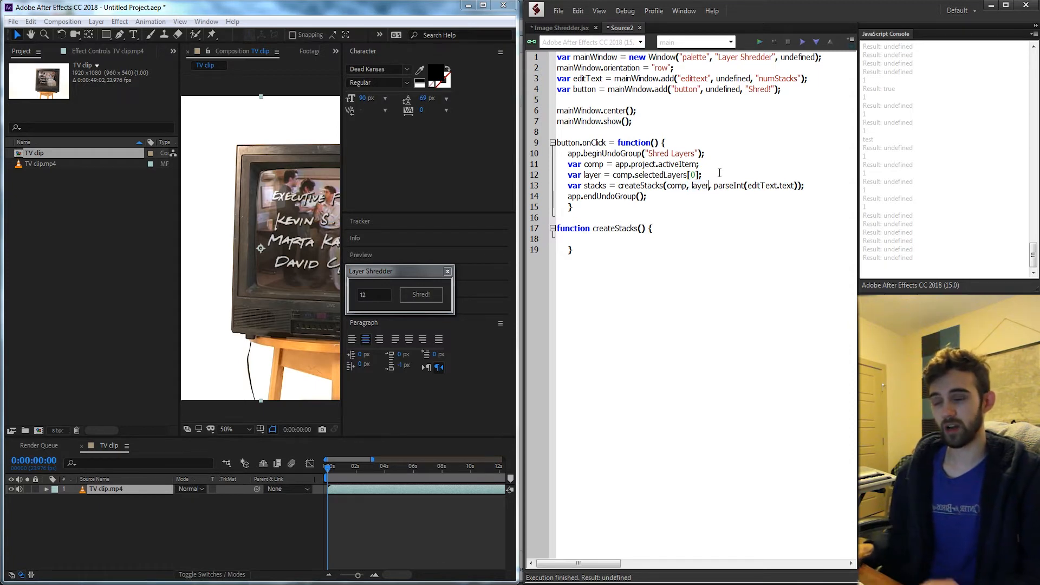
text(.containingComp)
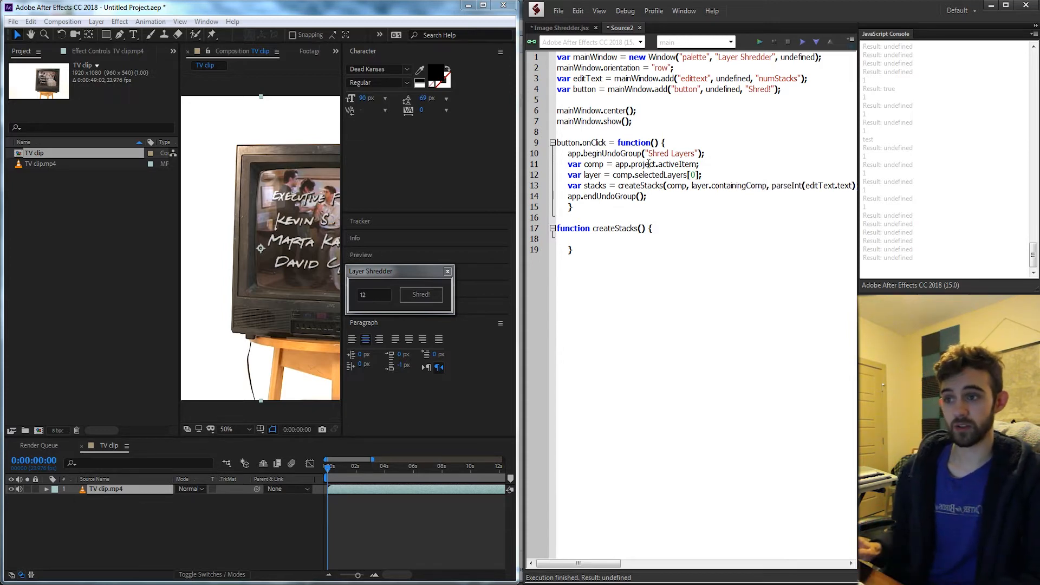
double_click(657, 164)
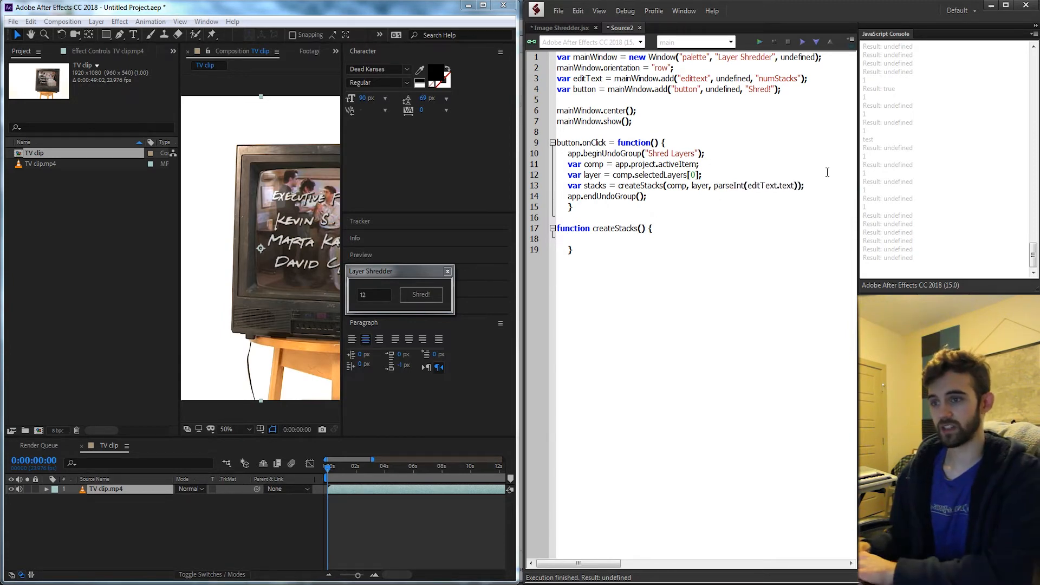
Declare createStacks(comp, layer, num) and begin a var numStacks line inside it.
text(comp, layer,)
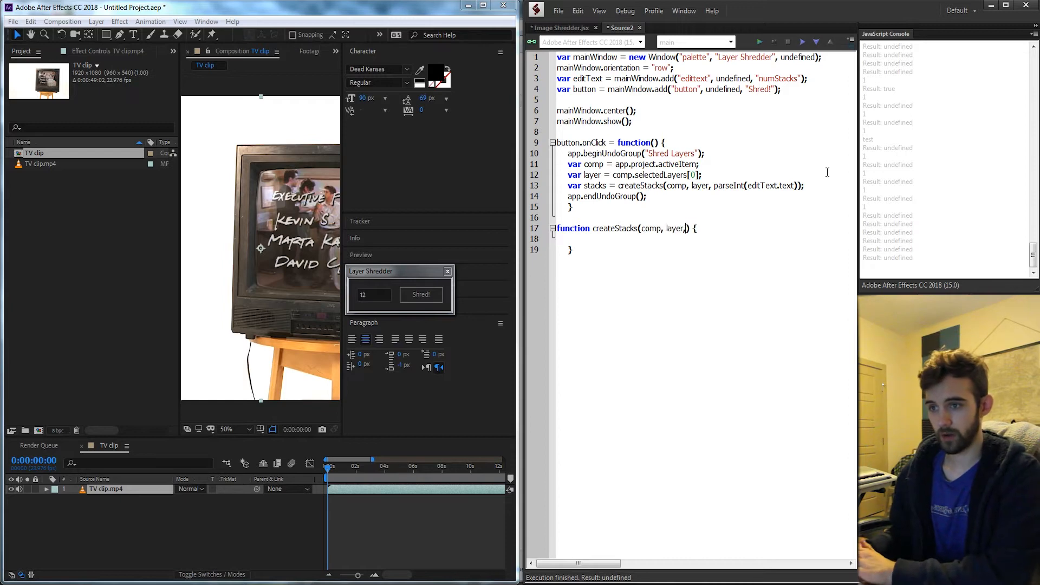
text(um)
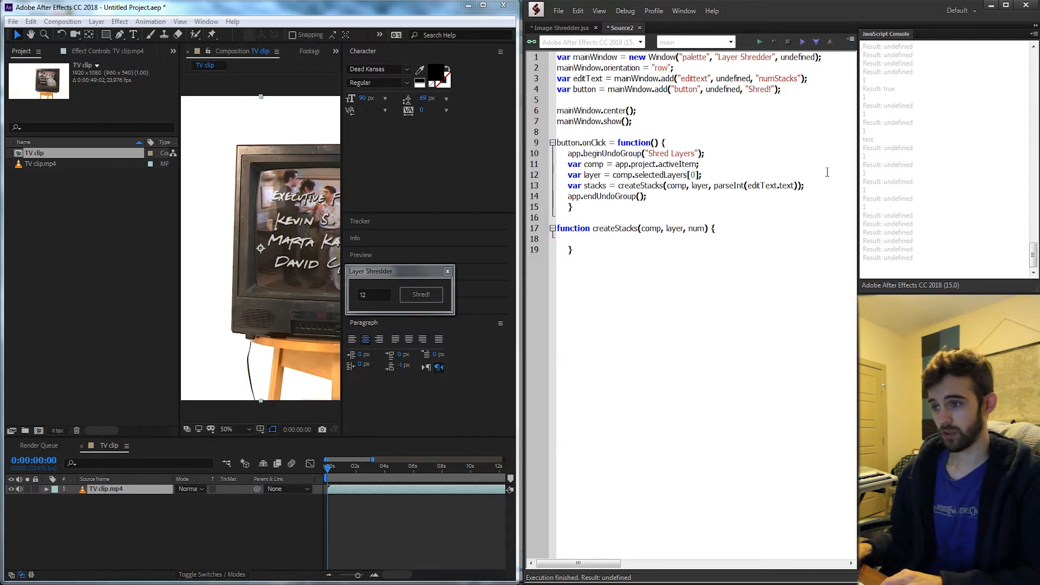
text(var)
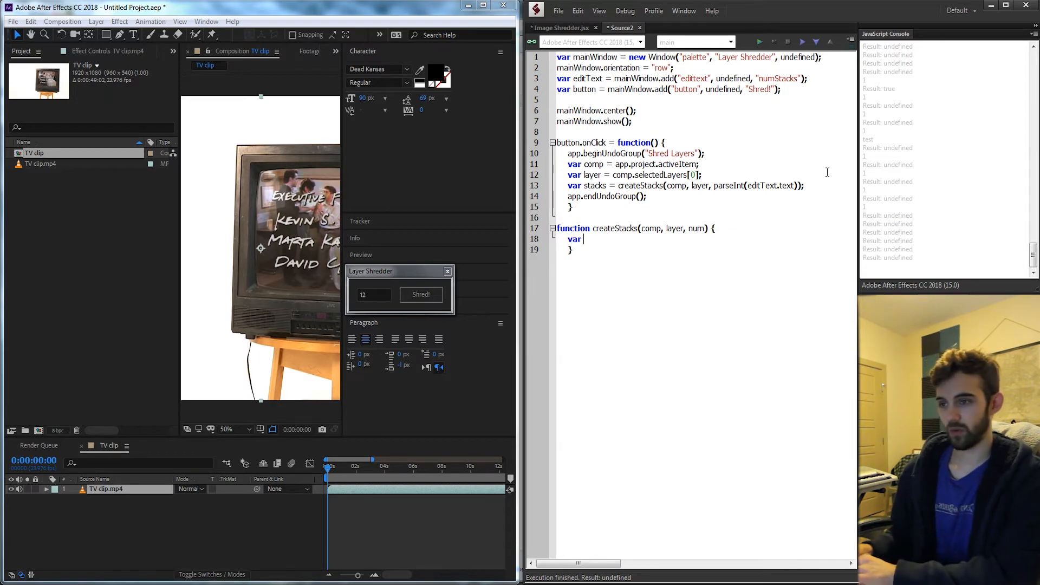
text(numStacks =)
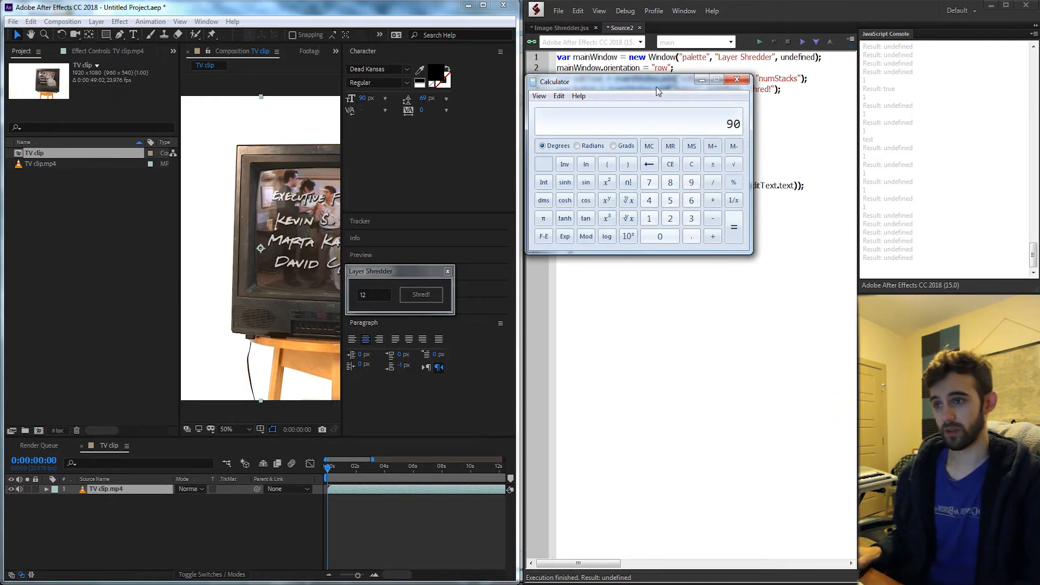
Write stackHeight = Math.floor(comp.height/num) and begin a var x = 0 line in createStacks.
drag(657, 81, 463, 91)
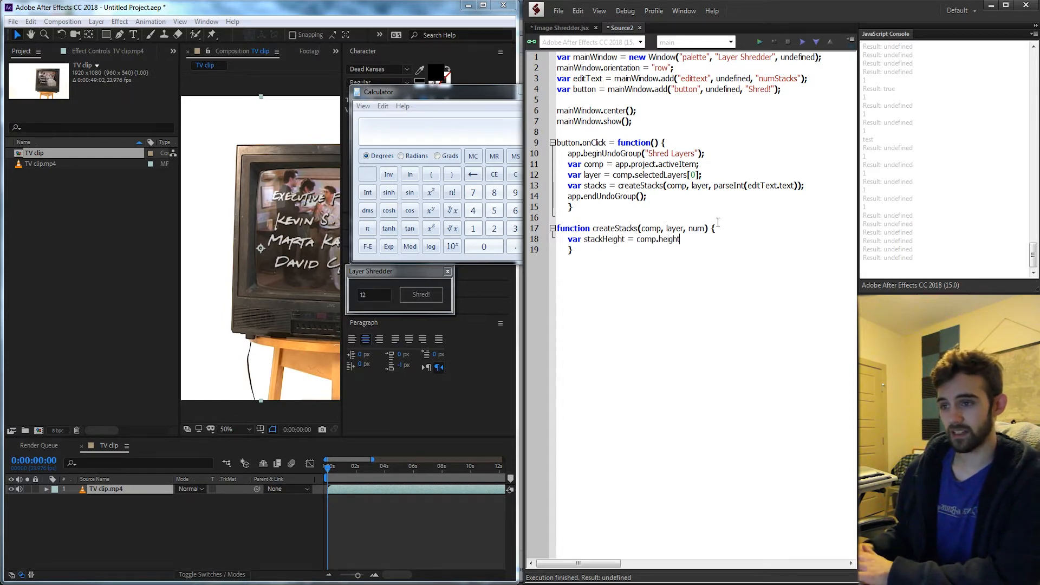
text(/num);)
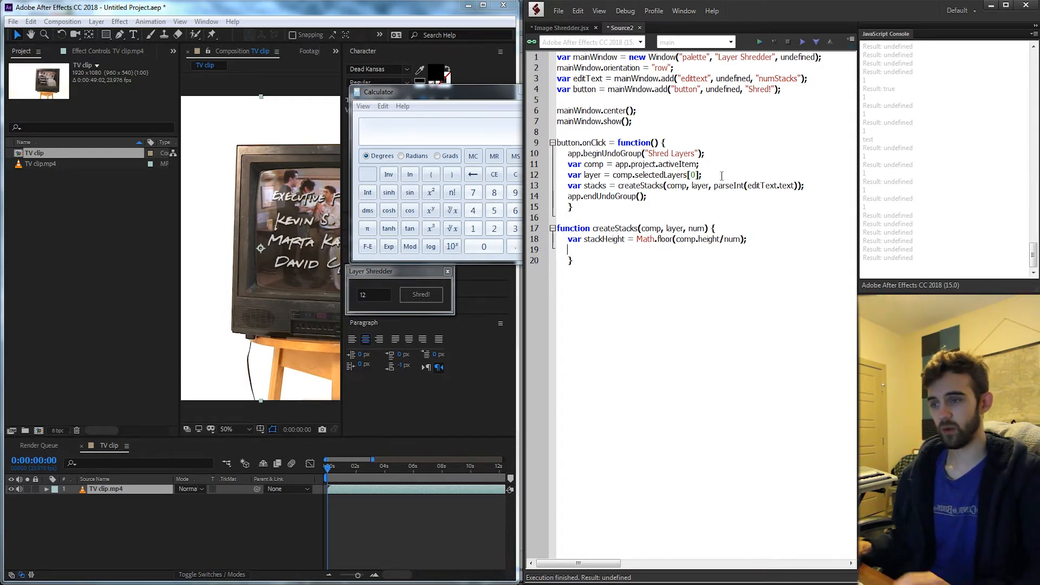
text(var = x)
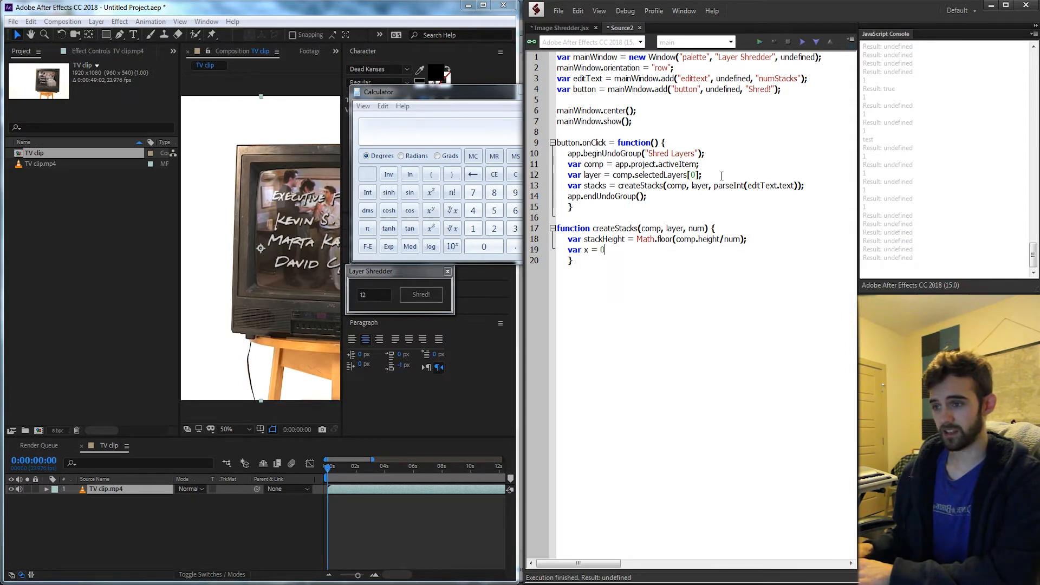
Declare var y = 0 and var dLayer in createStacks.
text(var y = 0;)
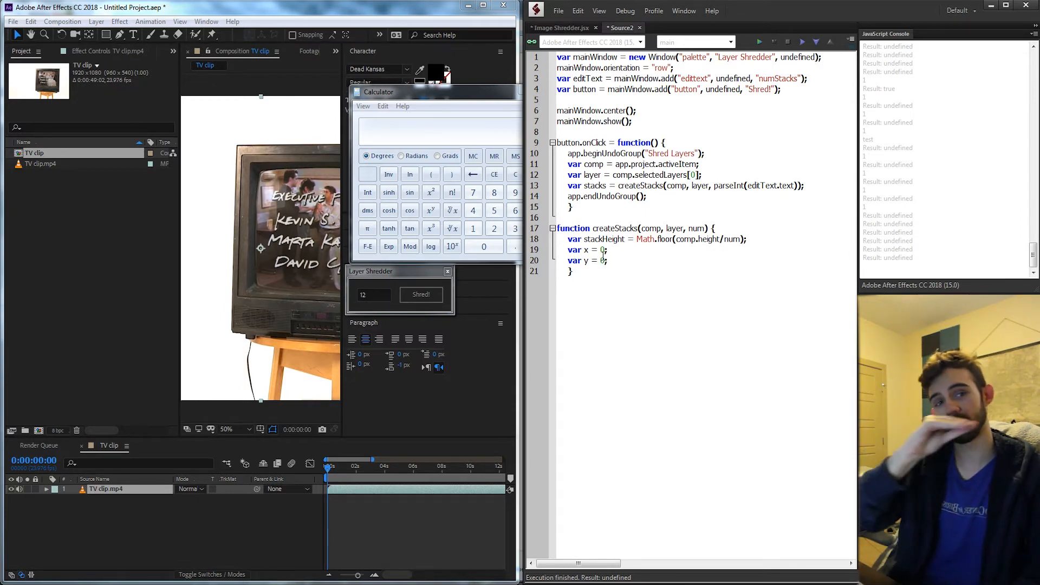
mouse_move(603, 260)
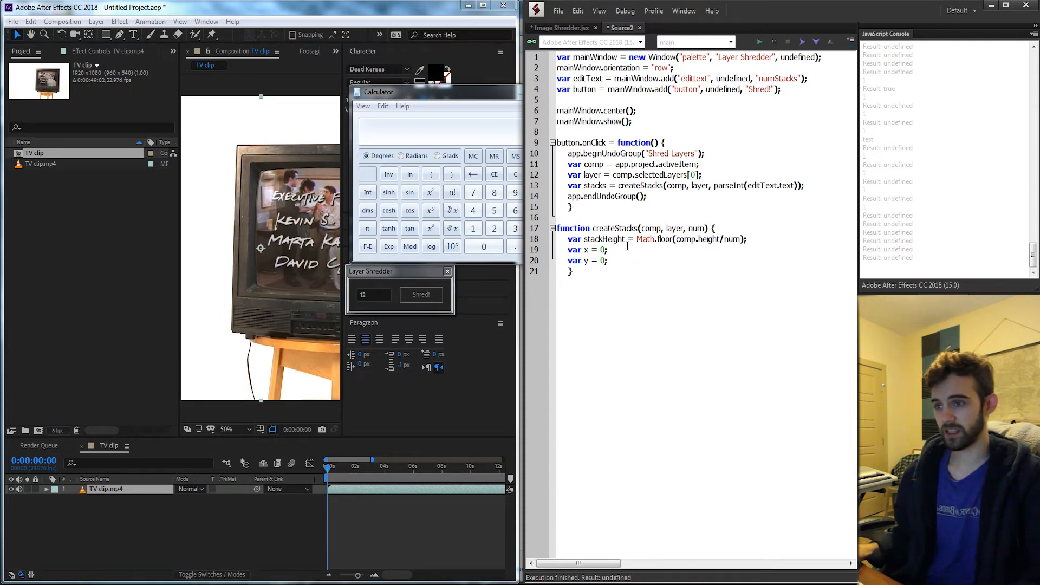
text(var da)
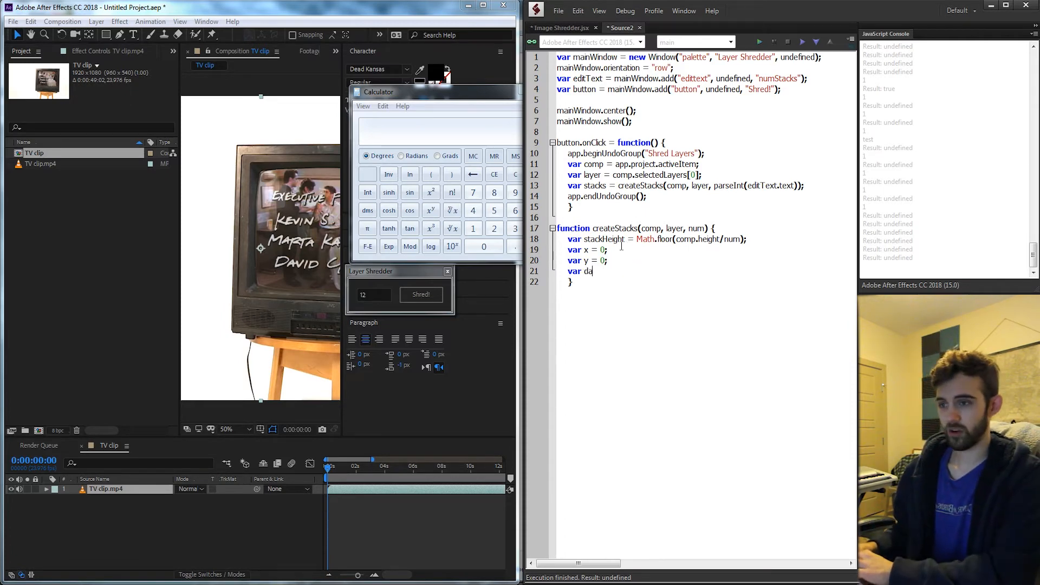
text(Layer;)
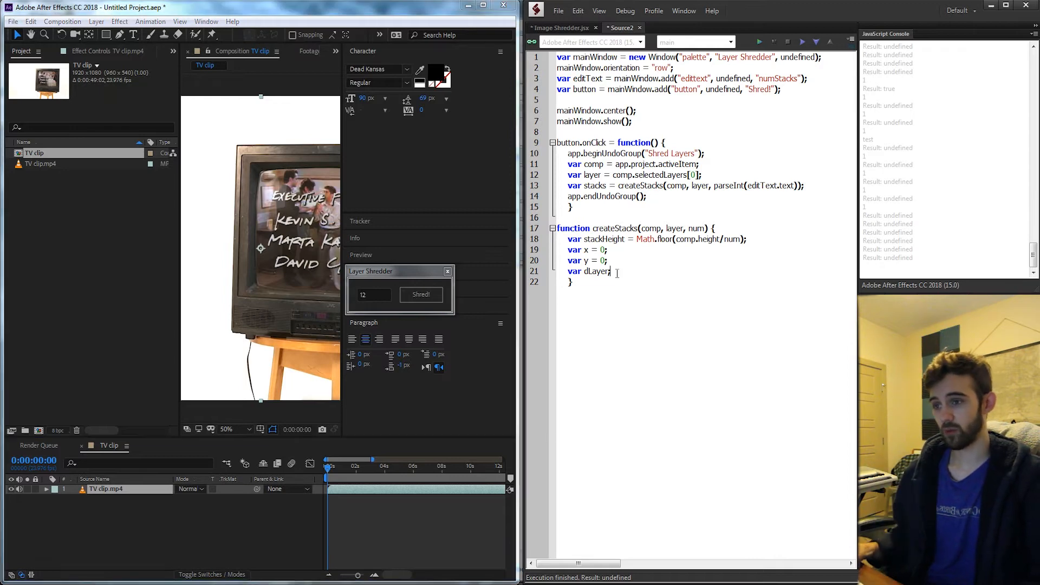
Declare var shape = new Shape() and var layerMask, then begin an empty for() { loop.
text(var shape)
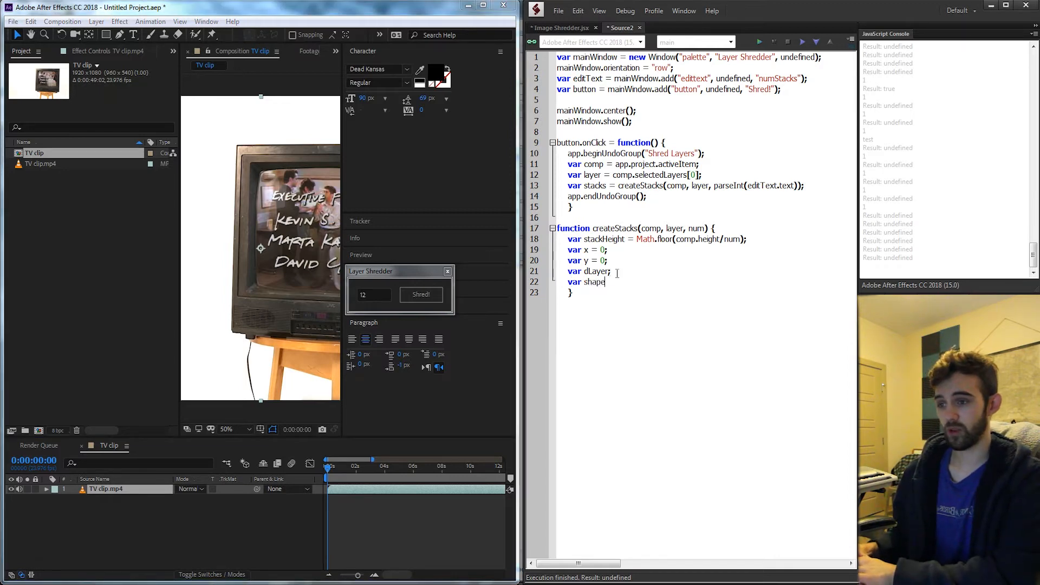
text(= new Sha)
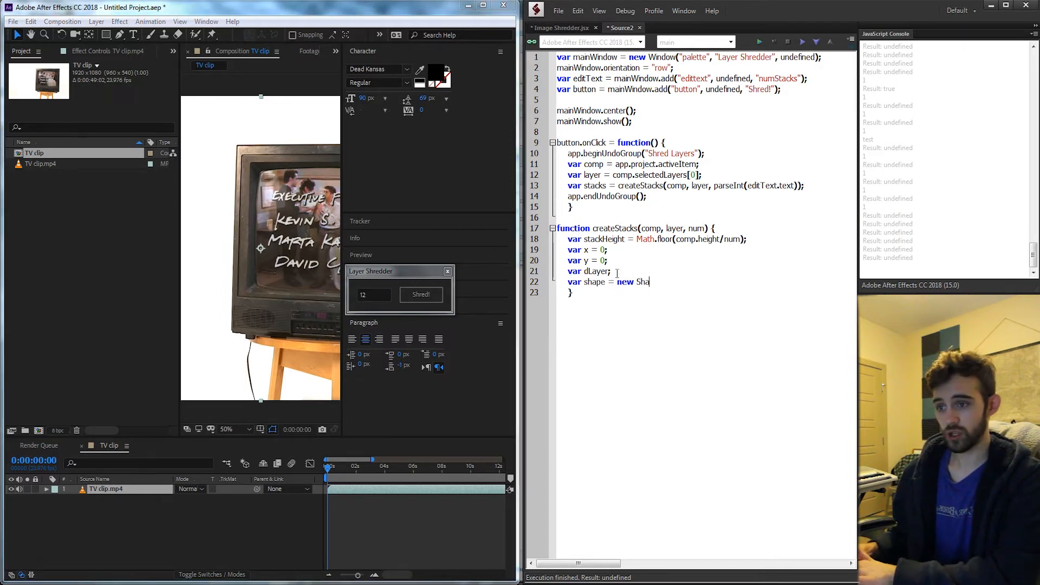
text(pe();)
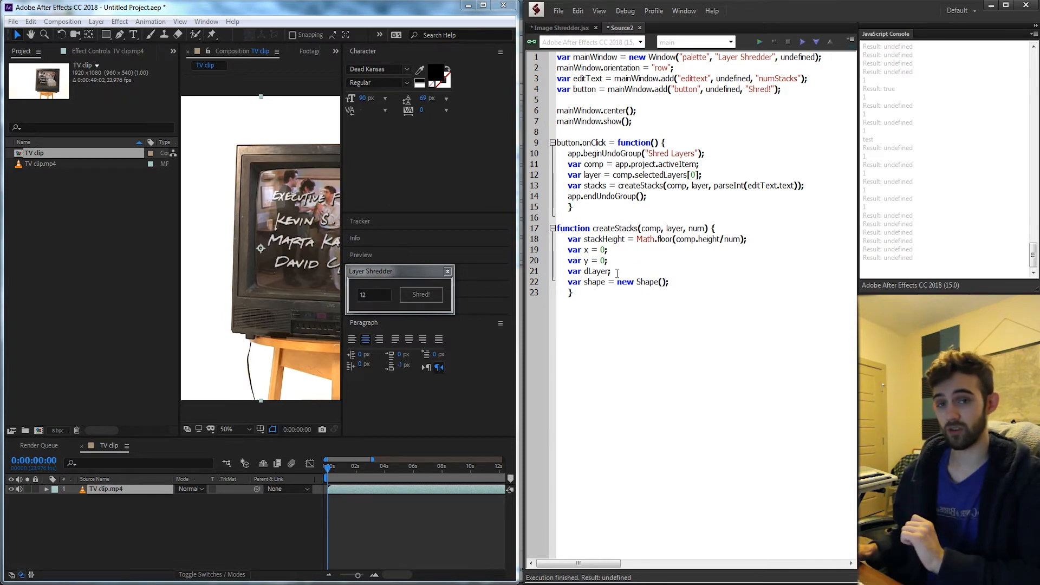
text(v)
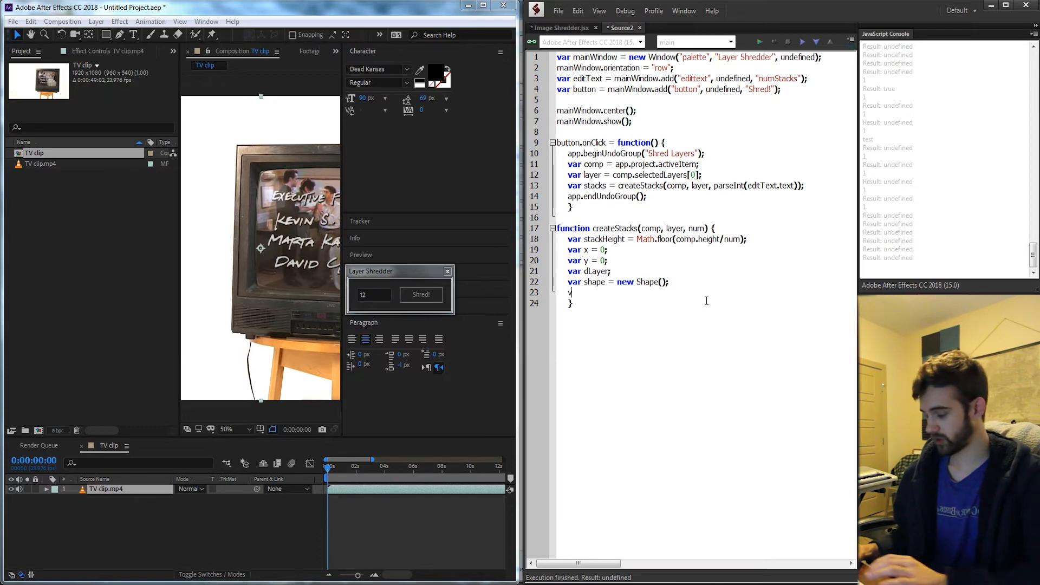
text(layerMask;)
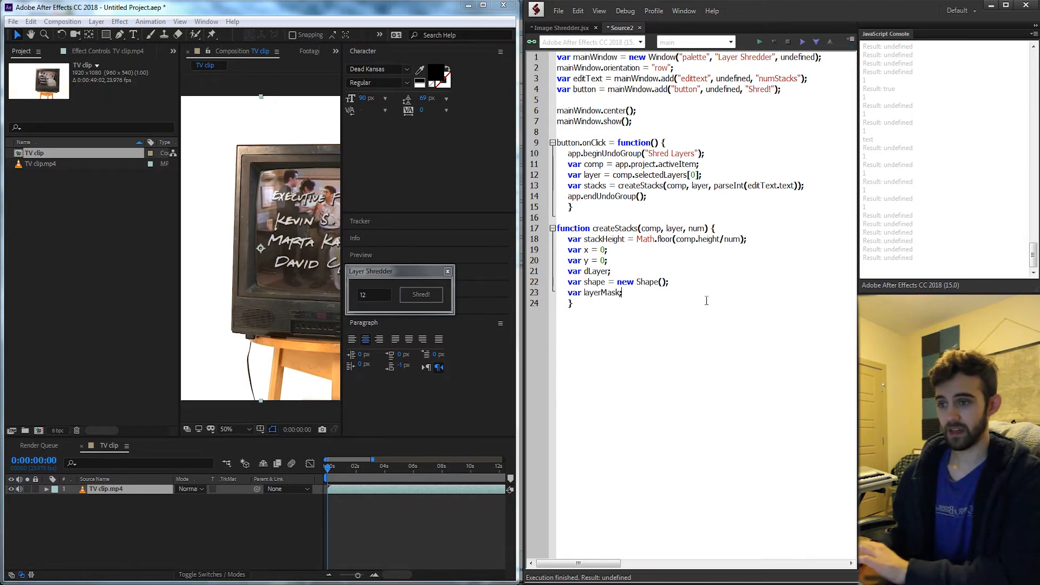
key(enter)
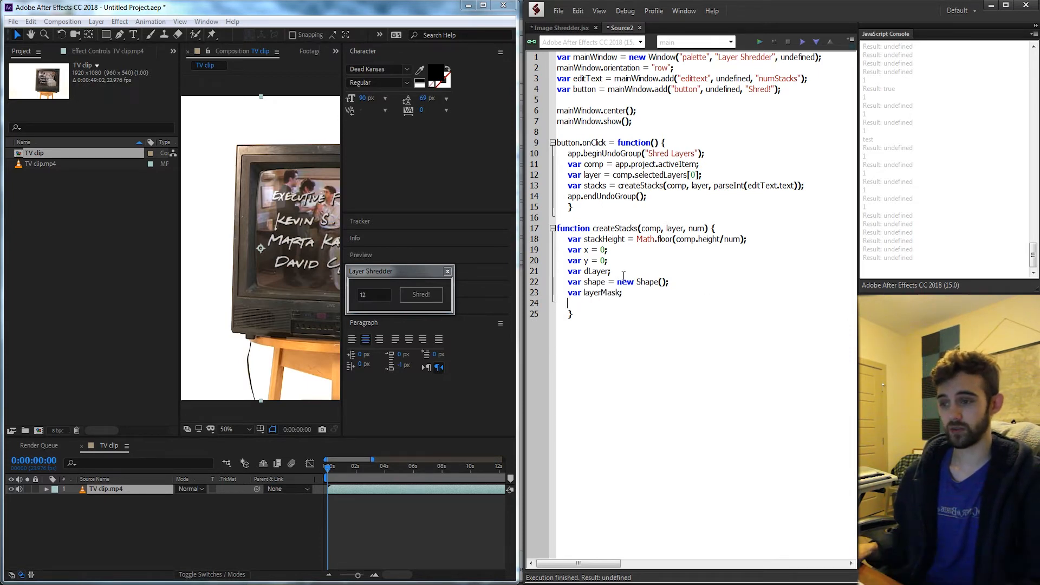
text(for() {)
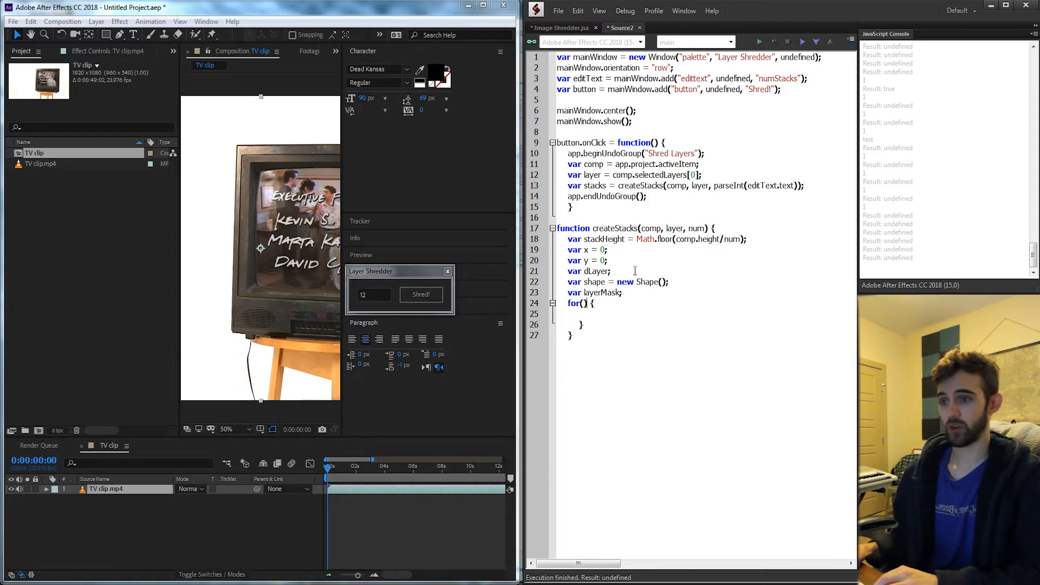
Rename num to stacks in the createStacks signature and the Math.floor calculation.
double_click(603, 239)
text(s)
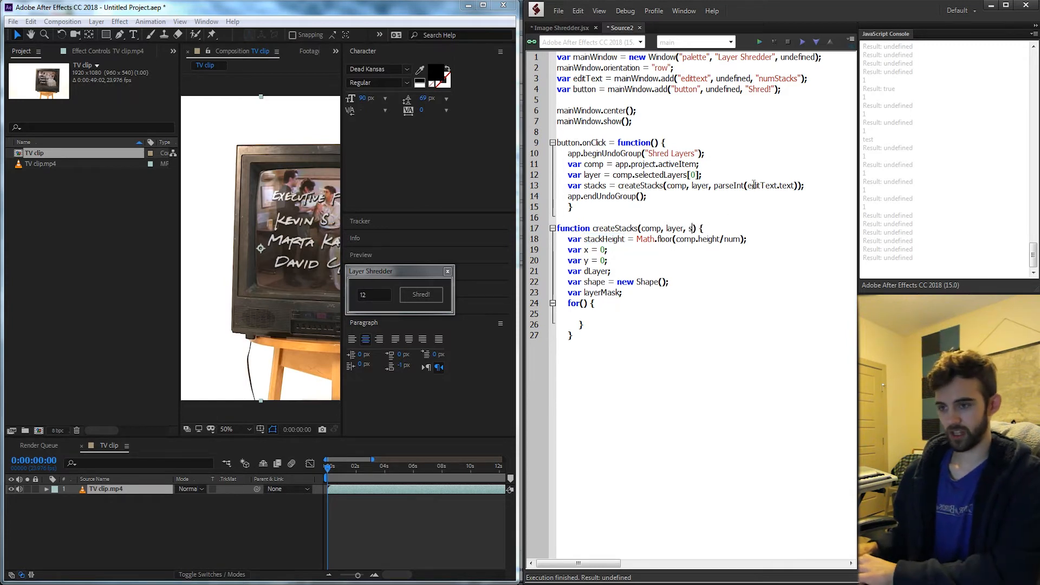
double_click(700, 229)
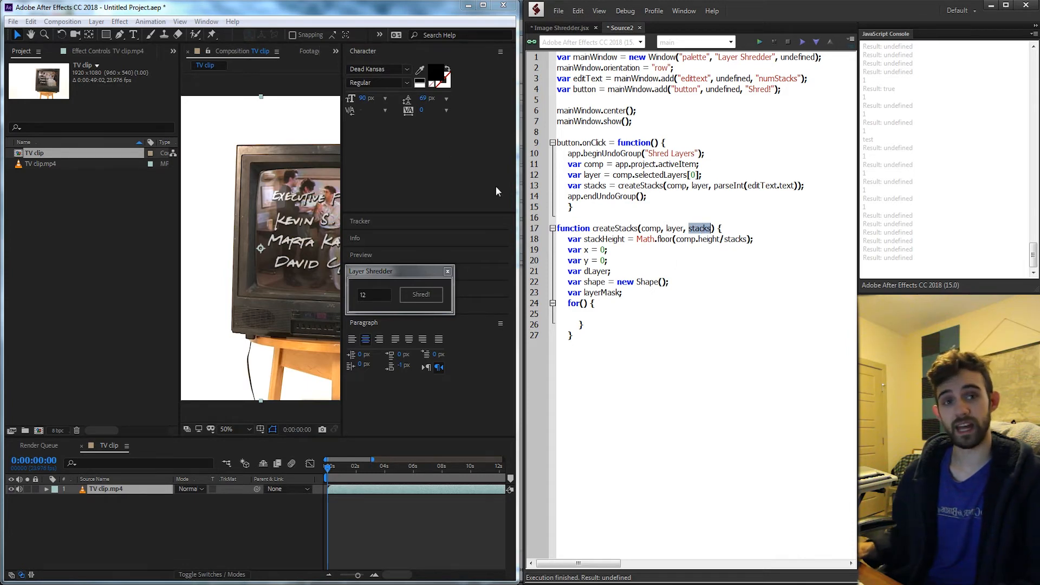
Fill the loop header with var i = 1; i <= stacks.
click(372, 295)
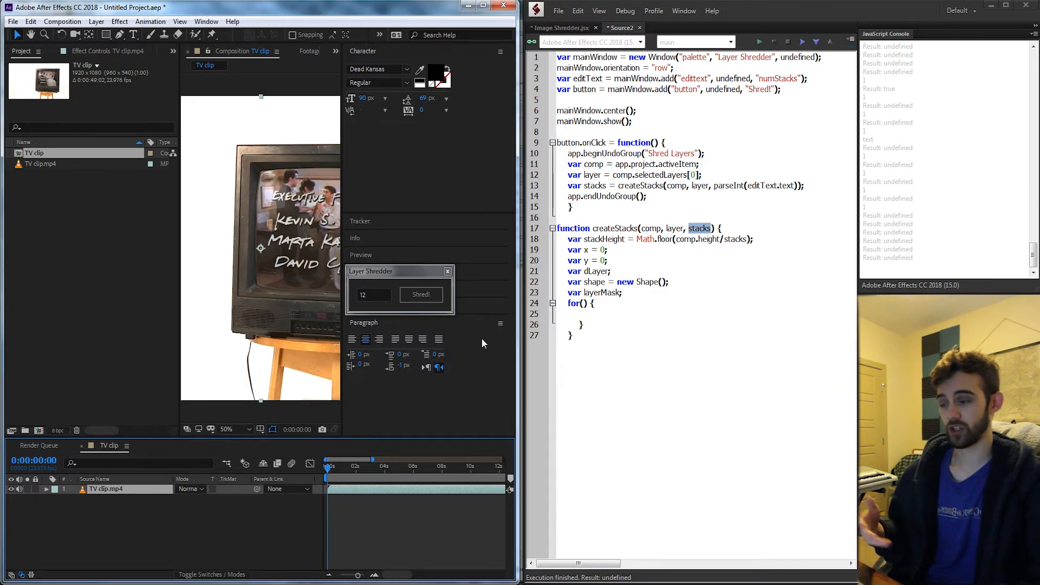
text(var i =)
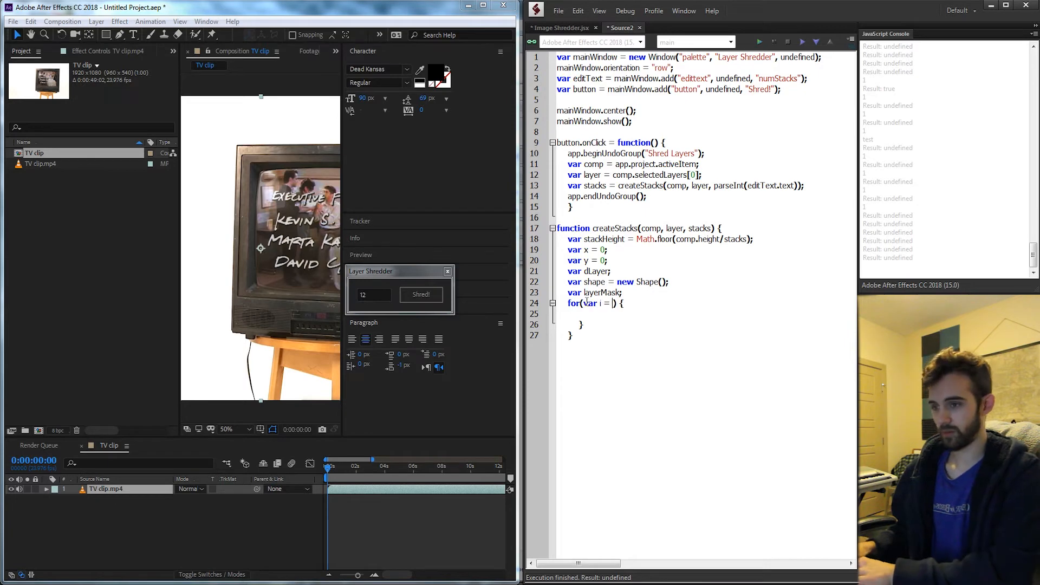
text(1;)
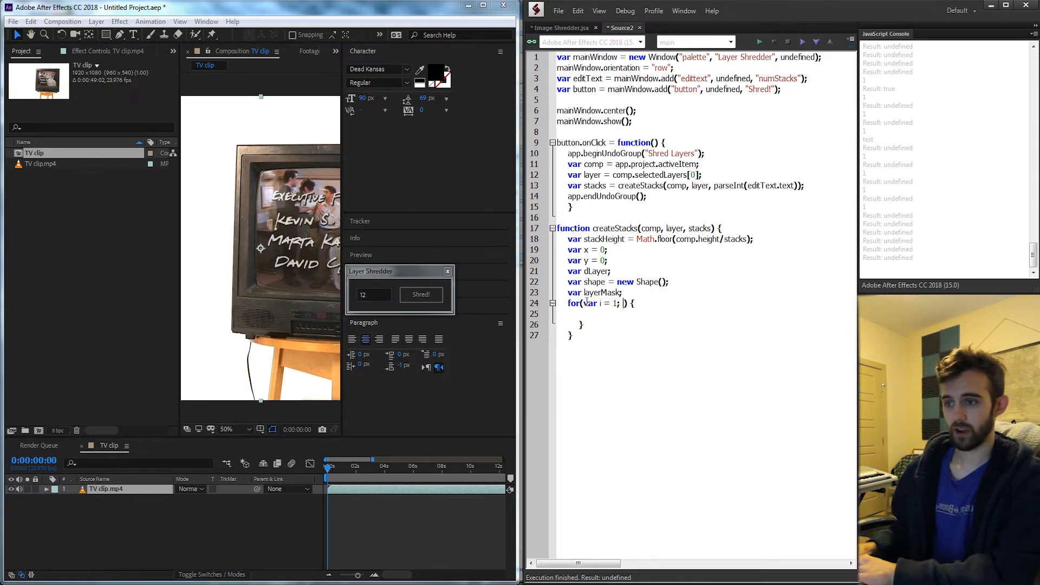
text(i <= stacks.)
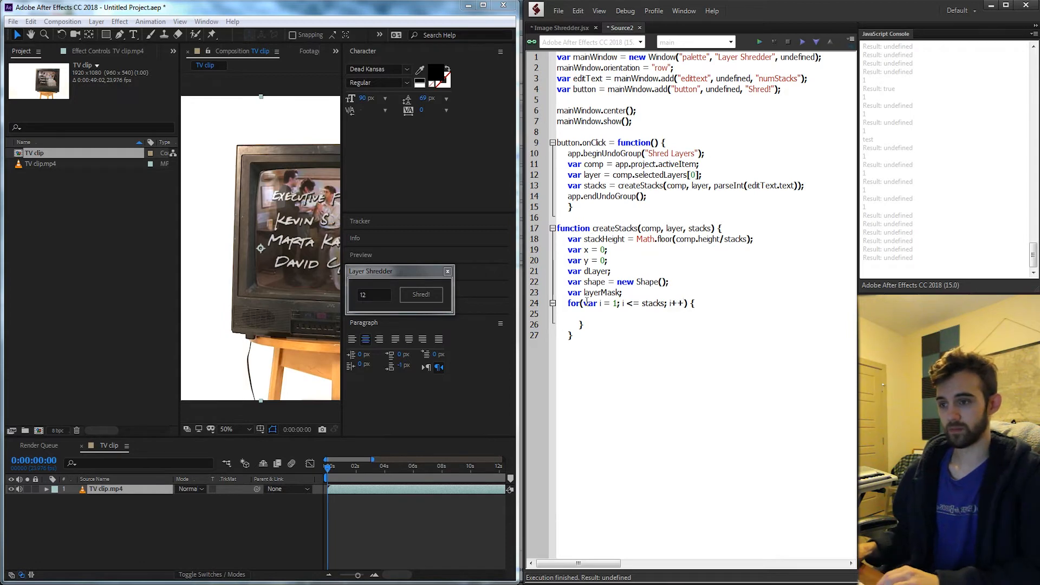
Inside the loop write dLayer = layer.duplicate() and dLayer.audioEnabled = false.
text(dl)
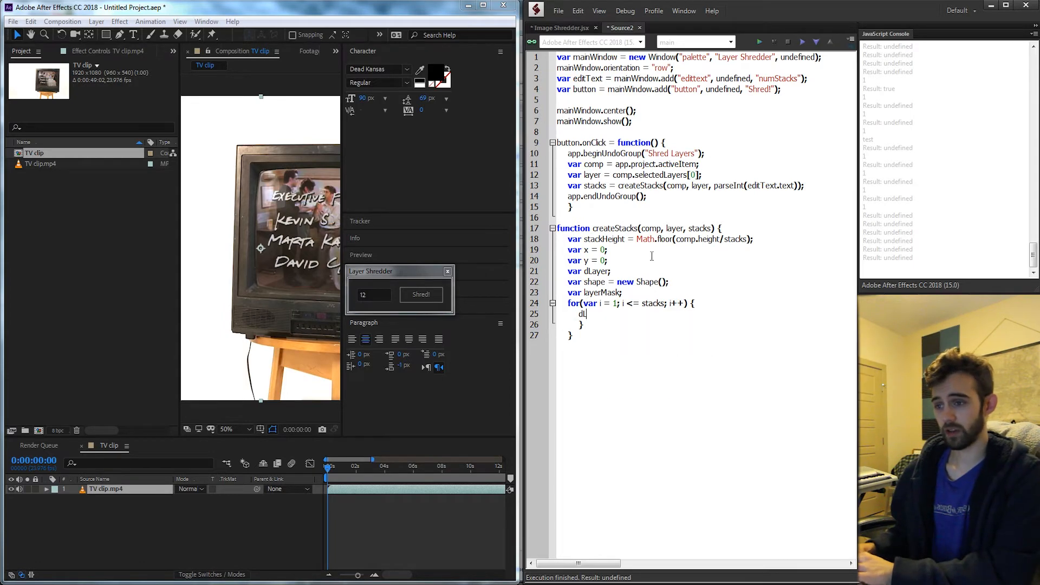
text(Layer =)
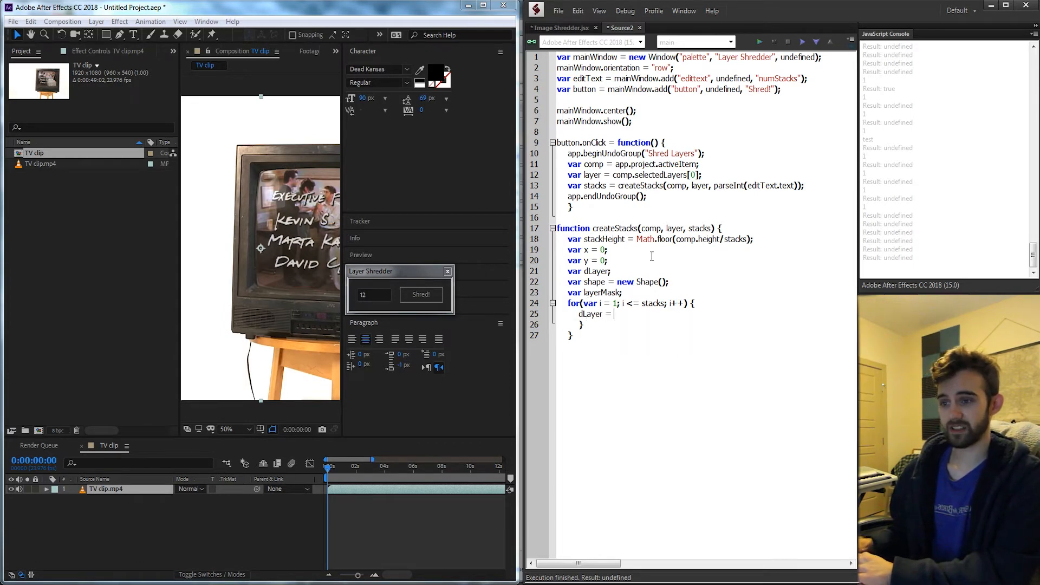
text(layer.duplicate();)
text(dL)
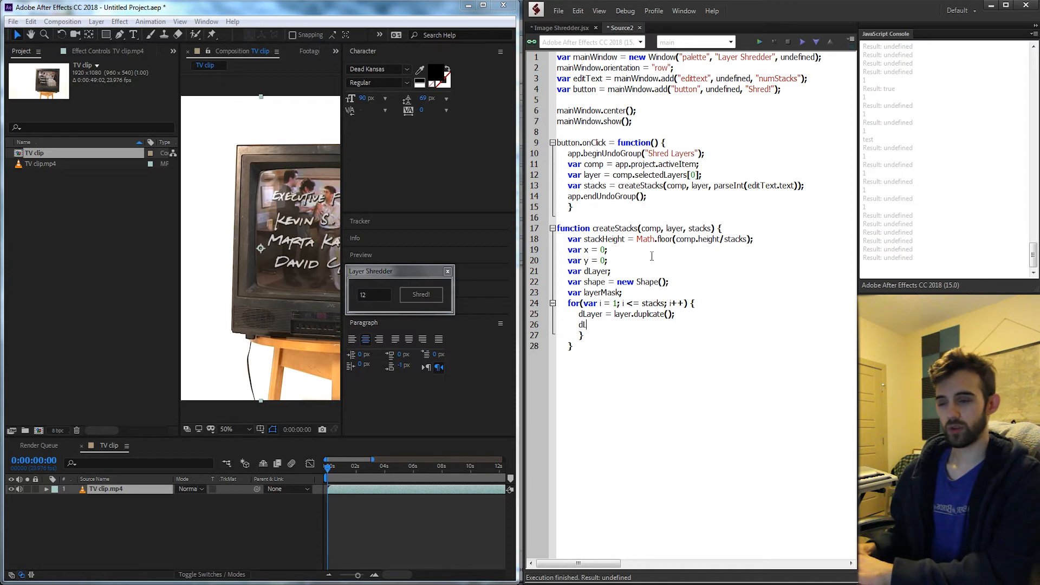
text(ayer)
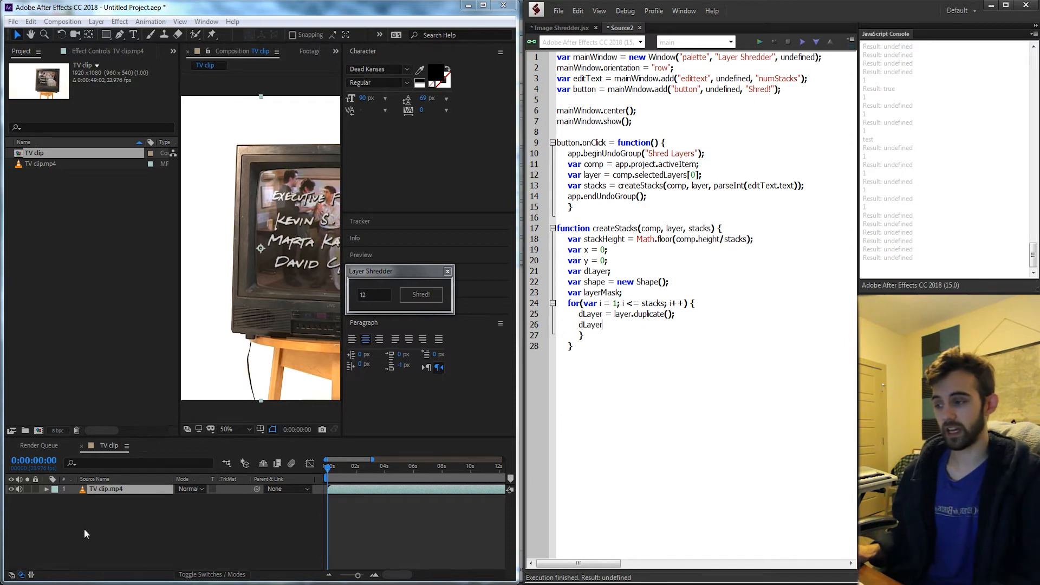
click(422, 294)
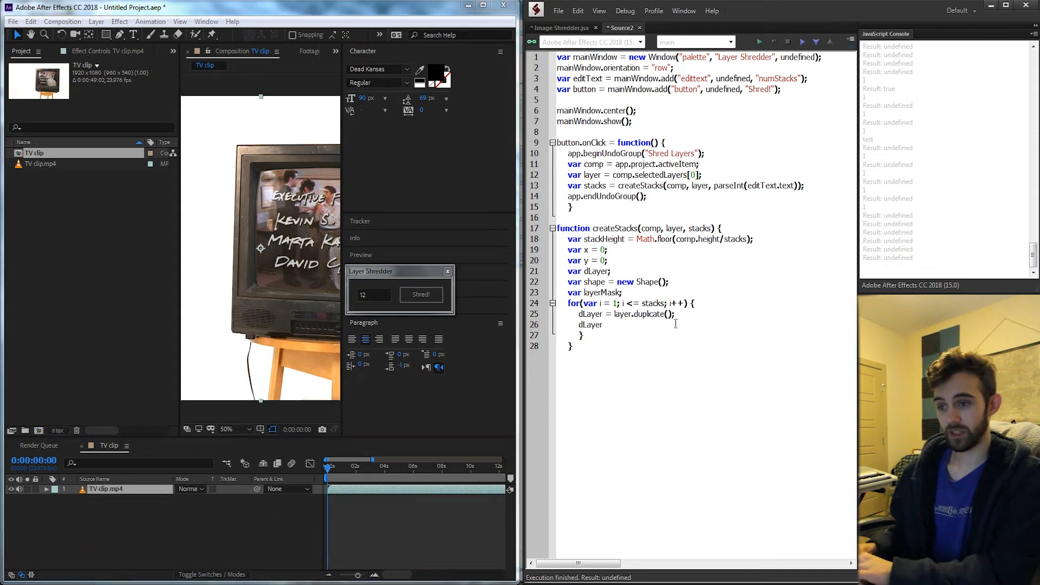
text(.audioEnabled)
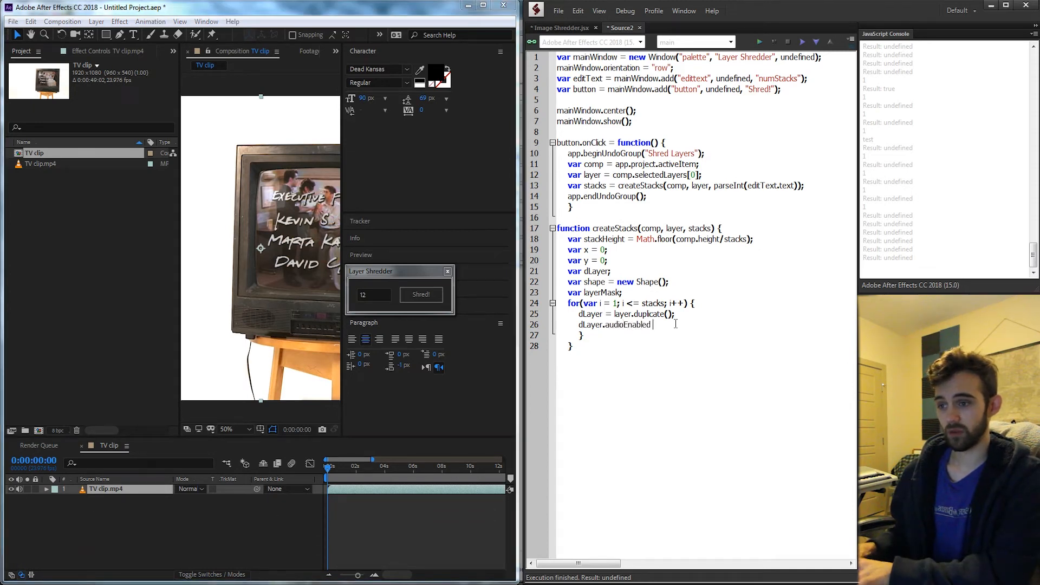
text(= false;)
text(d)
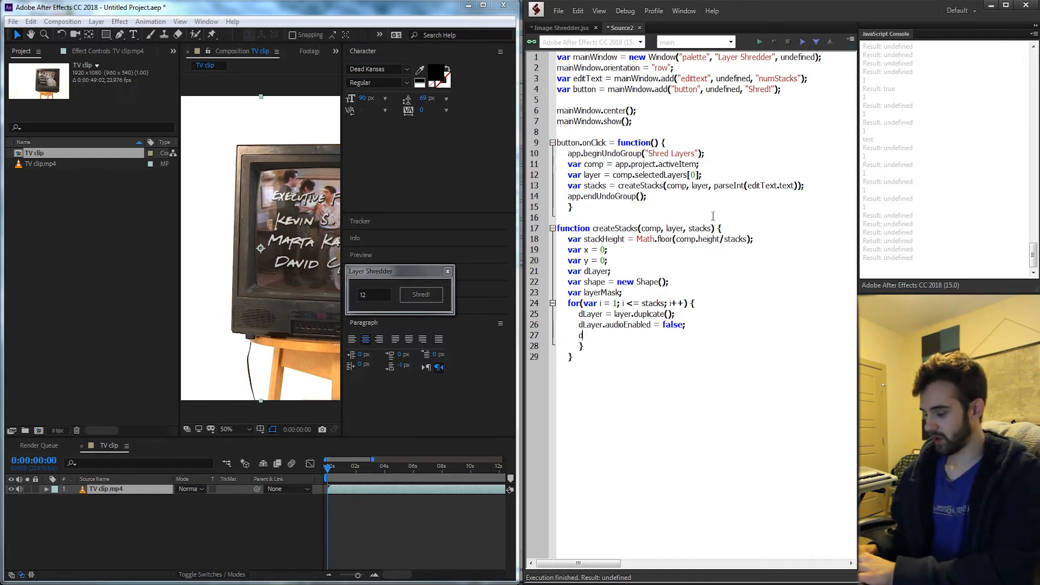
Name each duplicate "Duplicate_" + i.toString() and start a new line in the loop.
text(Layer =)
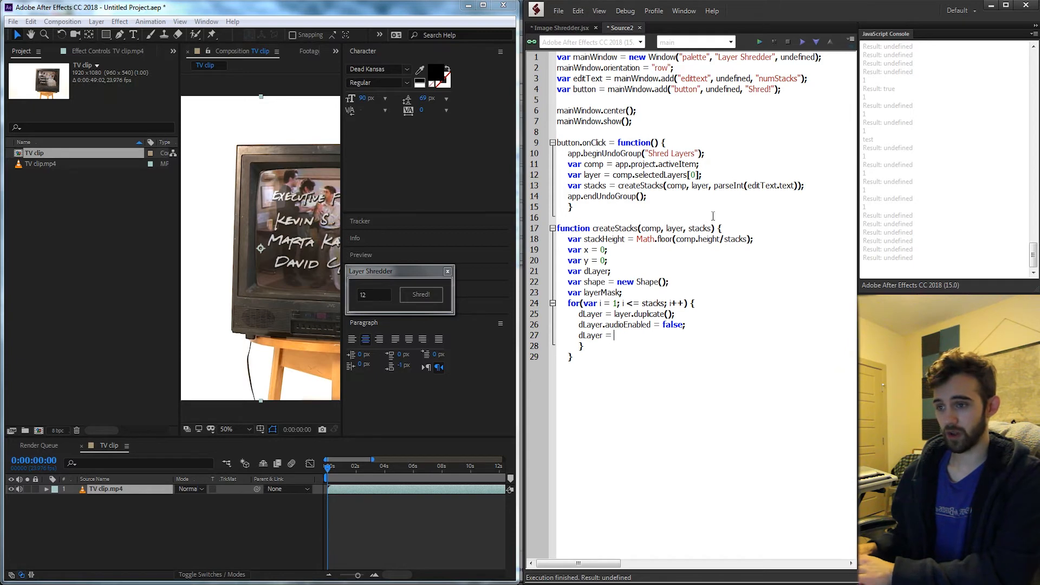
text(.name)
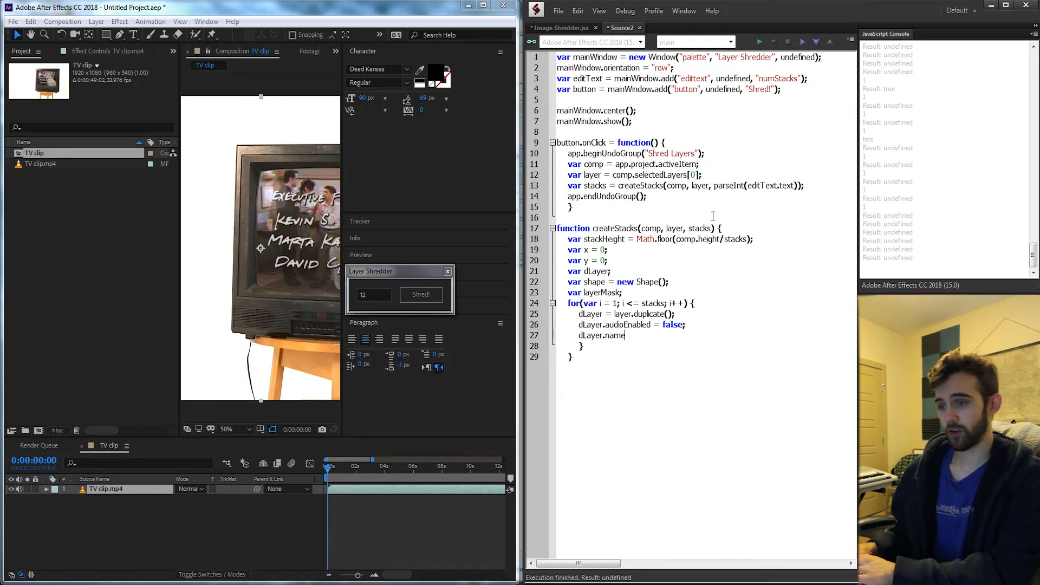
text(=)
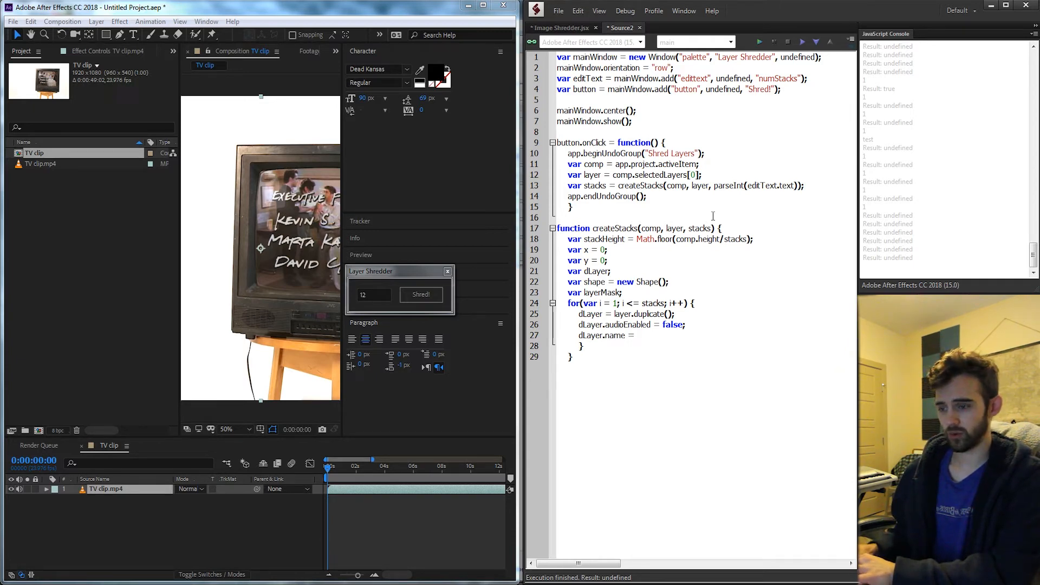
text("Dup")
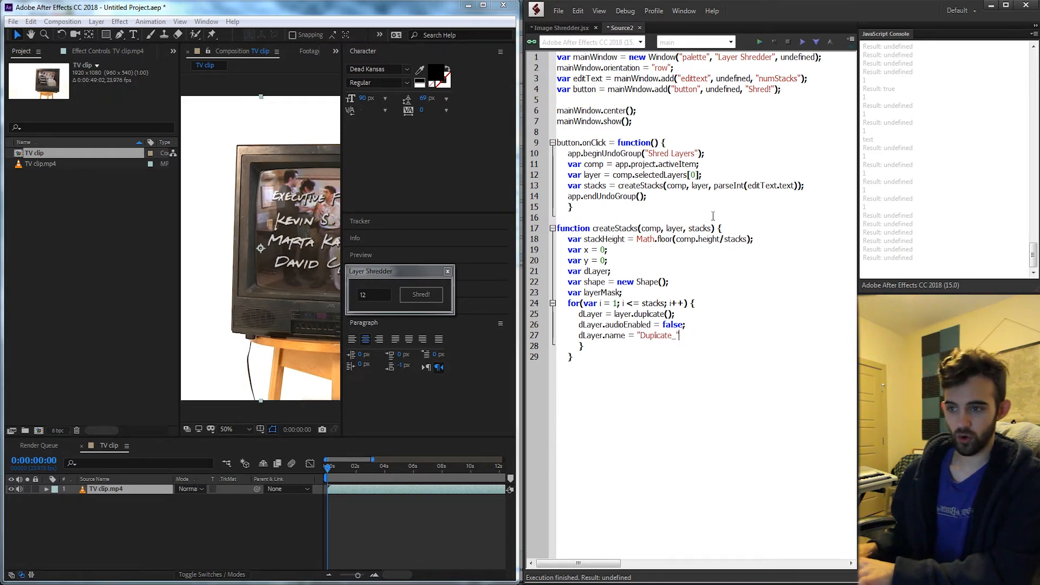
text(+i.toString();)
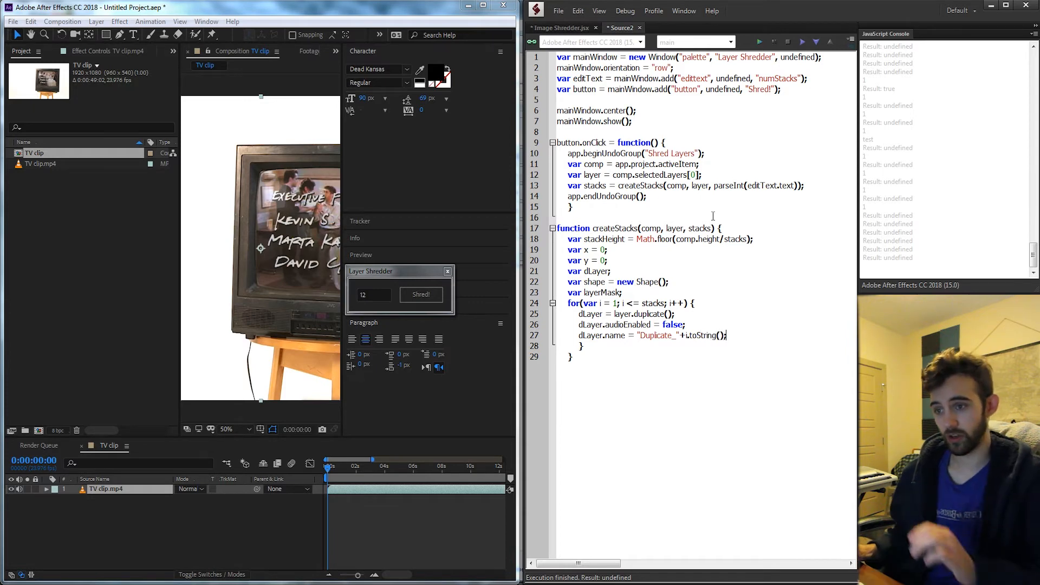
double_click(657, 335)
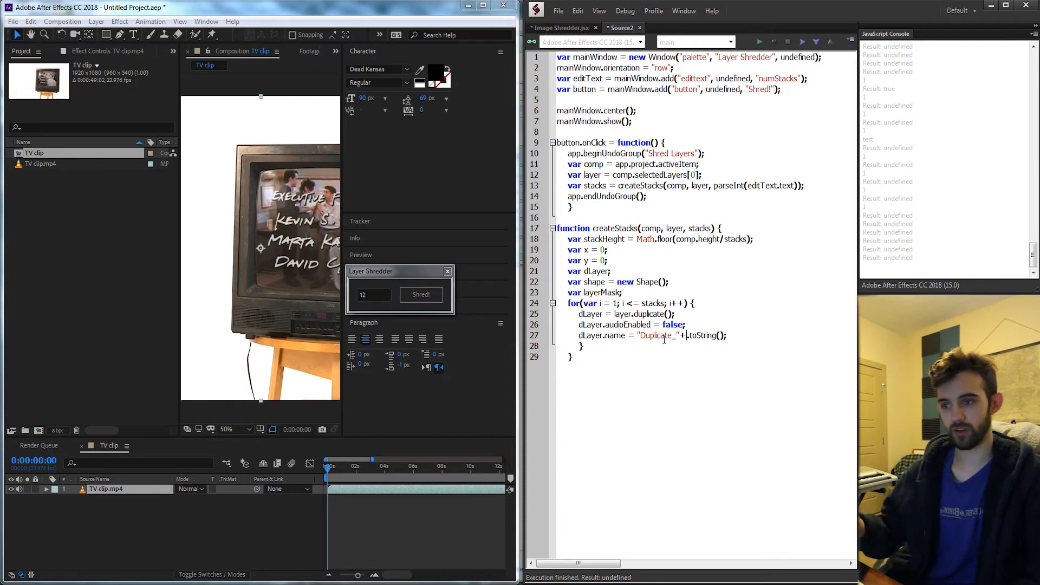
key(enter)
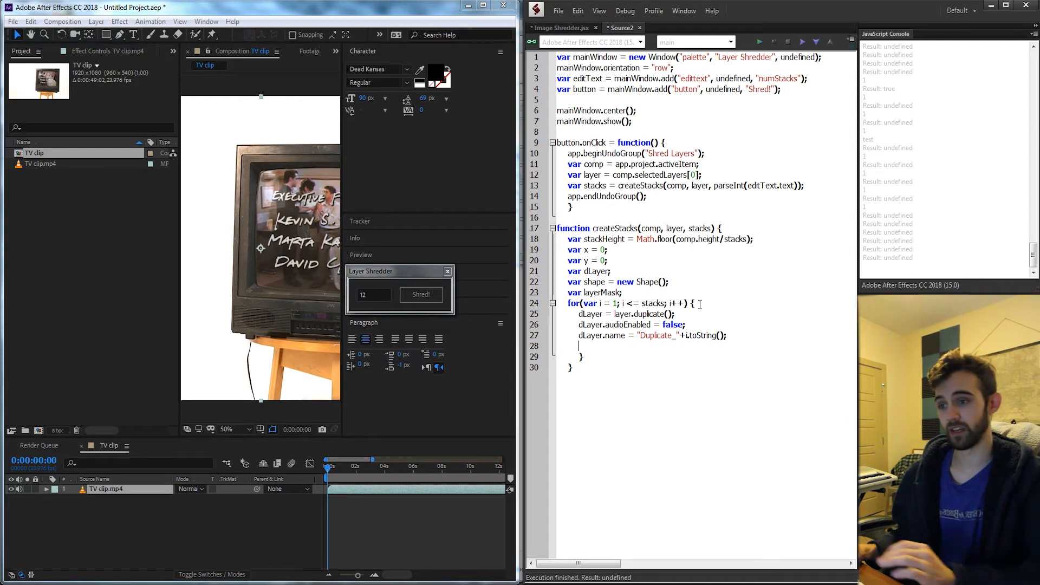
Add a shape.vertices = [] assignment inside the loop.
text(shape)
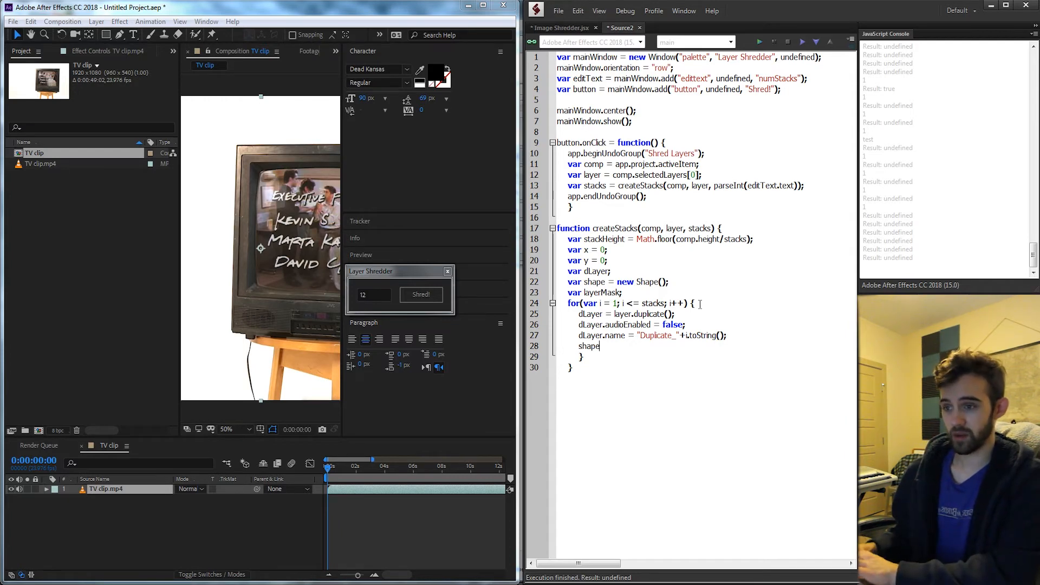
text(.vertices = [];)
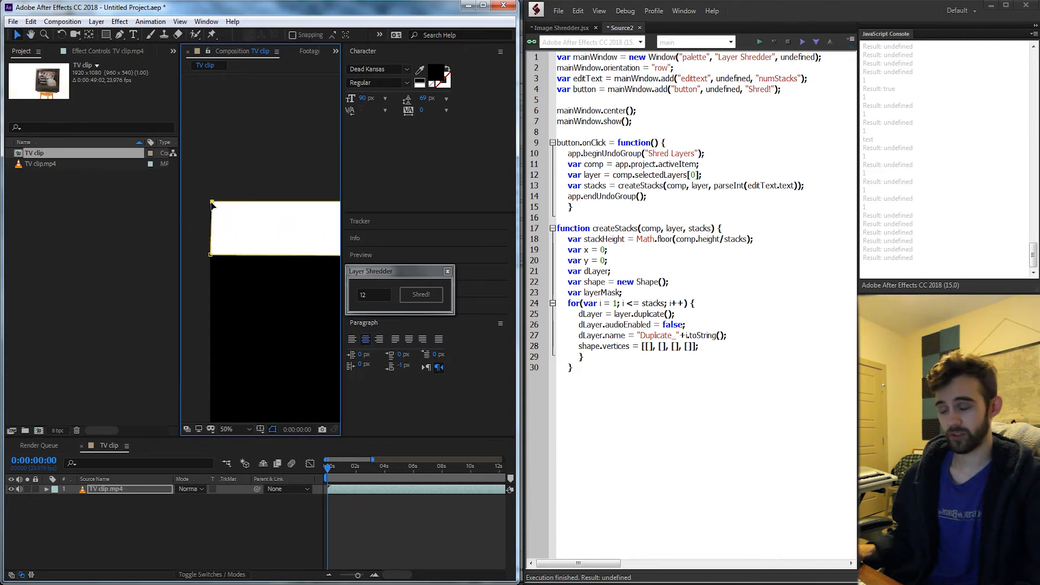
mouse_move(203, 223)
text(x, y)
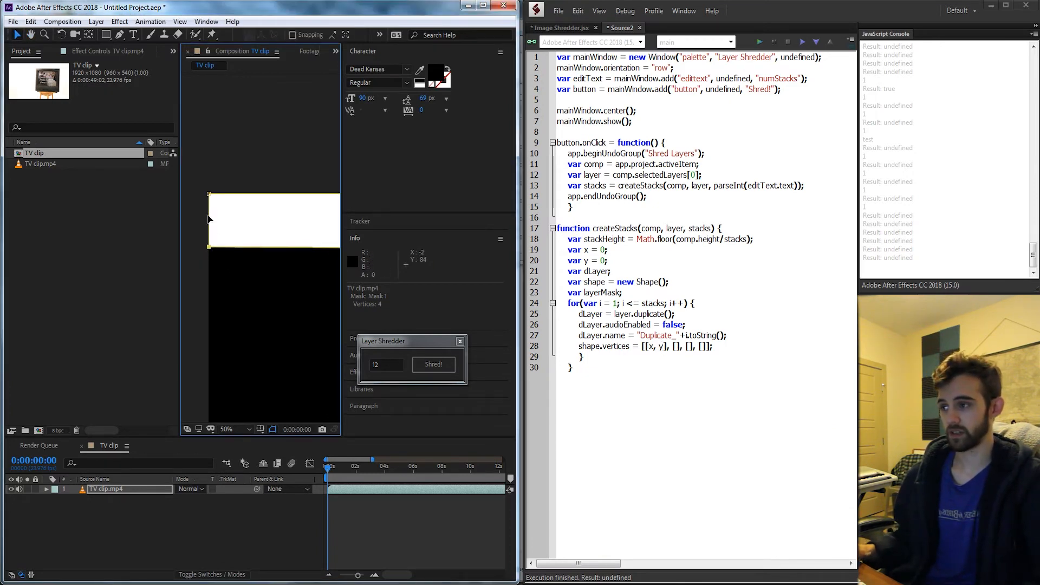
mouse_move(209, 201)
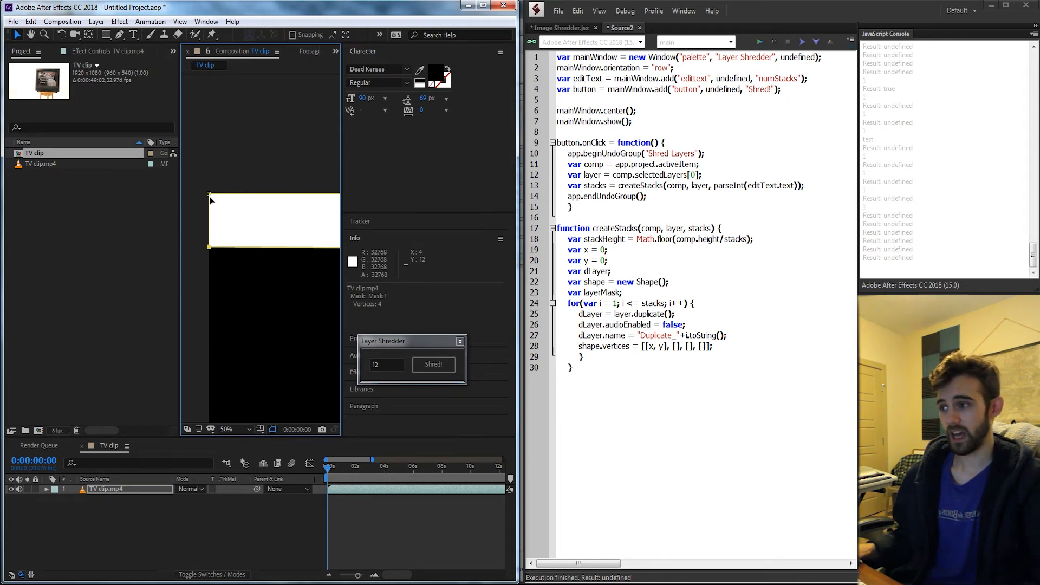
mouse_move(212, 254)
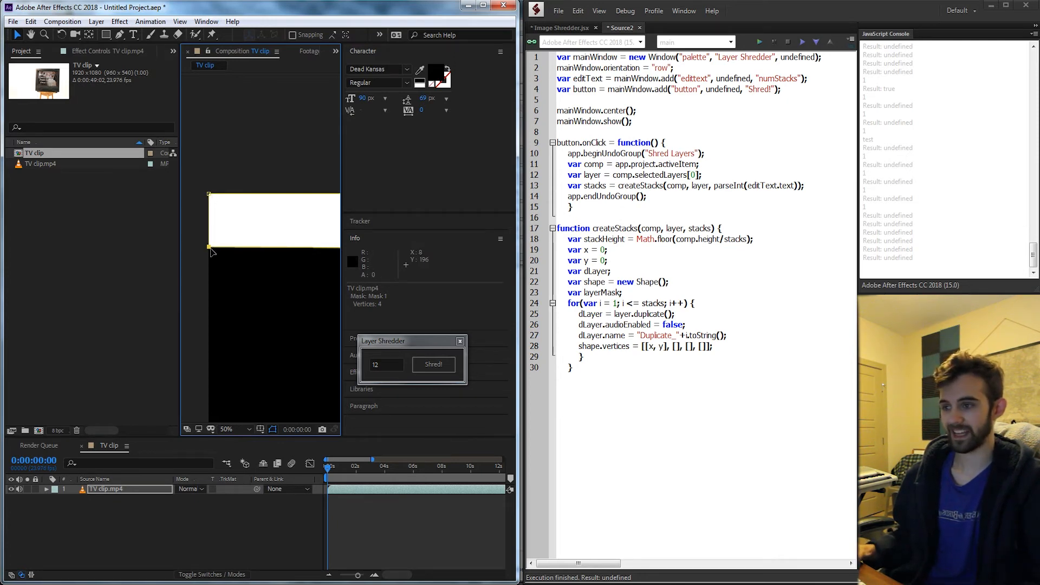
mouse_move(208, 194)
text(x,)
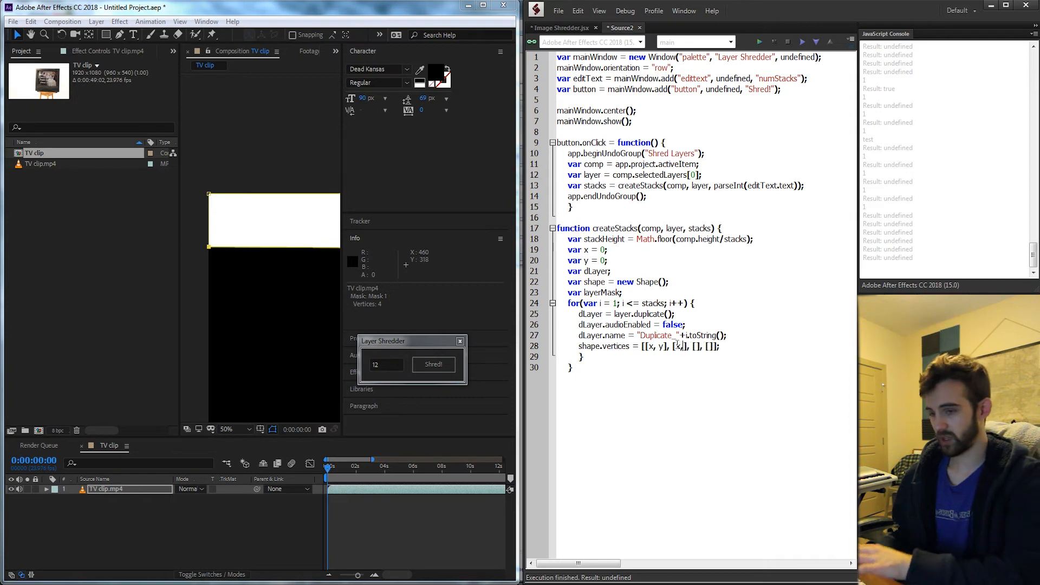
mouse_move(291, 240)
text(, )
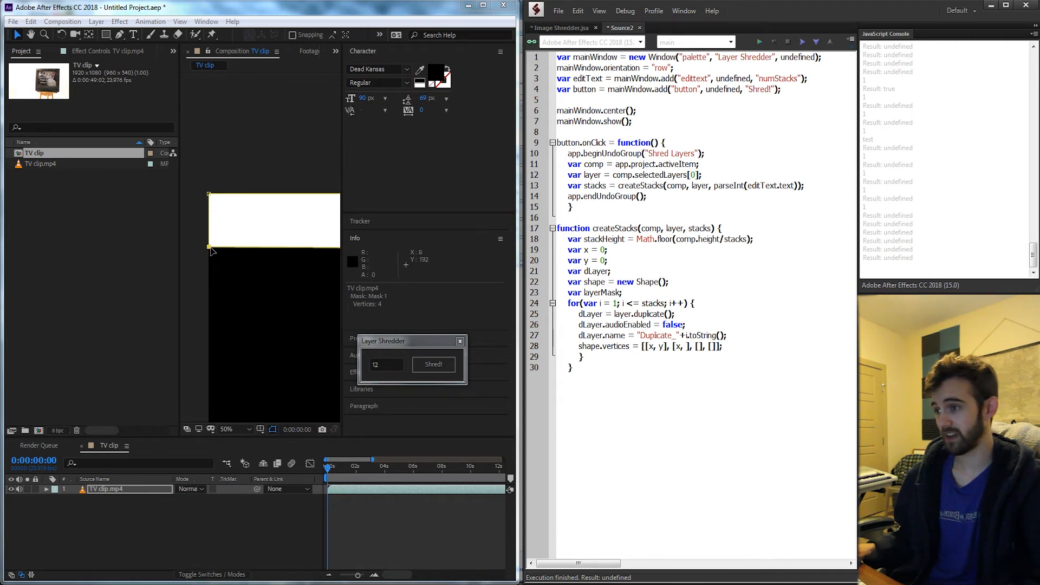
Make the second vertex read [x, y+stackHeight].
double_click(603, 238)
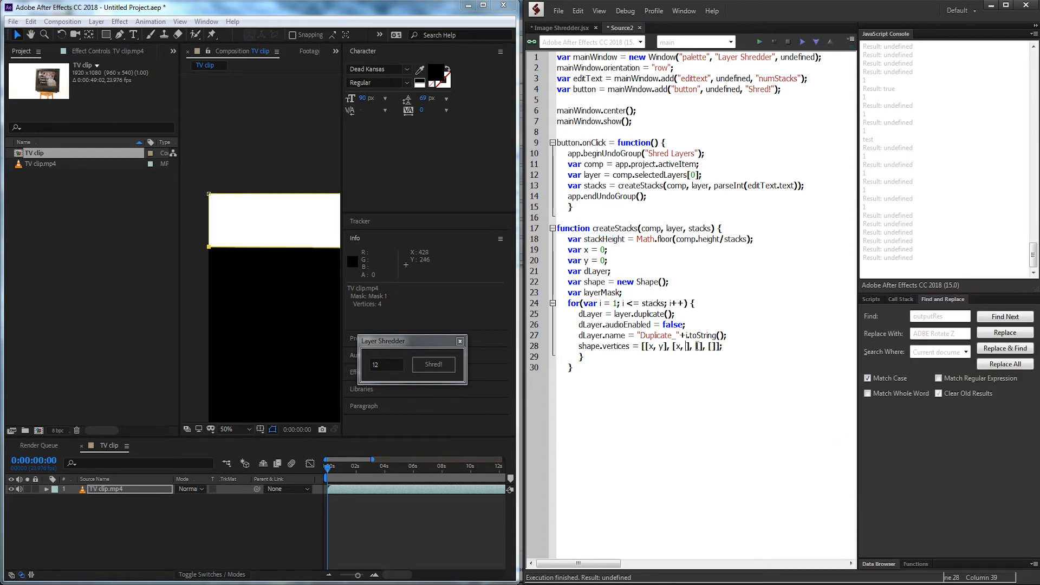
text(y+stackHeight)
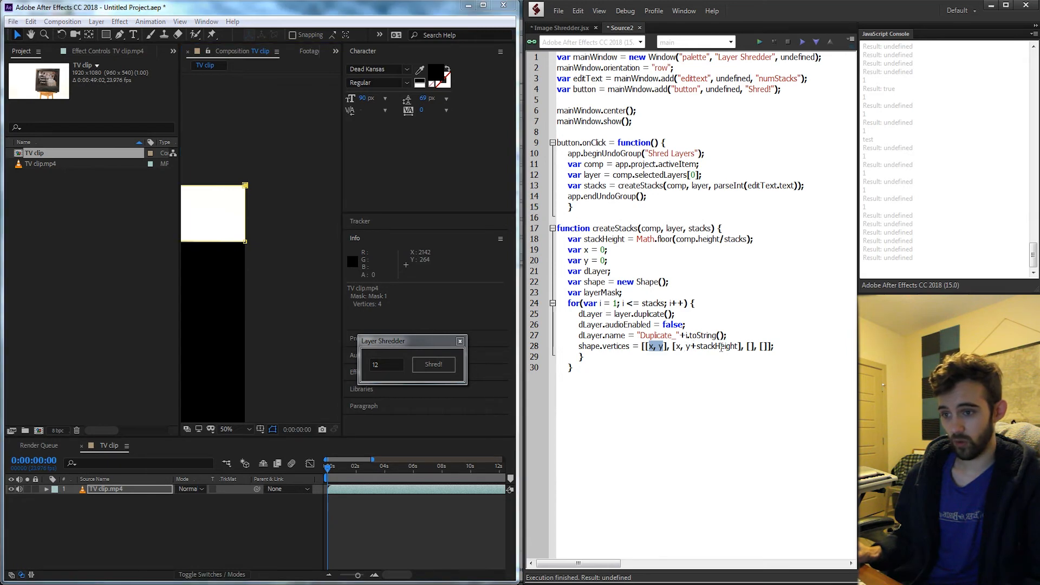
Reuse the x, y pair to fill the third vertex as [comp.width, y+stackHeight].
double_click(712, 346)
text(, y+stackHeight)
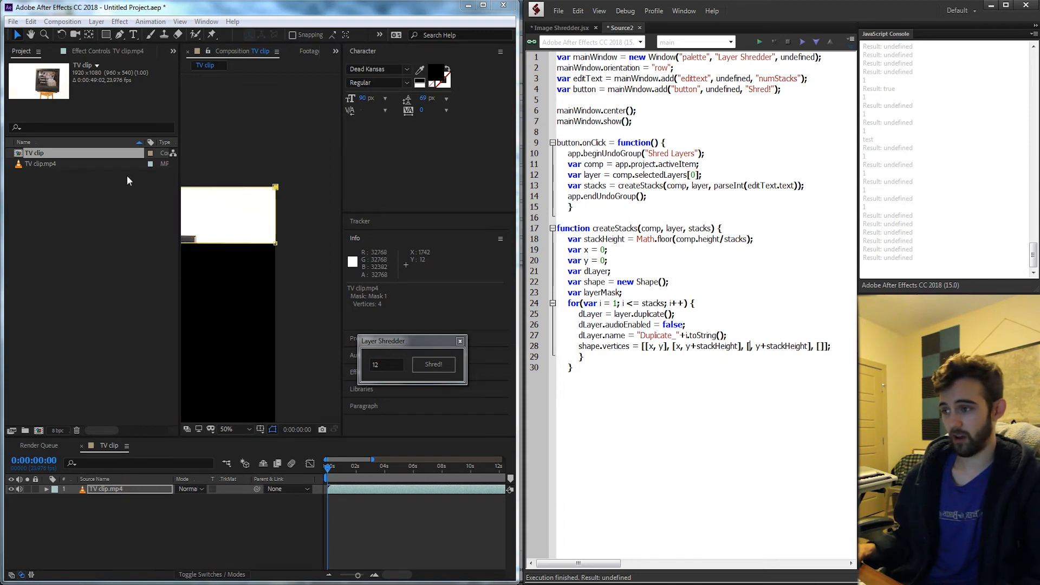
mouse_move(278, 246)
text(comp.width)
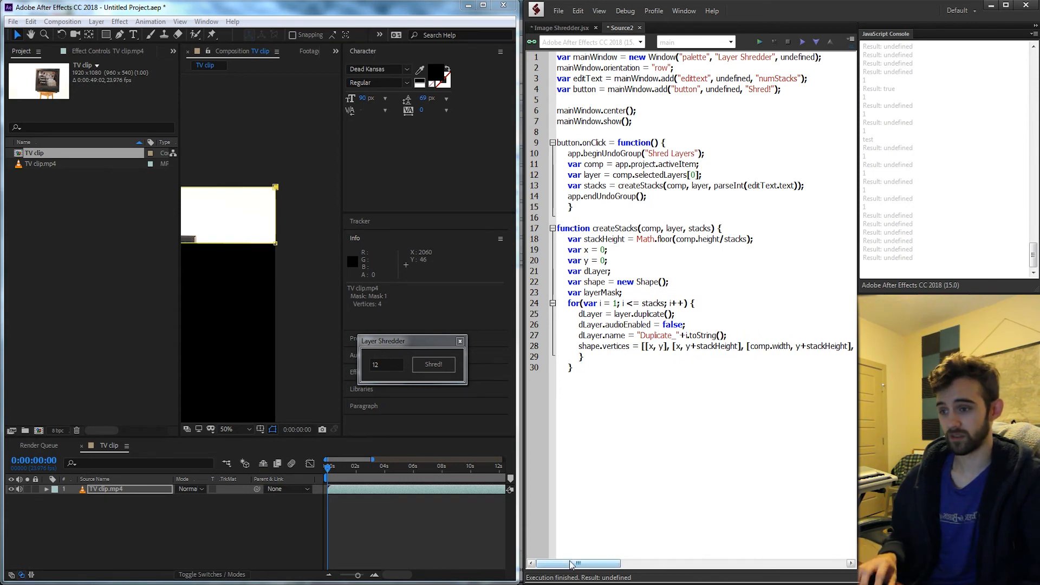
click(229, 430)
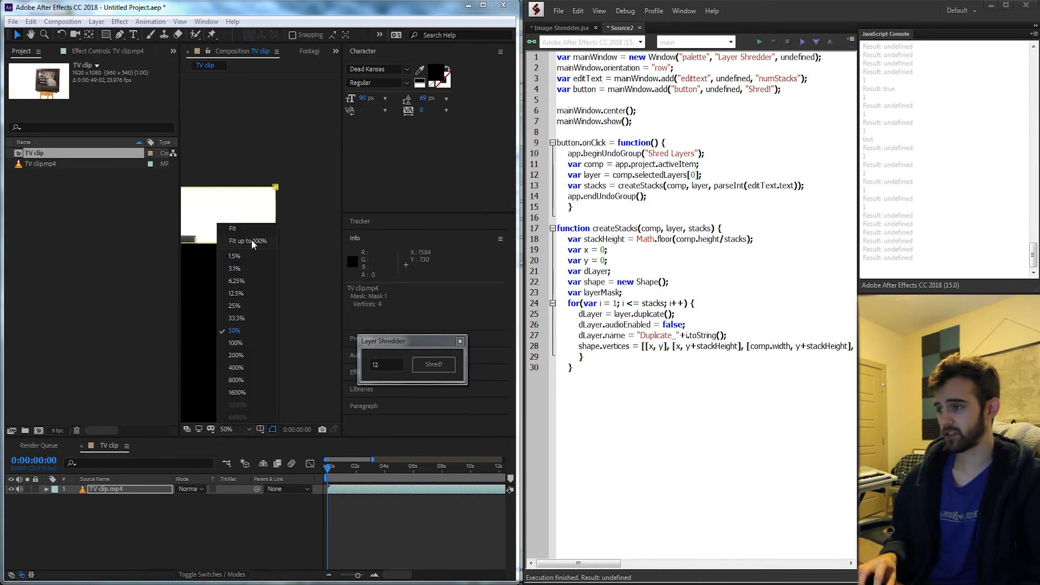
Fit the composition in the viewer, finish the fourth vertex and add y+=stackHeight each pass.
click(247, 241)
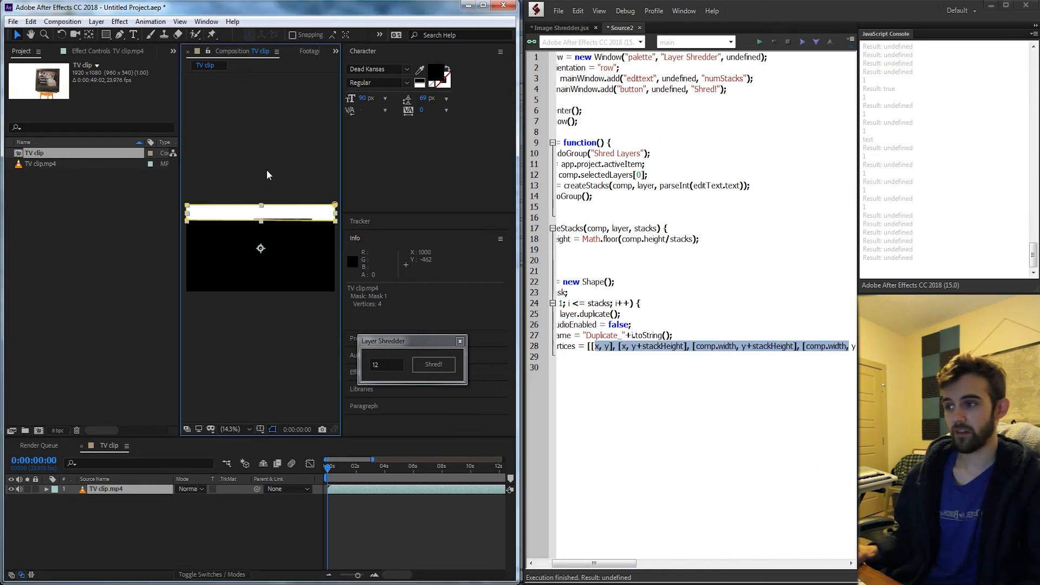
mouse_move(260, 218)
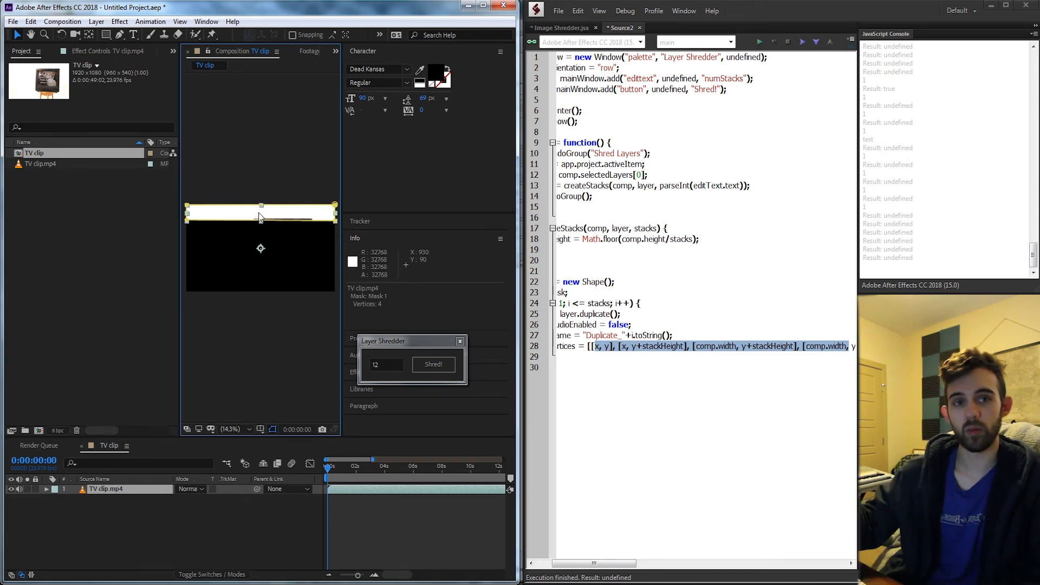
mouse_move(264, 239)
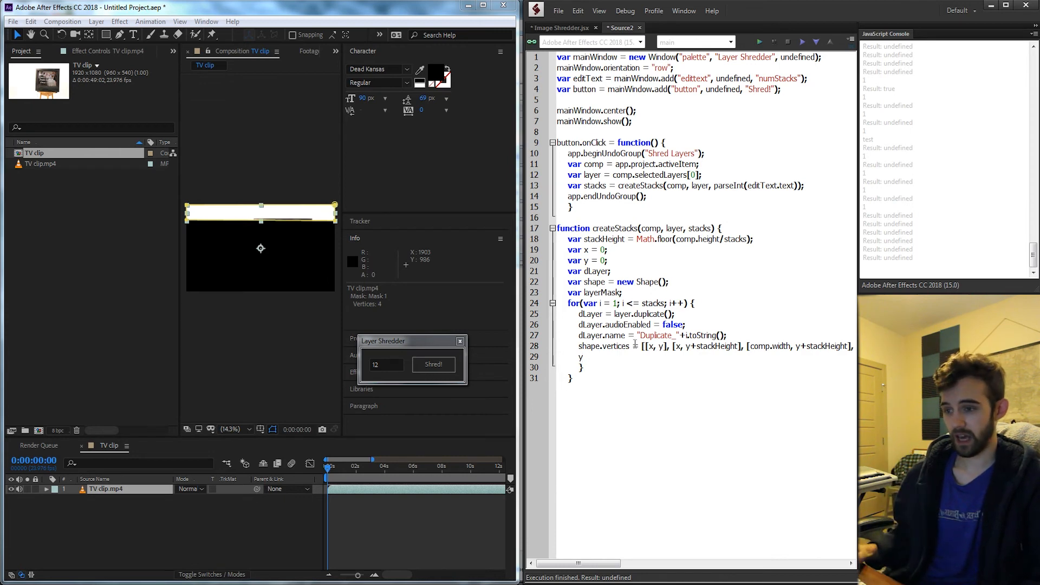
text(+=stackHeight)
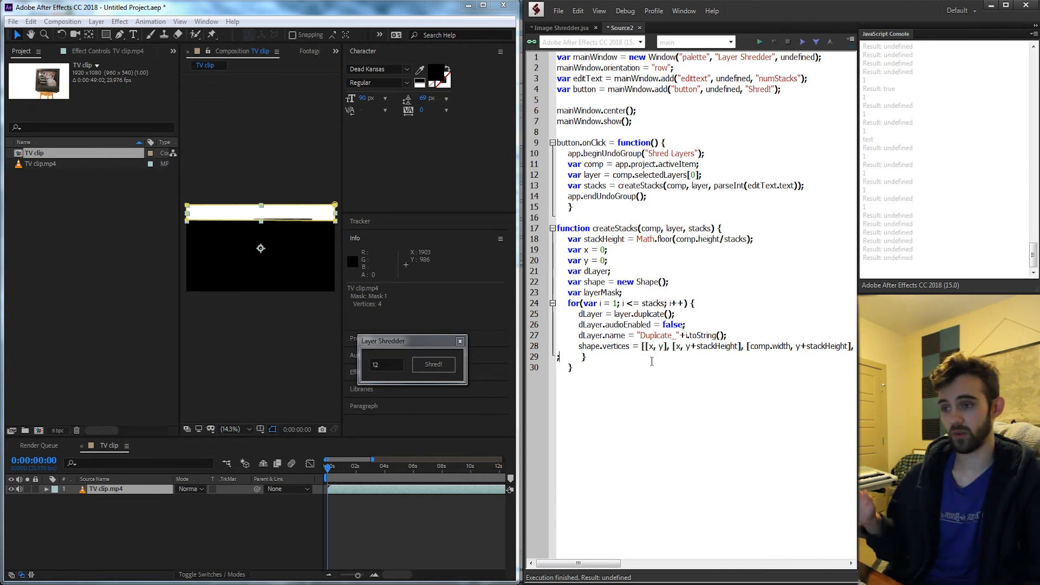
text(y+=stackHeight;)
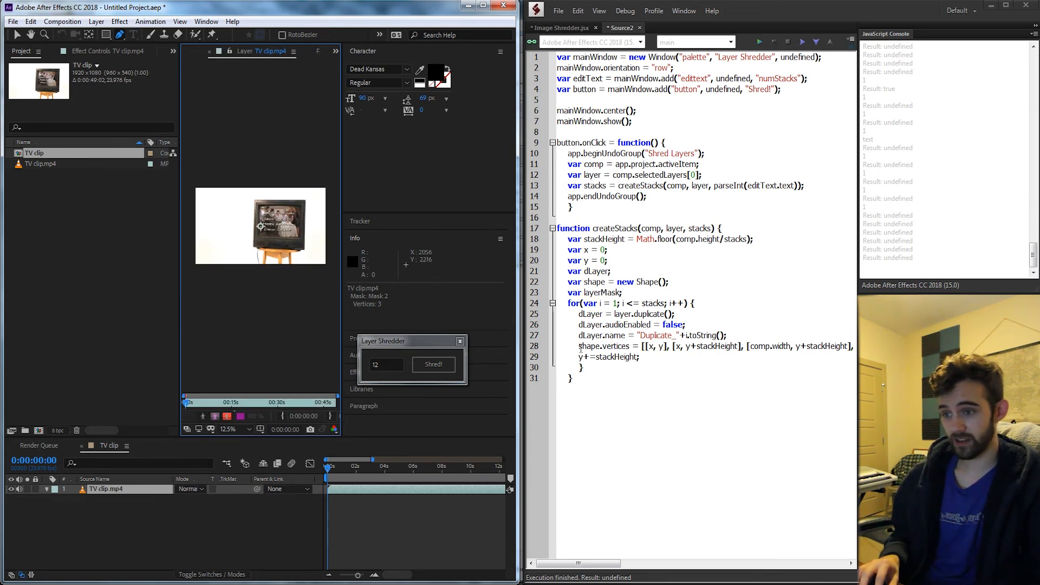
Write layerMask = dLayer.Masks.addProperty("Mask") inside the loop.
double_click(604, 346)
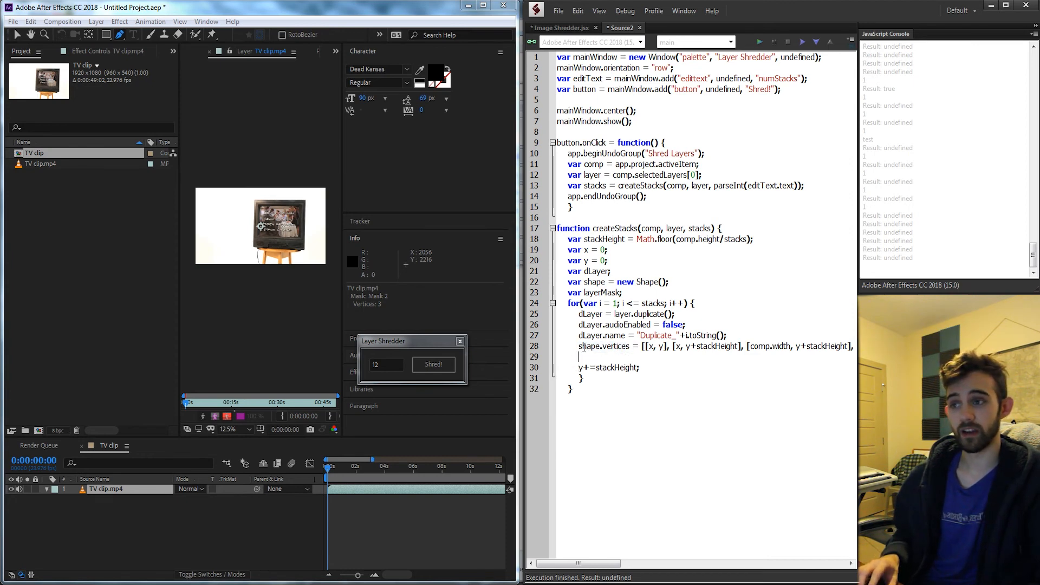
text(layerMask =)
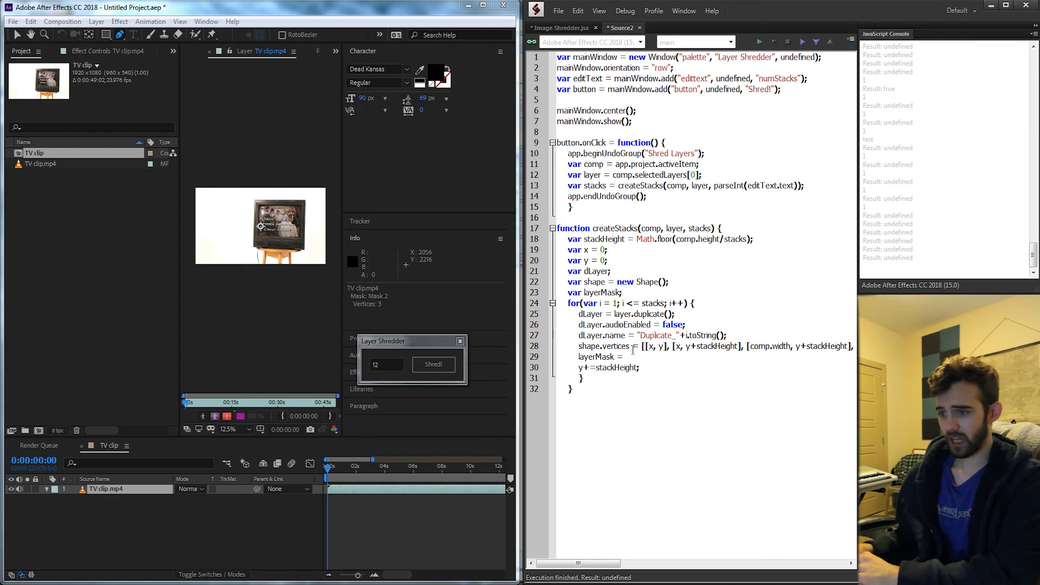
text(d)
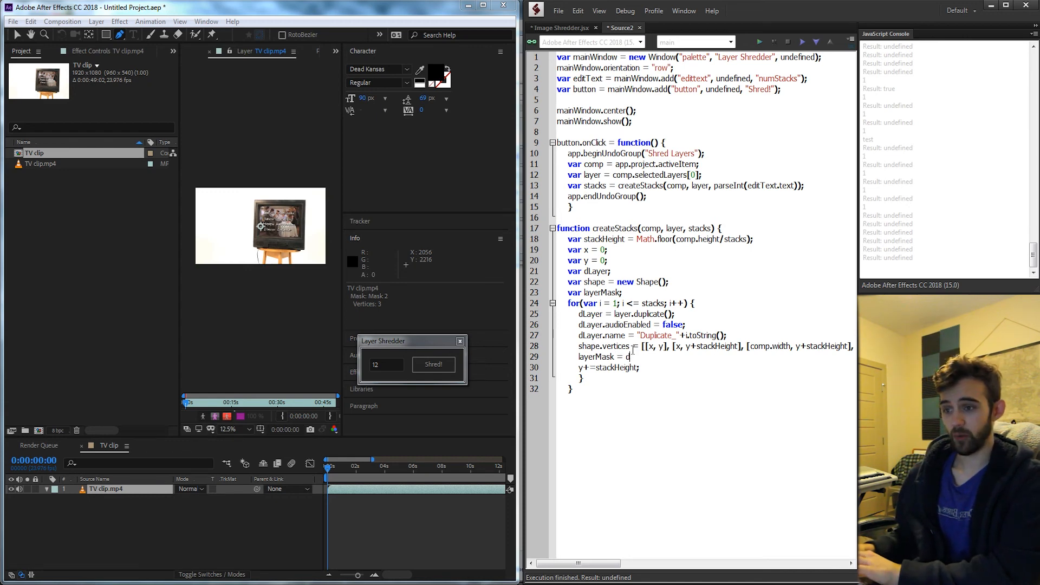
text(Layer.)
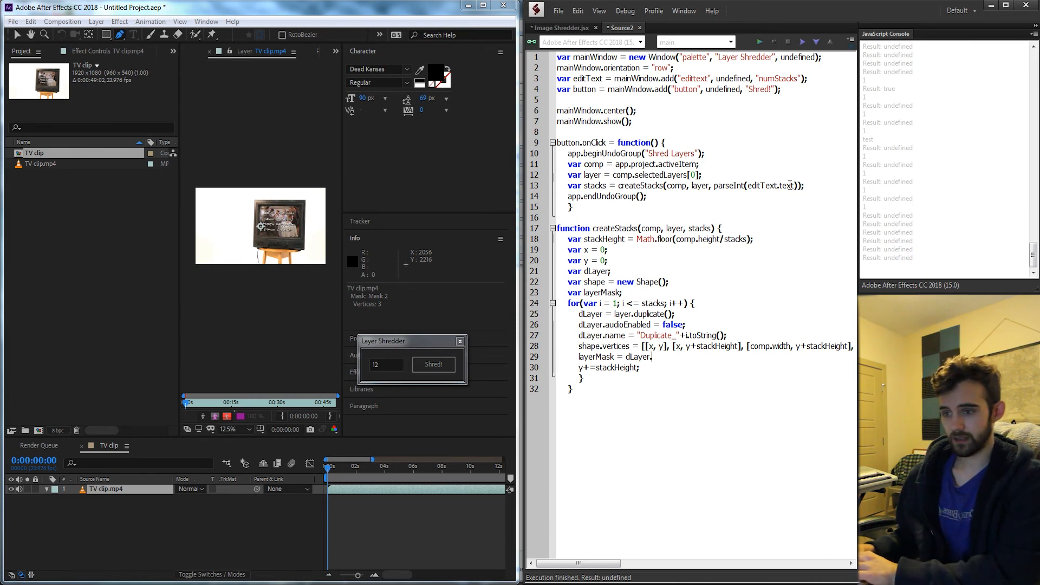
text(Masks.addPropert)
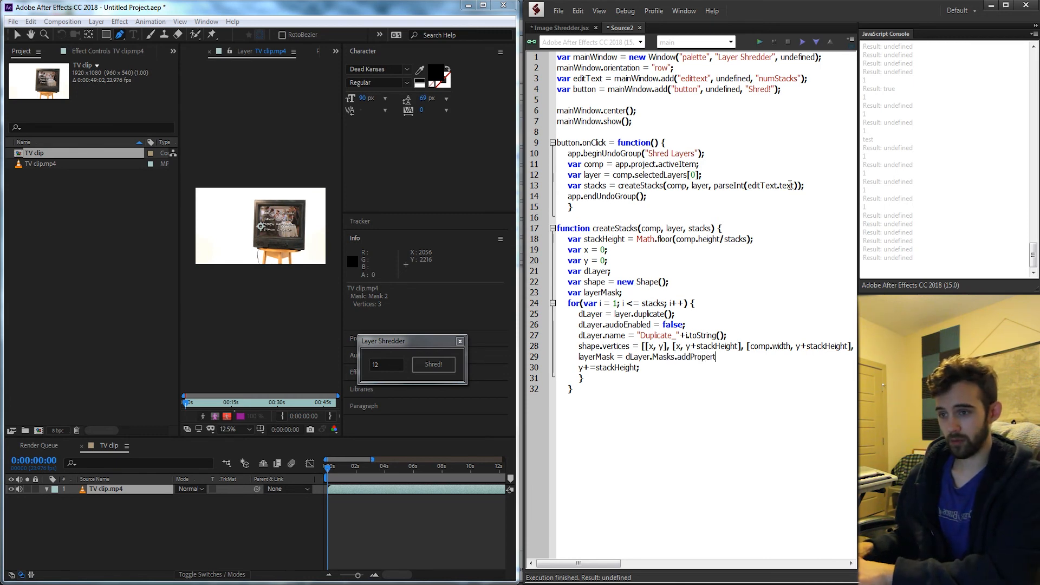
text(y("Mask");)
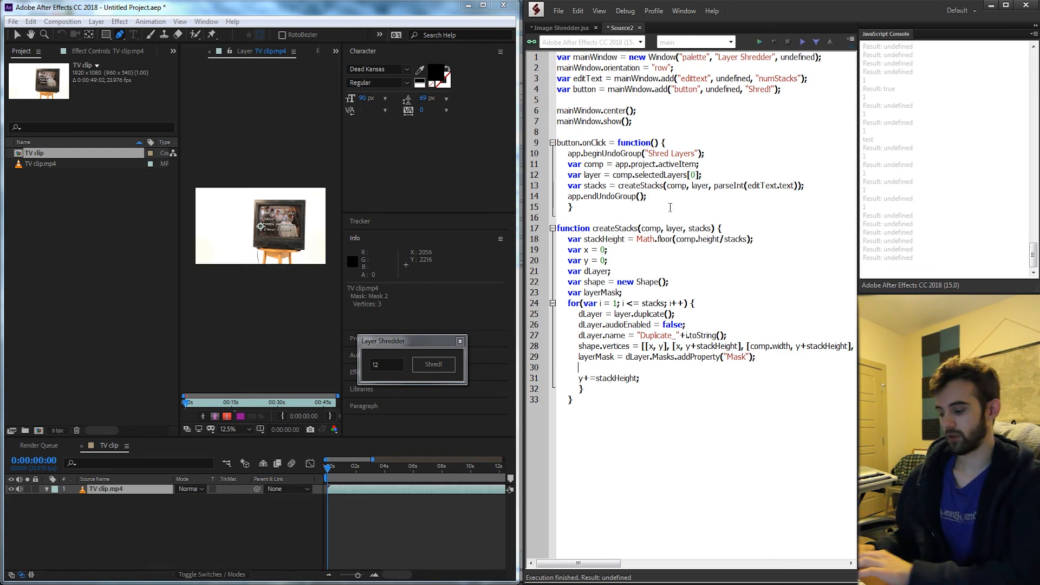
Begin layerMask.property("ADBE Mask Shape").set on the next line.
text(layer)
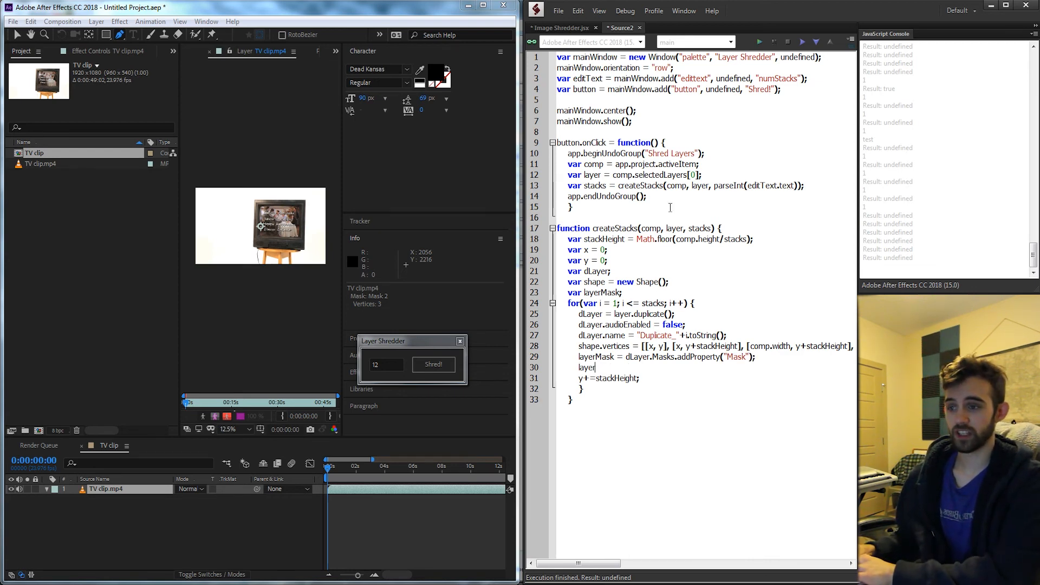
text(Mask.property("ADBE Mask Shape)
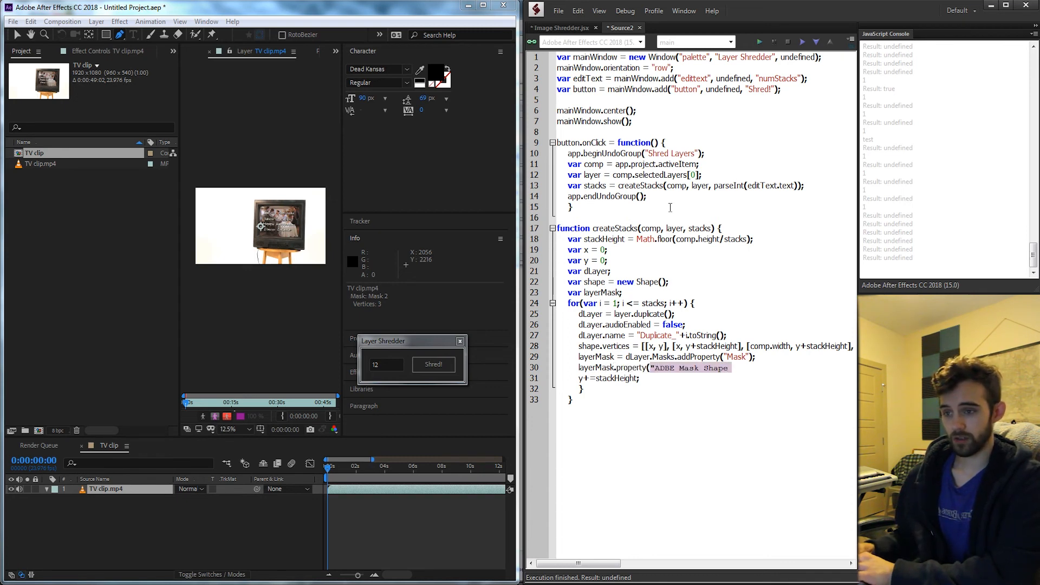
text(.set)
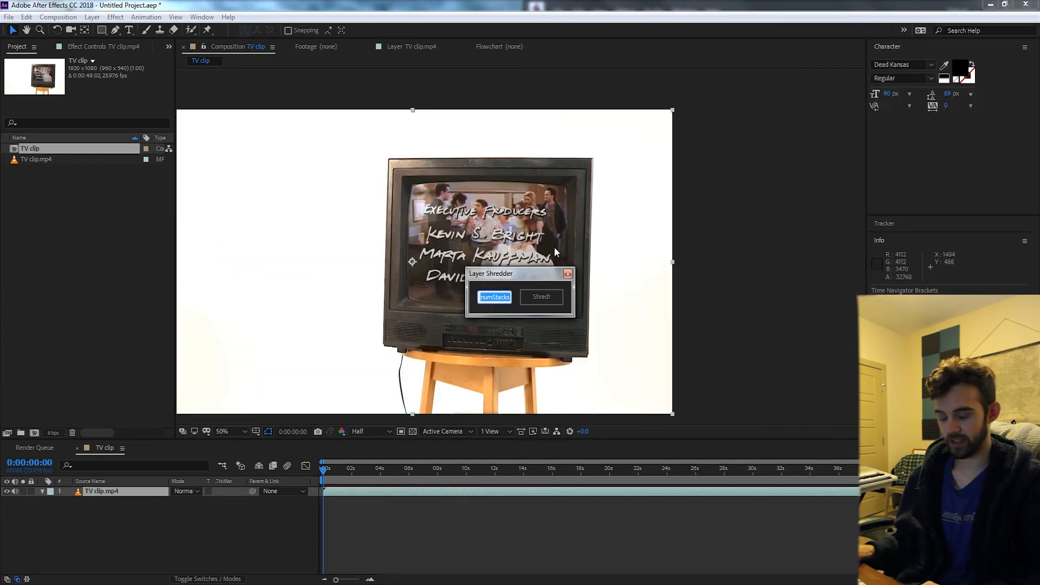
Enter 100 in the Layer Shredder panel and shred the TV clip into 100 strips.
text(100)
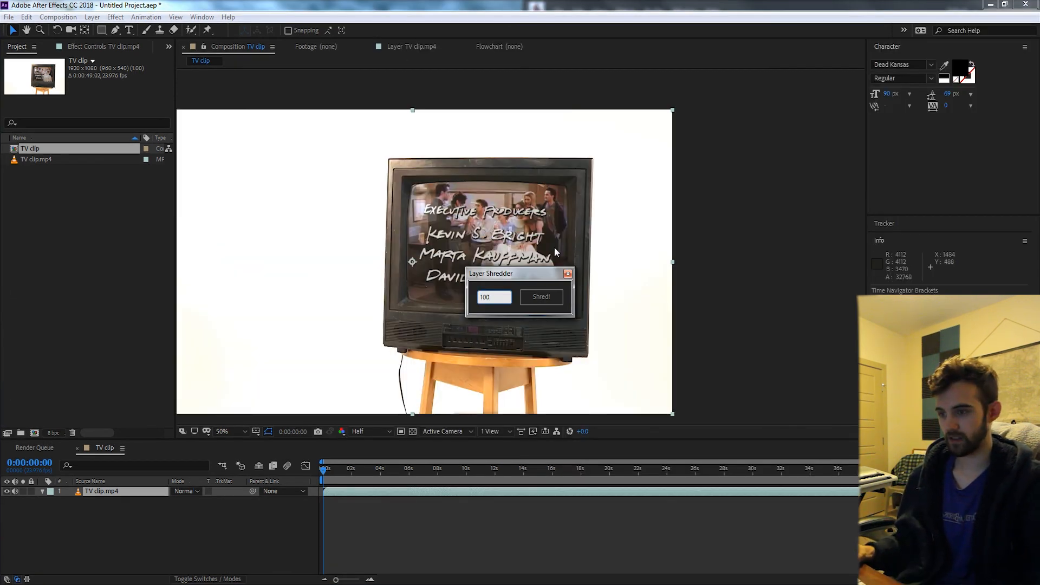
click(540, 297)
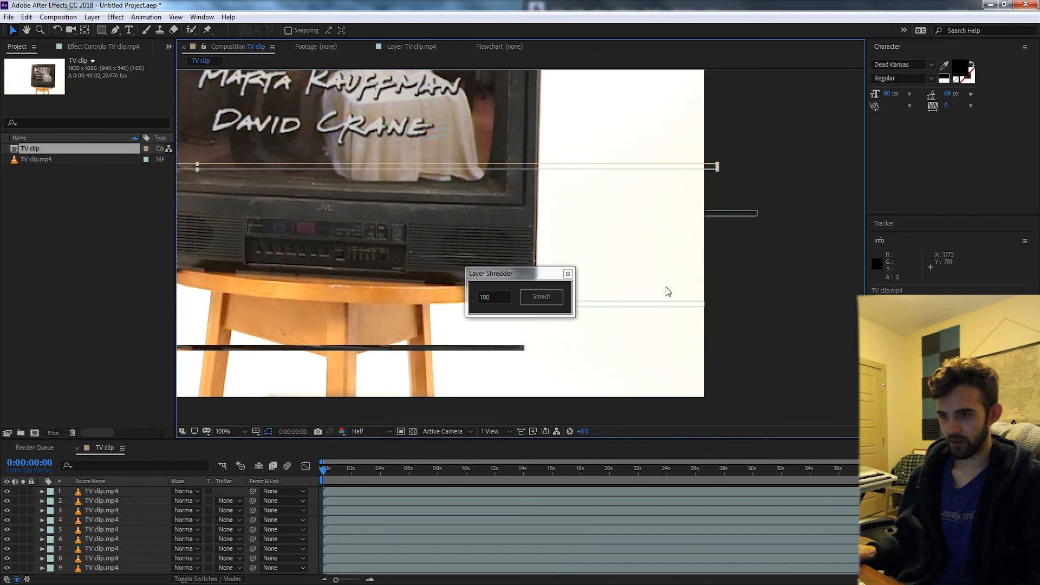
click(541, 297)
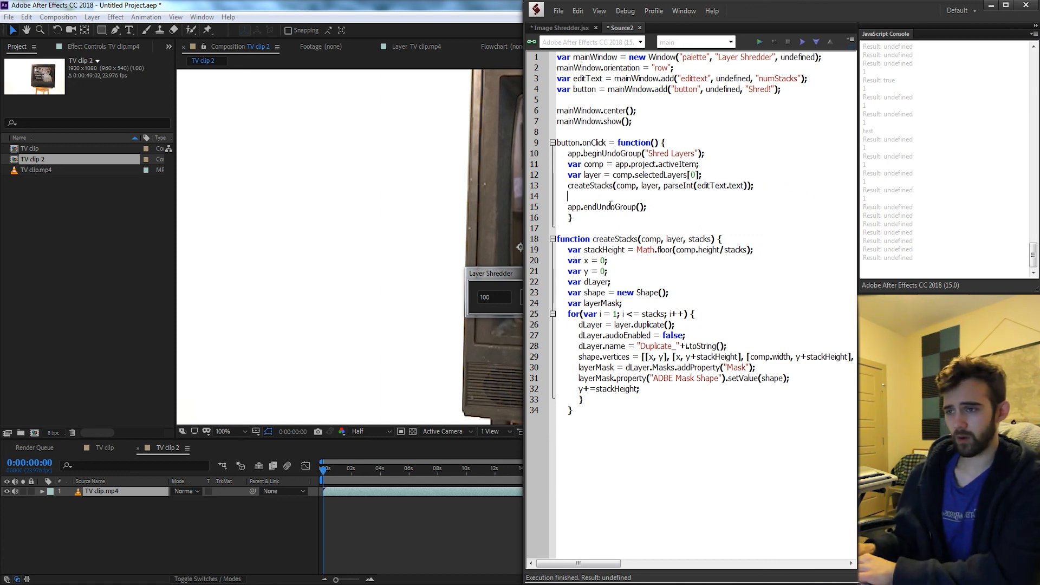
mouse_move(608, 206)
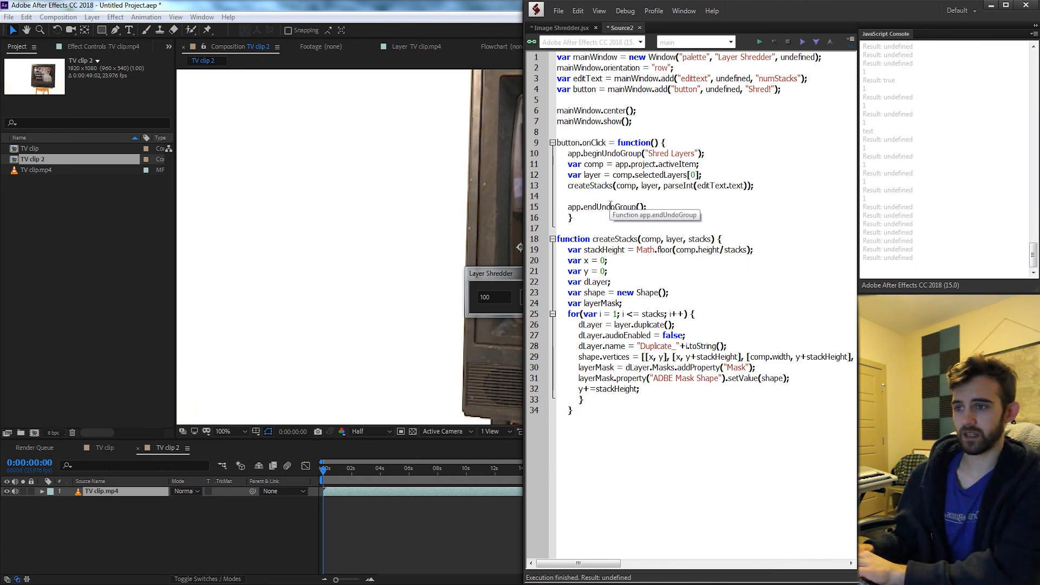
Add layer.enabled = false after createStacks so the original layer is switched off.
text(layer.enabled = fals)
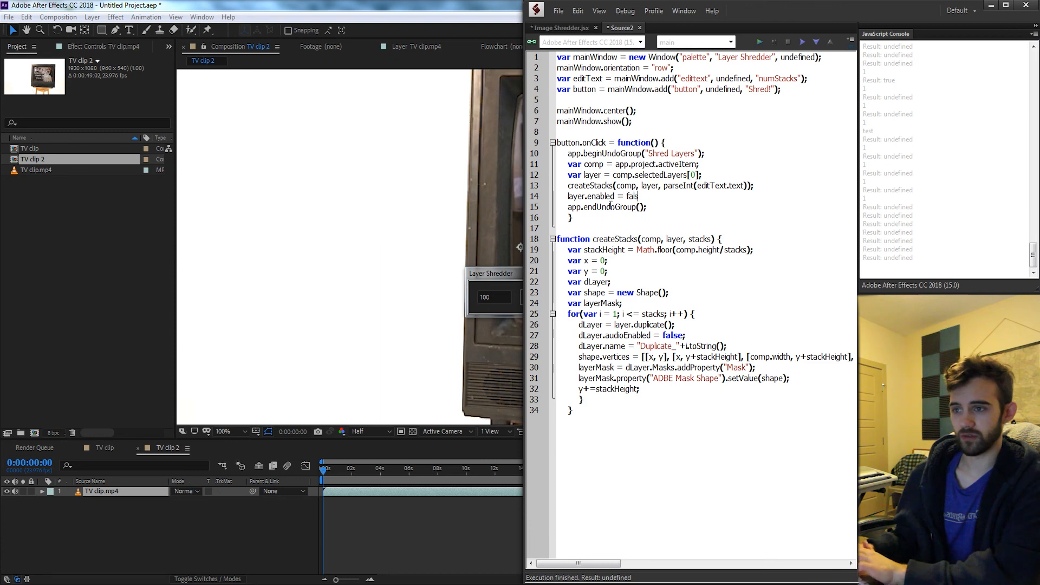